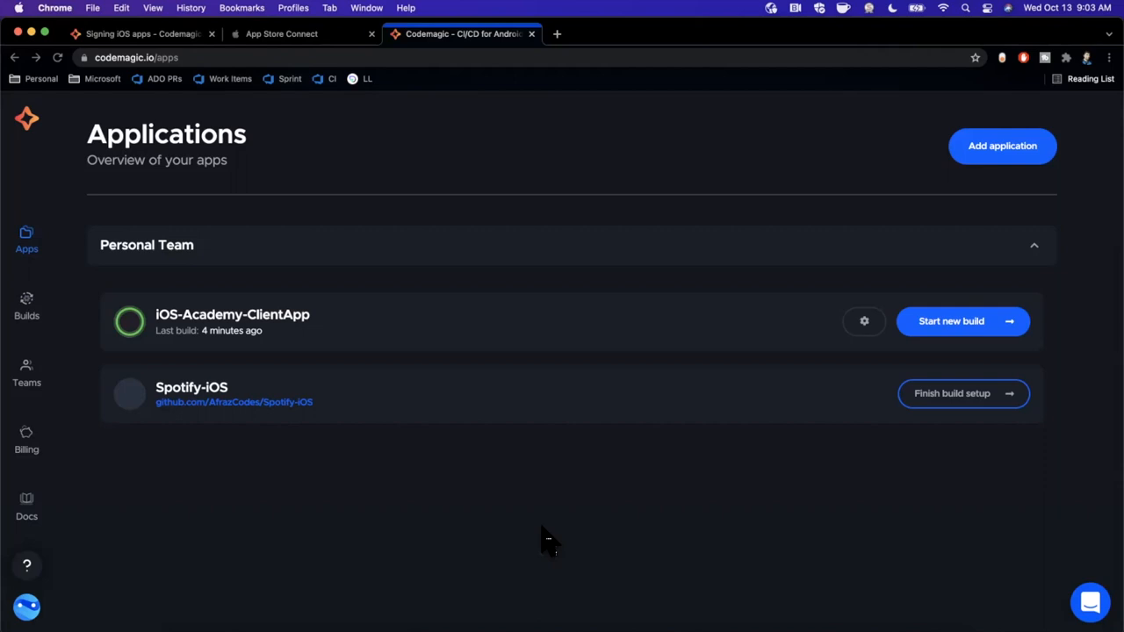
mouse_move(562, 516)
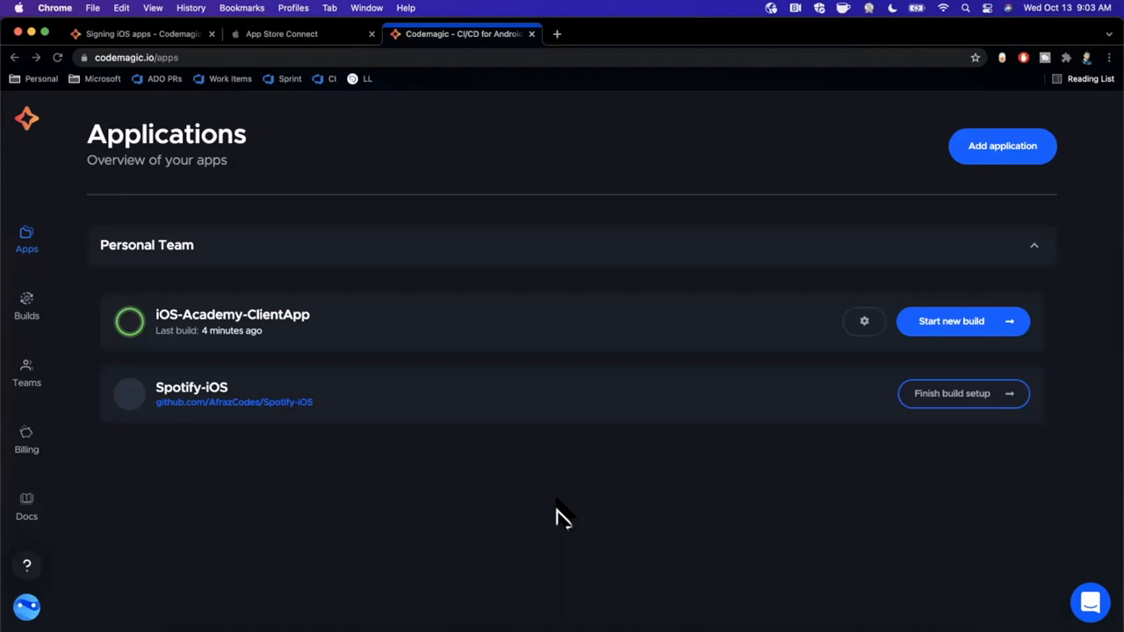
mouse_move(601, 353)
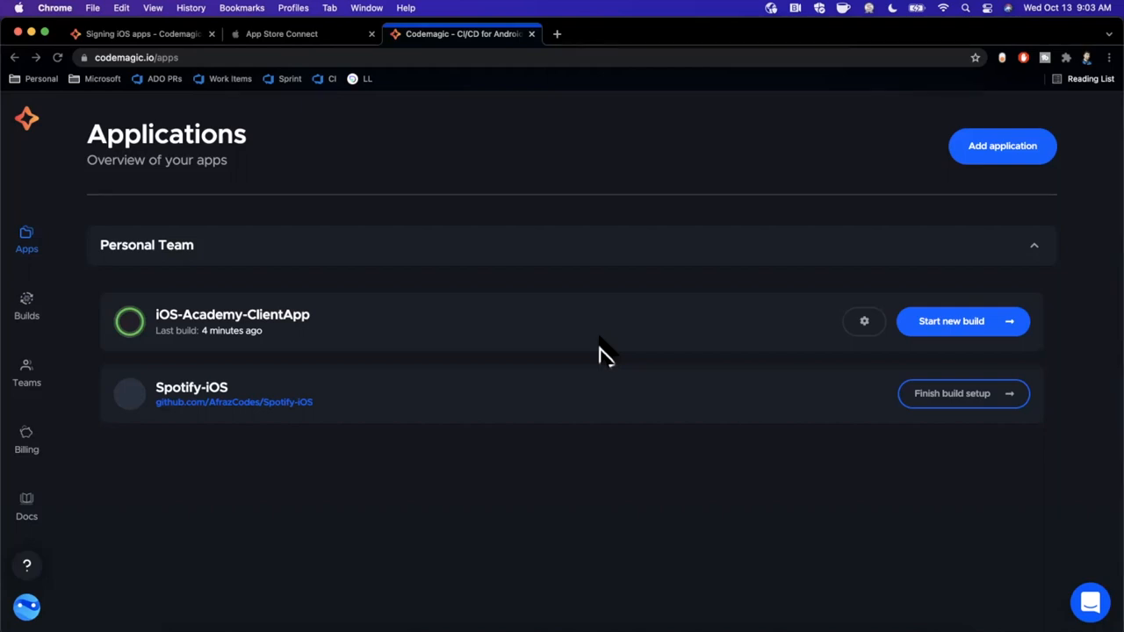
mouse_move(562, 465)
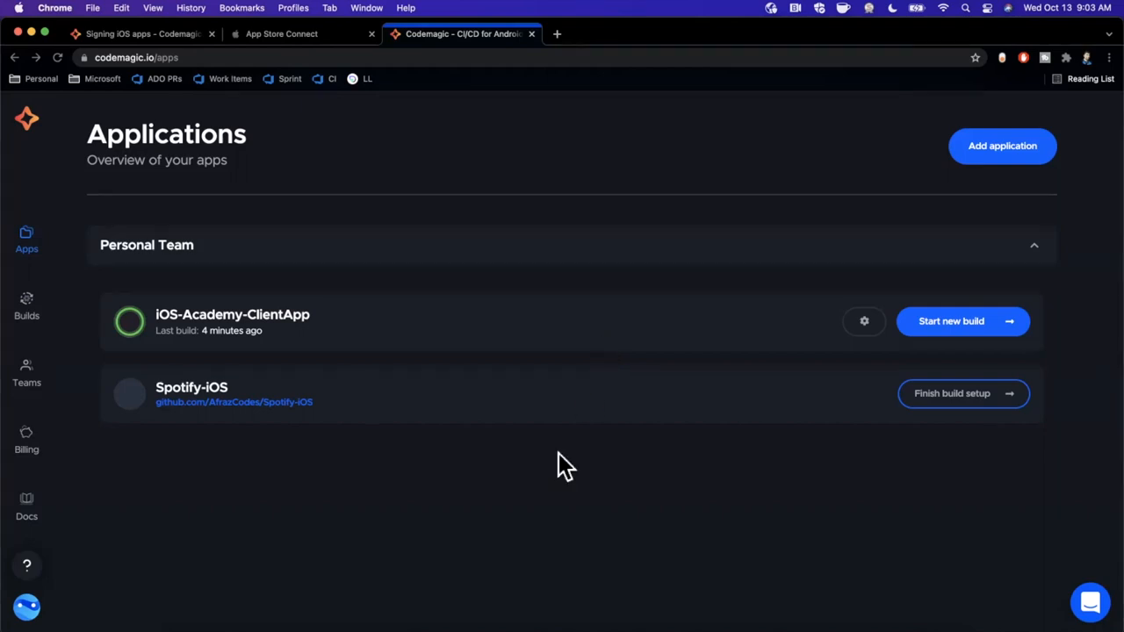
mouse_move(547, 484)
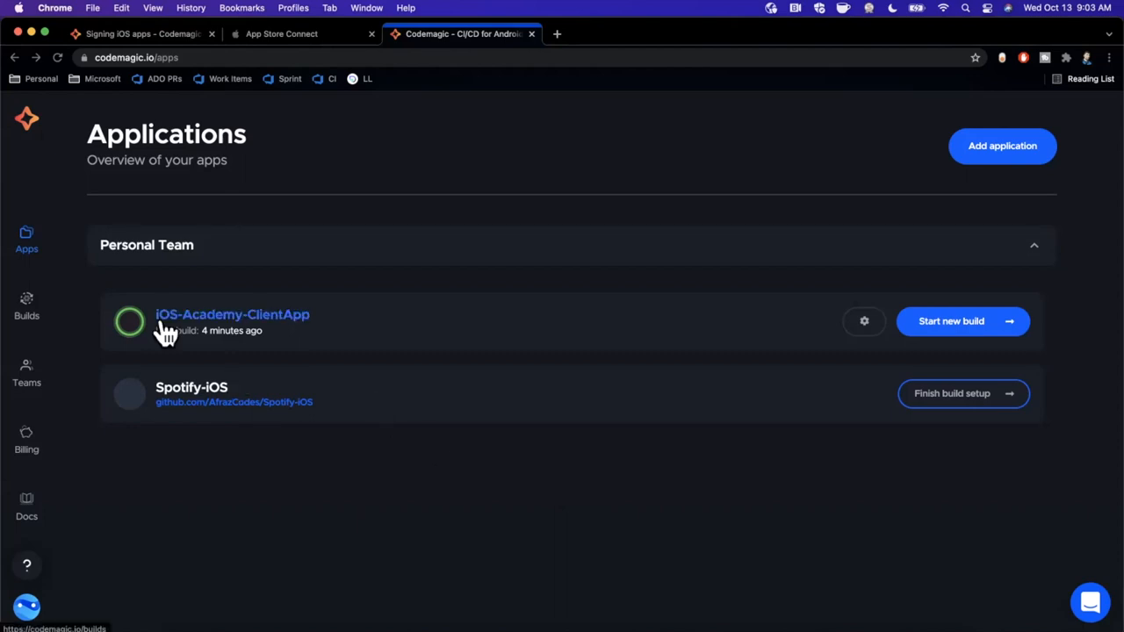
mouse_move(193, 351)
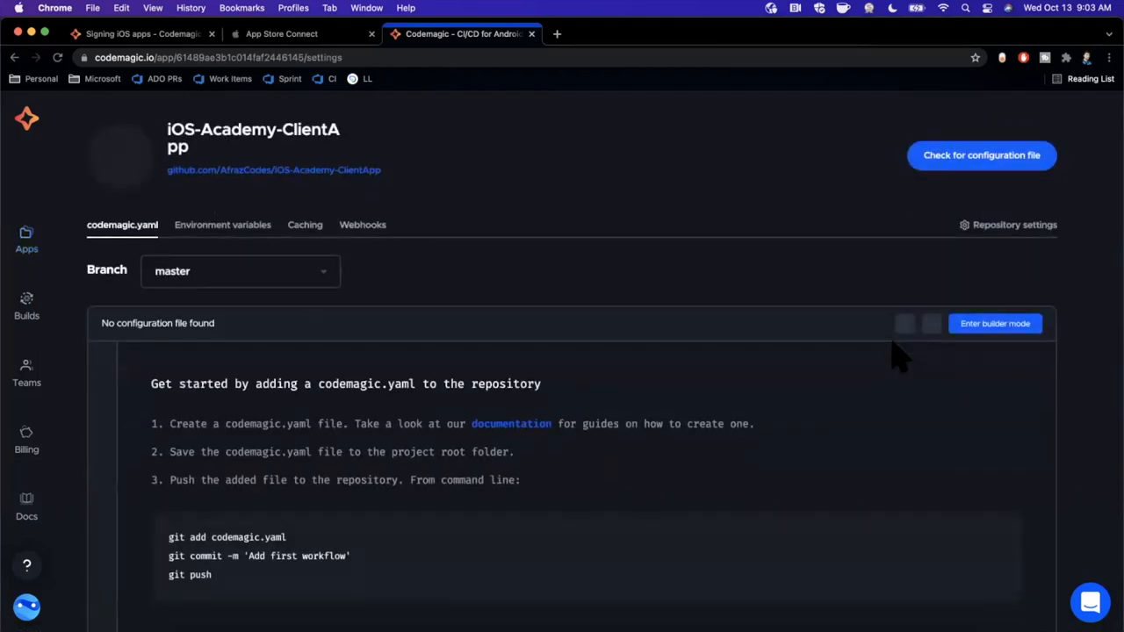
Step: Review the app settings, then bring up the iOS code signing documentation
scroll("down", 3)
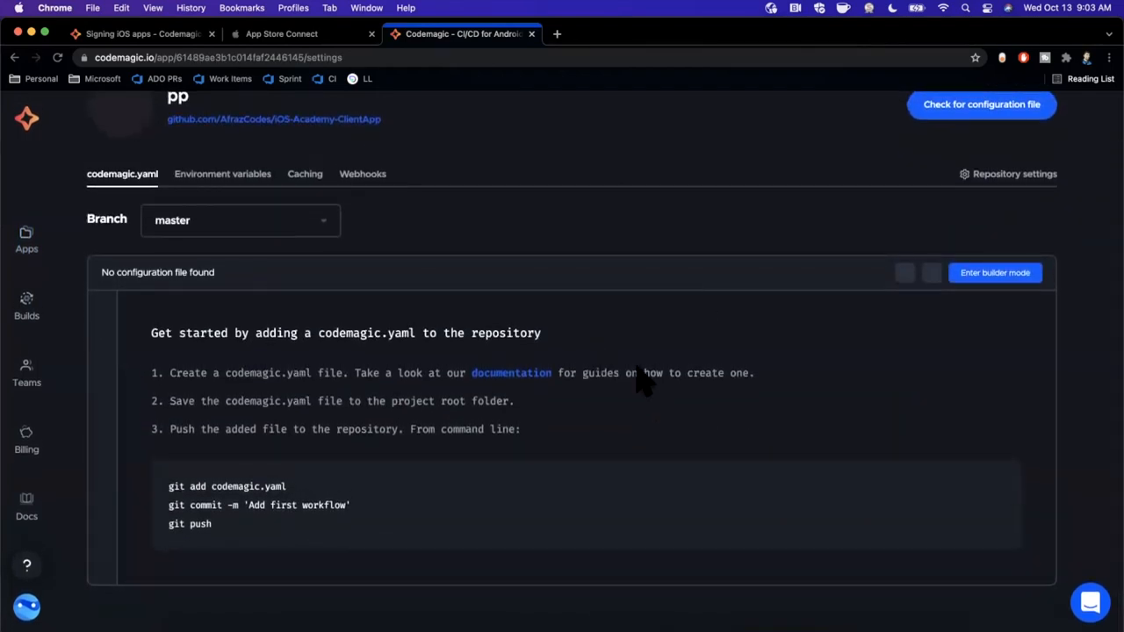
mouse_move(630, 253)
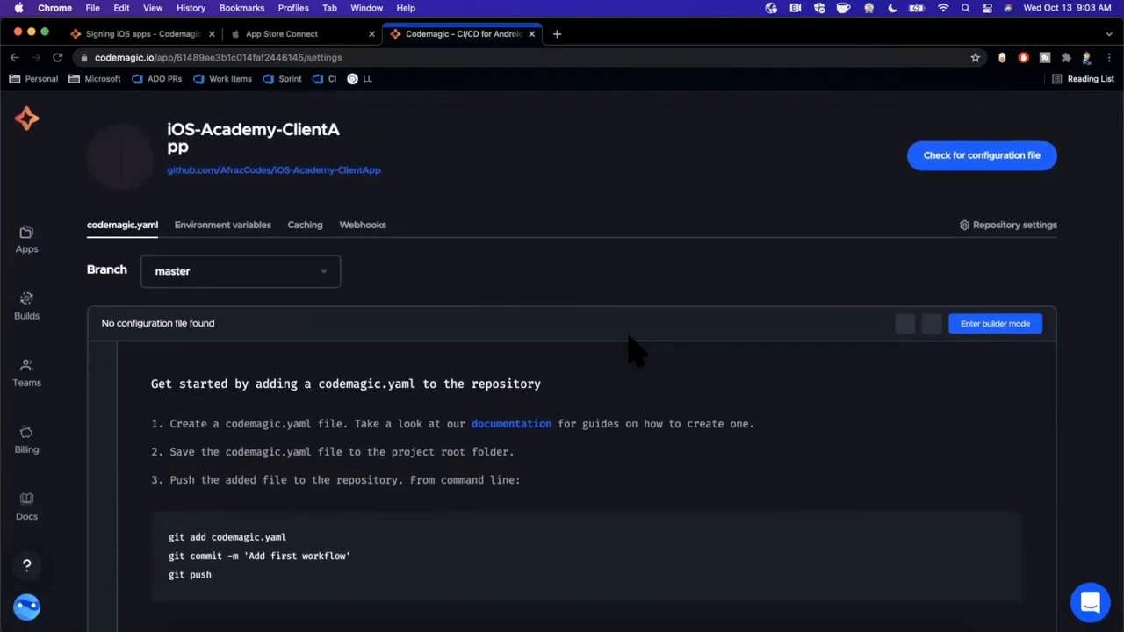
mouse_move(510, 295)
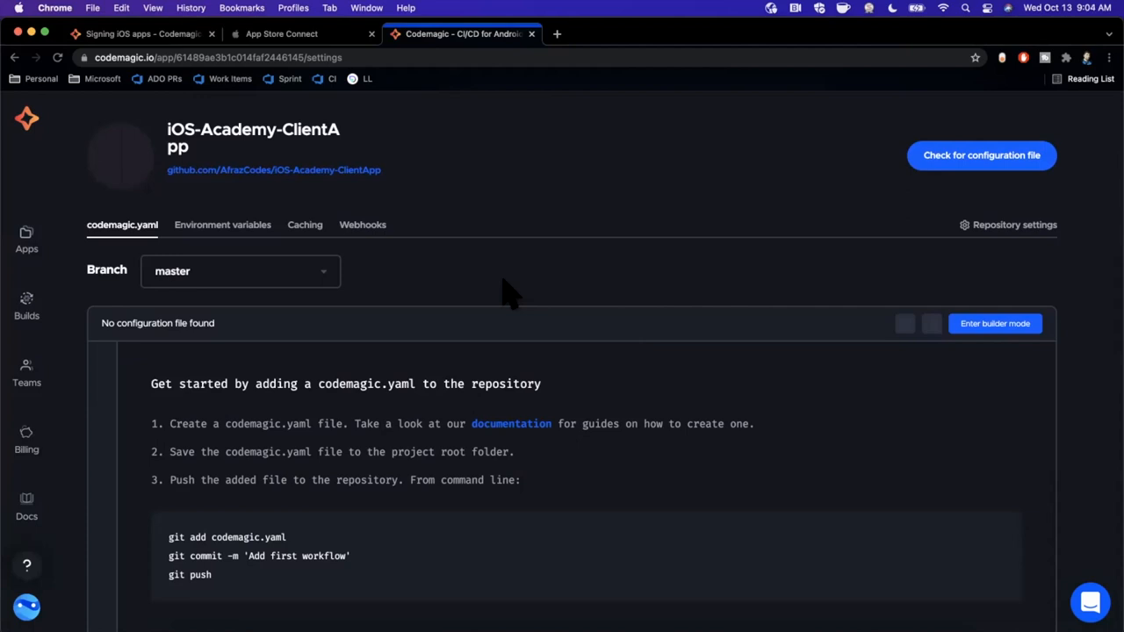
left_click(141, 34)
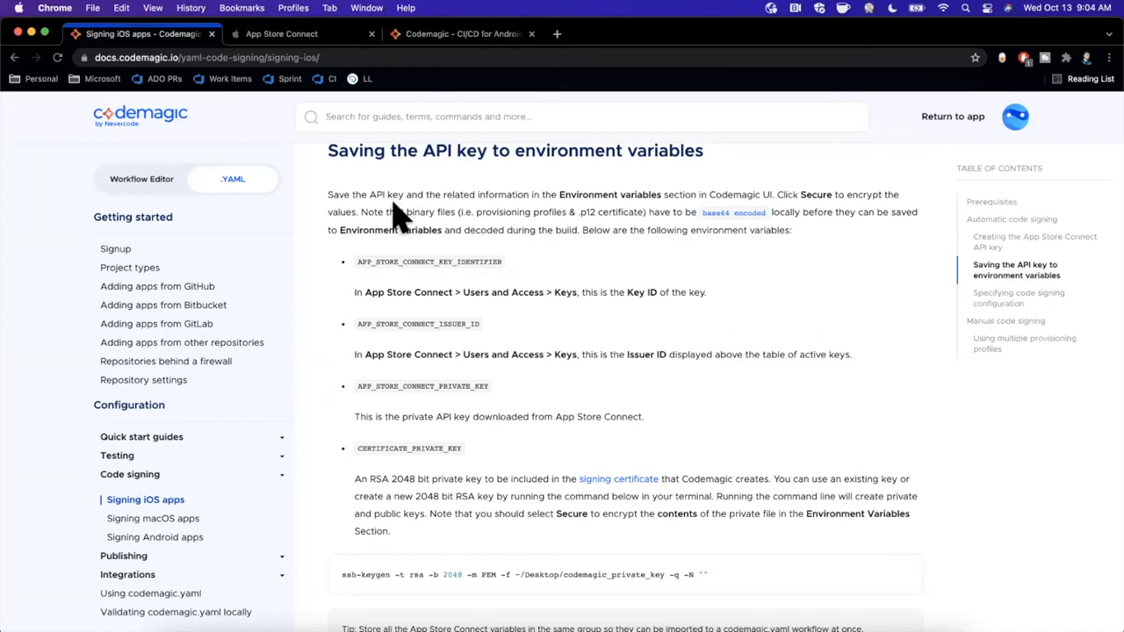
Step: Look at App Store Connect's API keys page, then hide Chrome to show the desktop
left_click(299, 33)
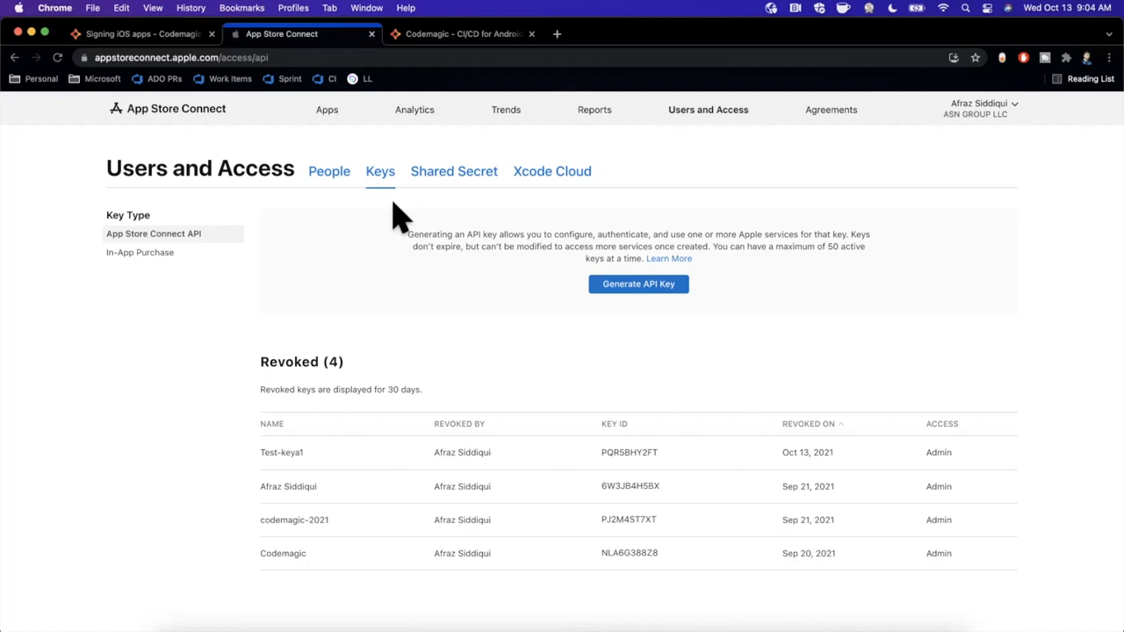
mouse_move(402, 243)
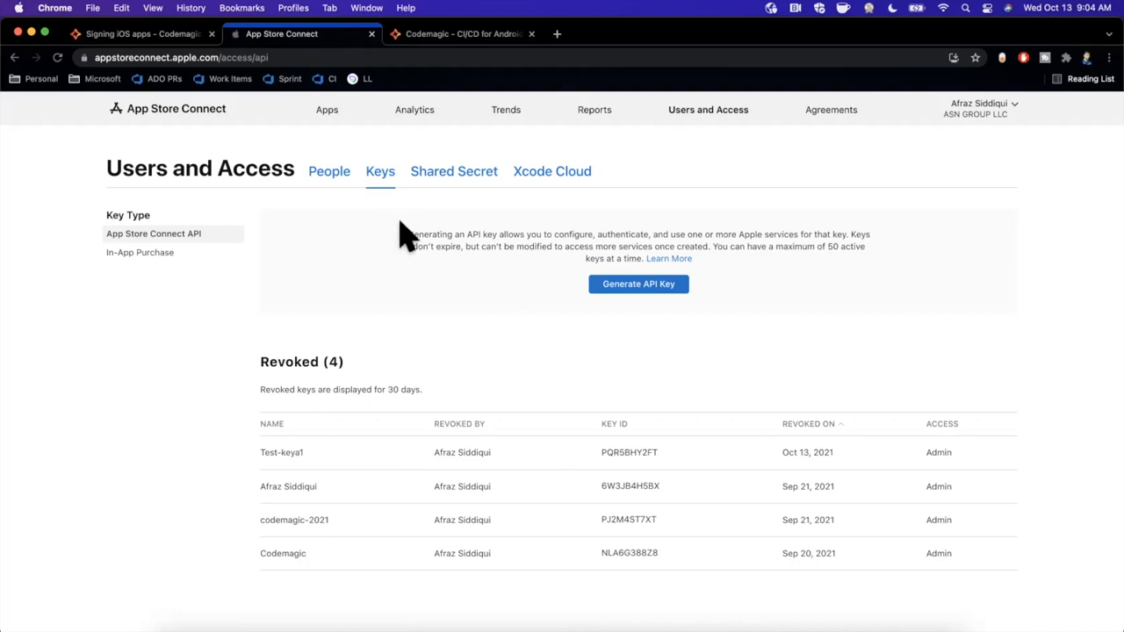
left_click(464, 33)
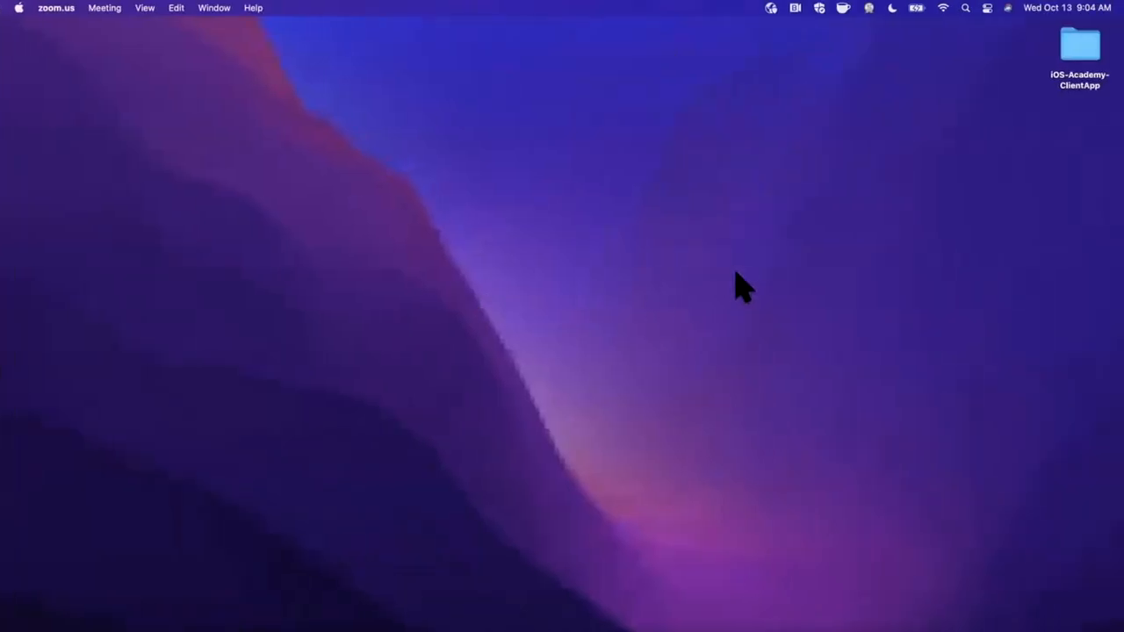
mouse_move(1022, 109)
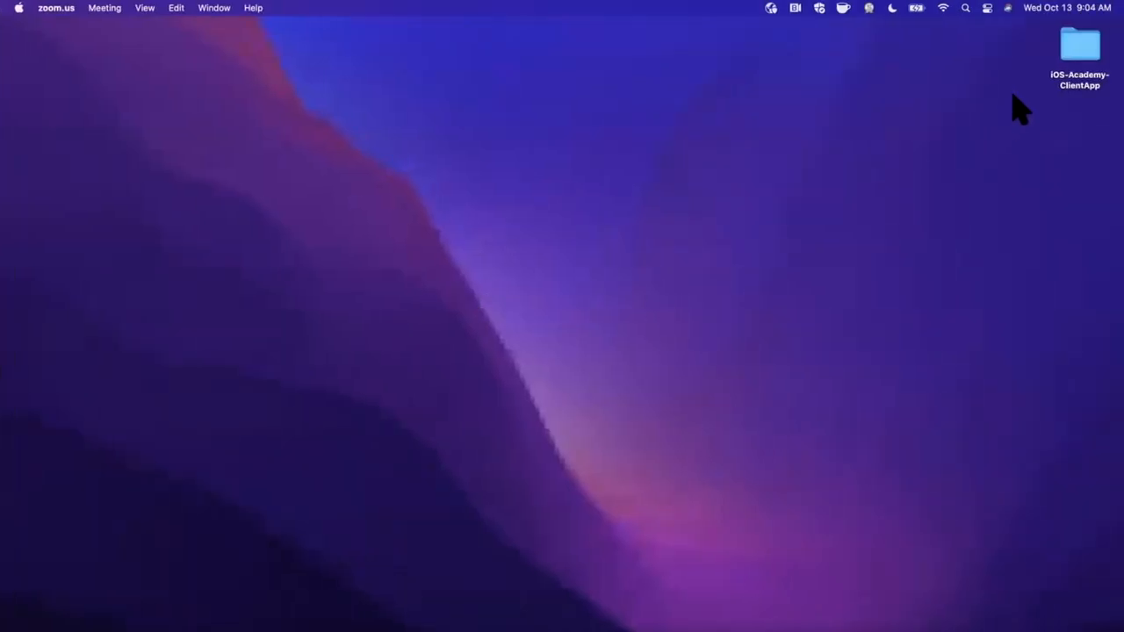
Step: Launch Terminal via Spotlight and change into Desktop/iOS-Academy-ClientApp
type("terminal")
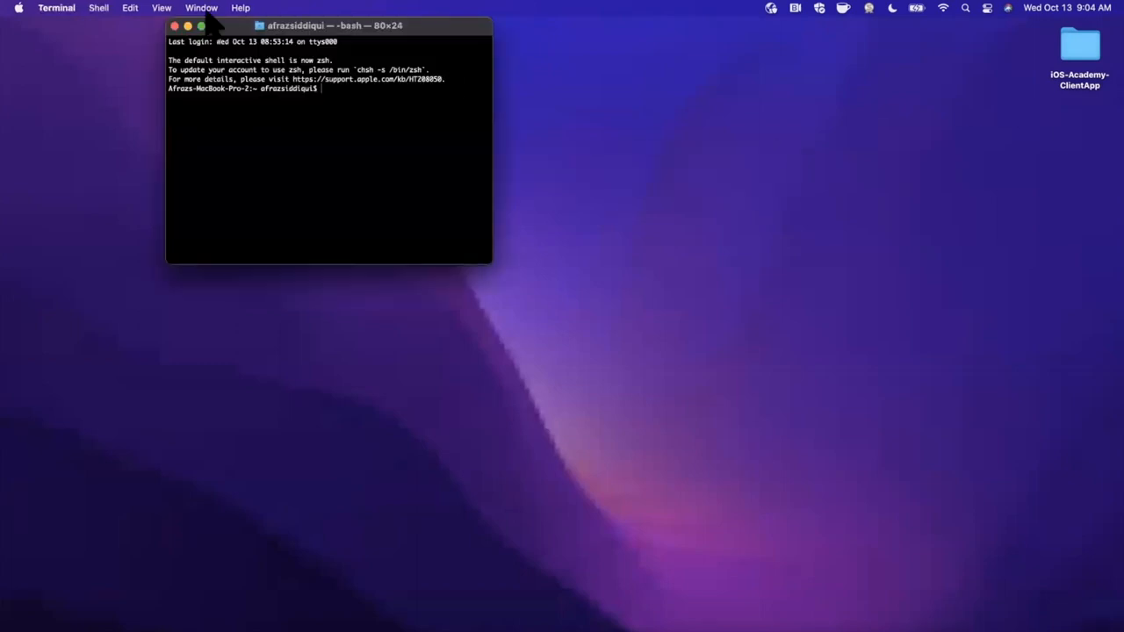
type("cd Desktop/")
type("ls")
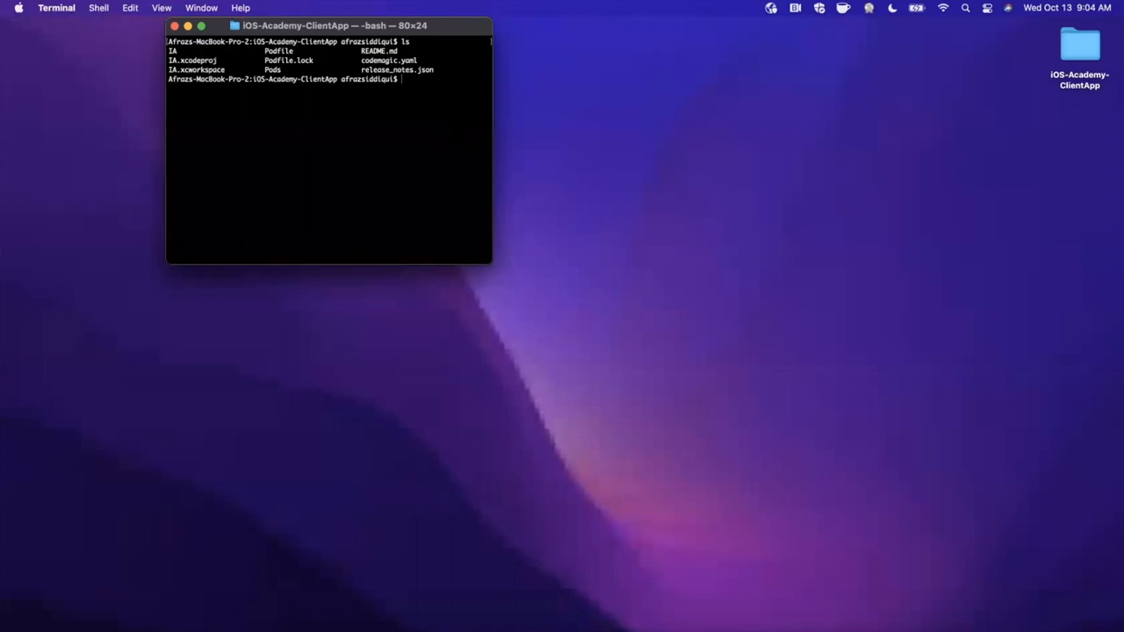
mouse_move(523, 140)
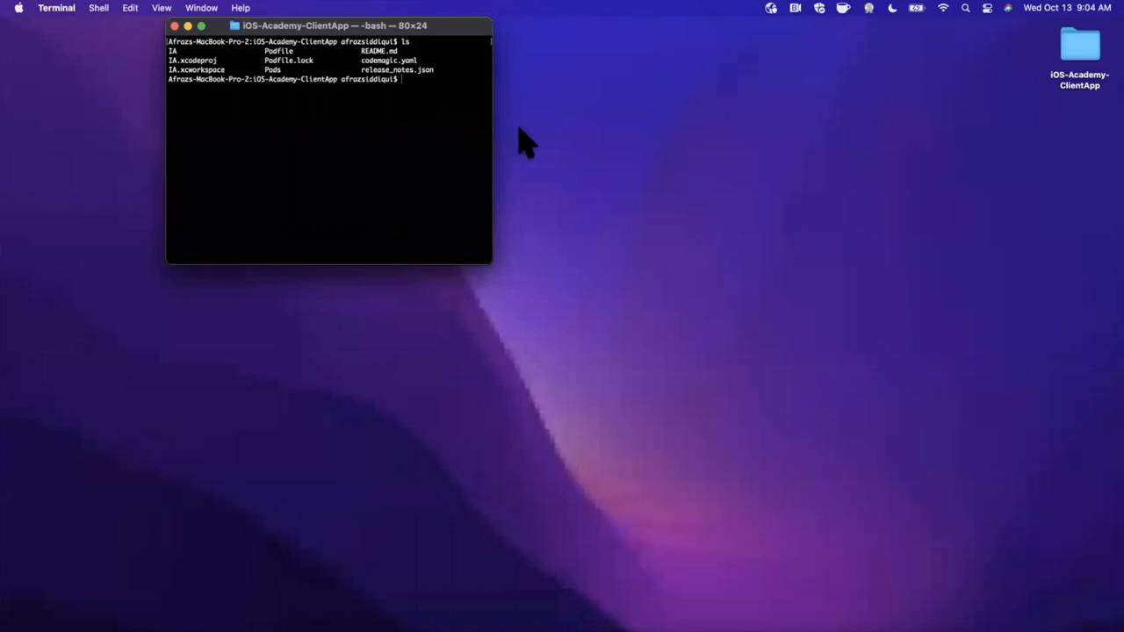
type("atom codemagic.yaml")
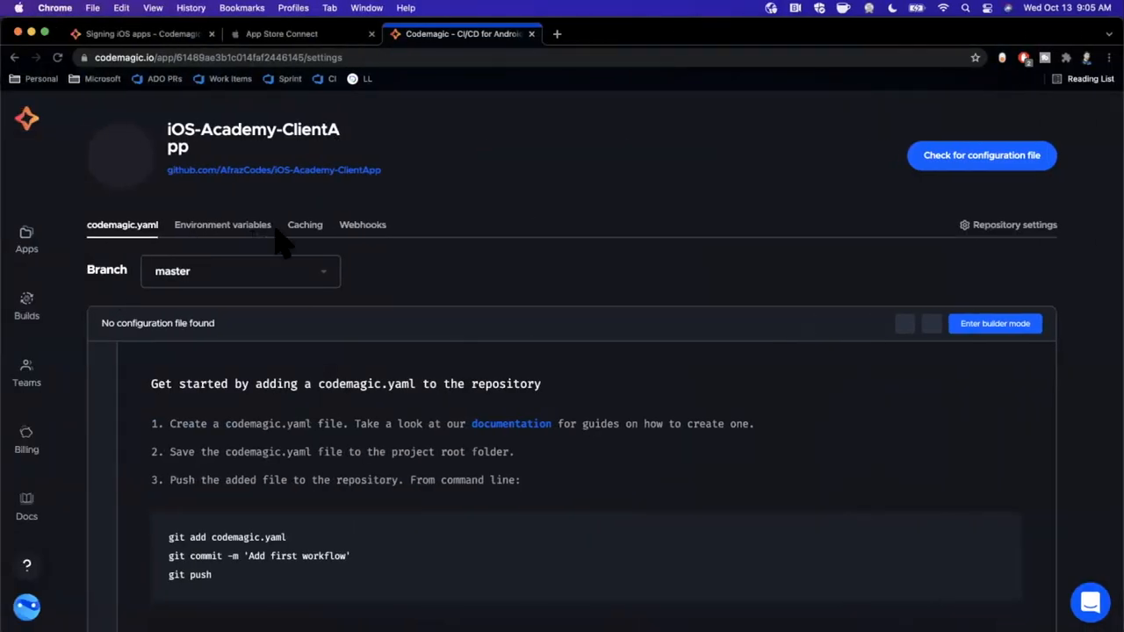
Step: Go to the app's environment variables and locate the admin group entries
left_click(221, 224)
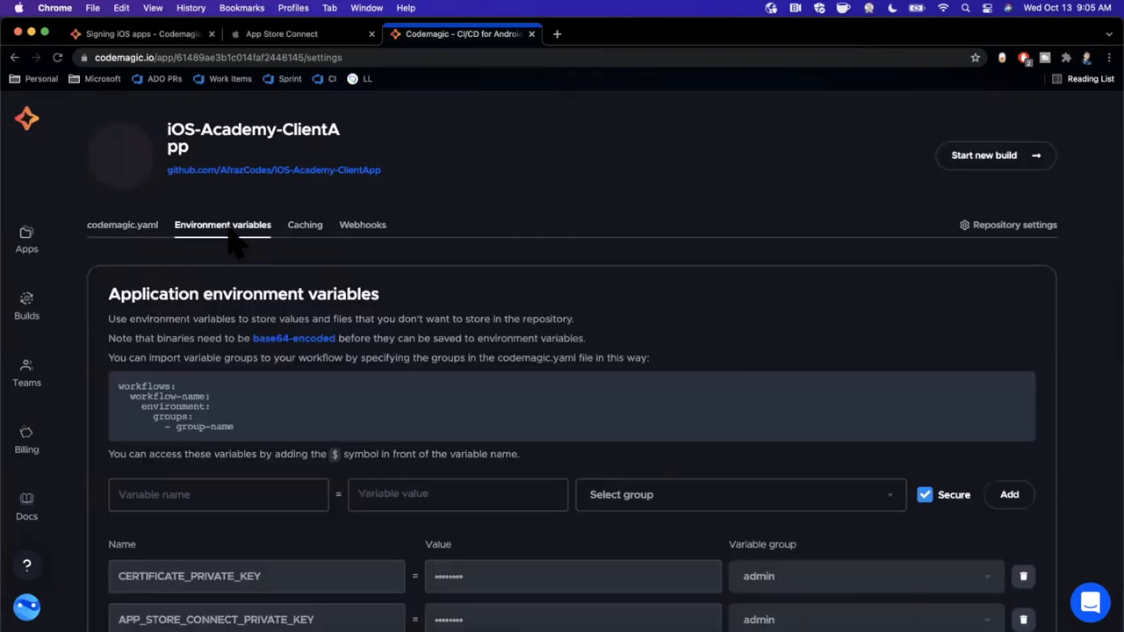
scroll("down", 3)
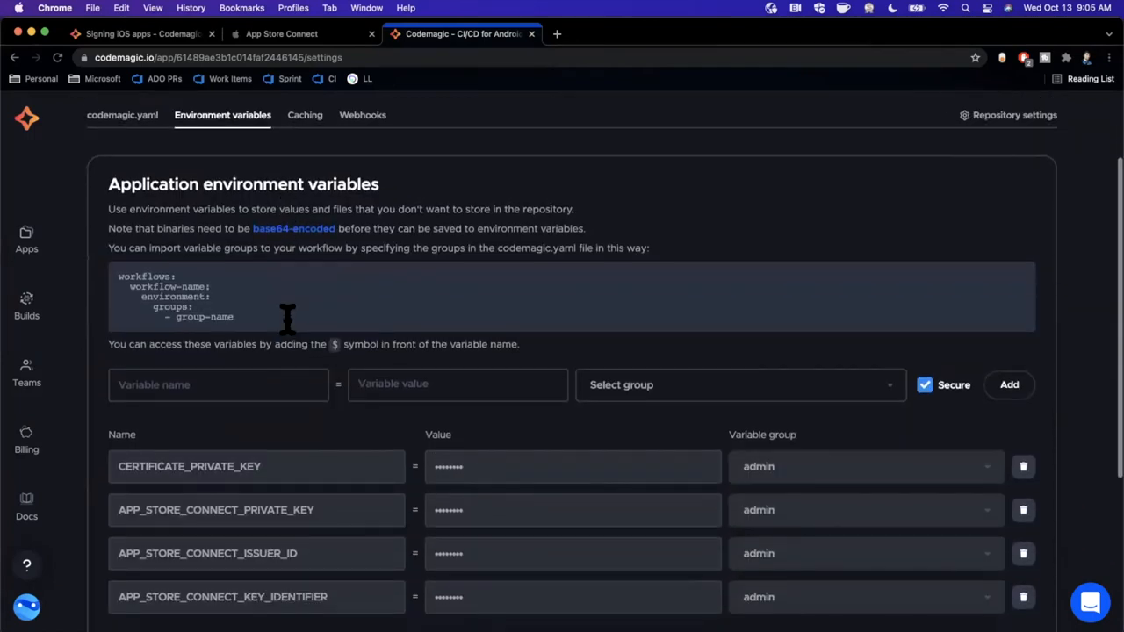
mouse_move(132, 474)
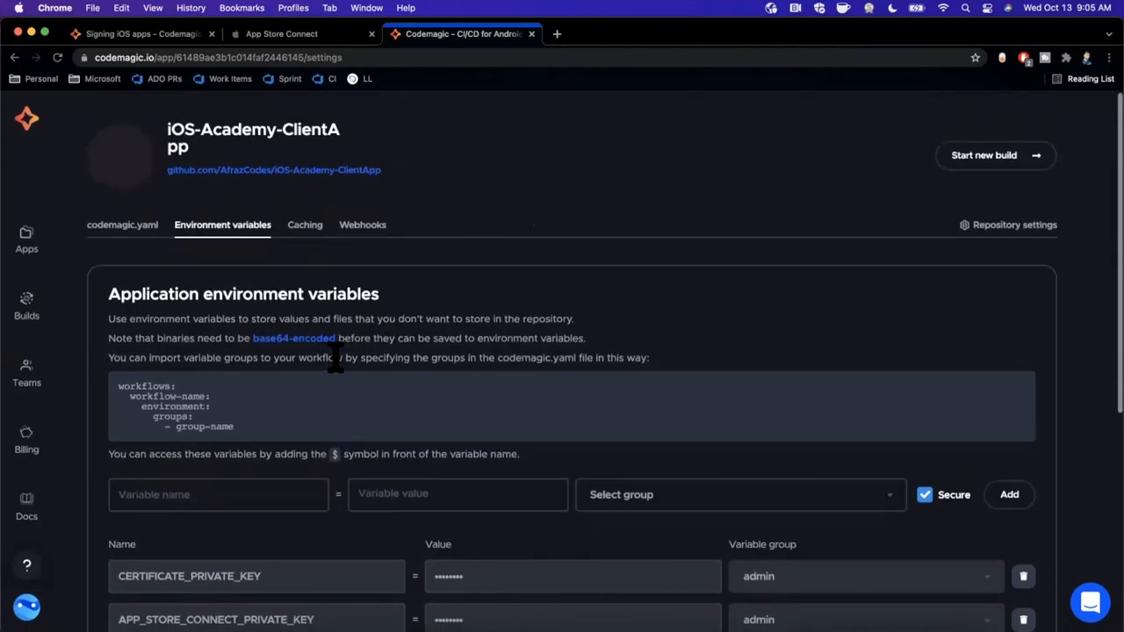
mouse_move(623, 267)
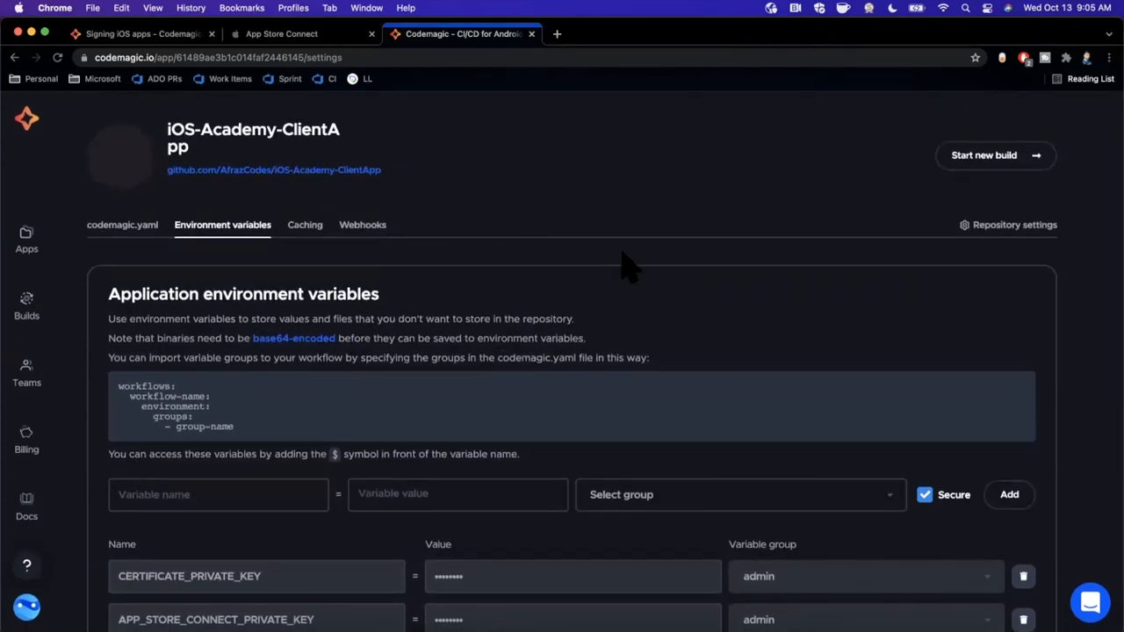
scroll("down", 3)
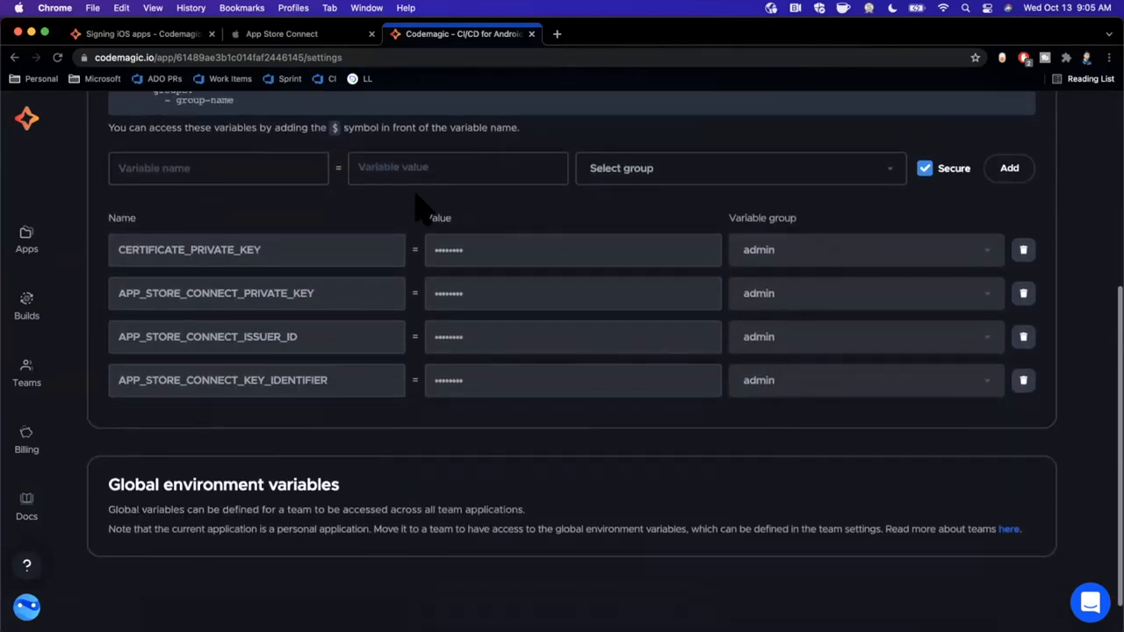
mouse_move(158, 211)
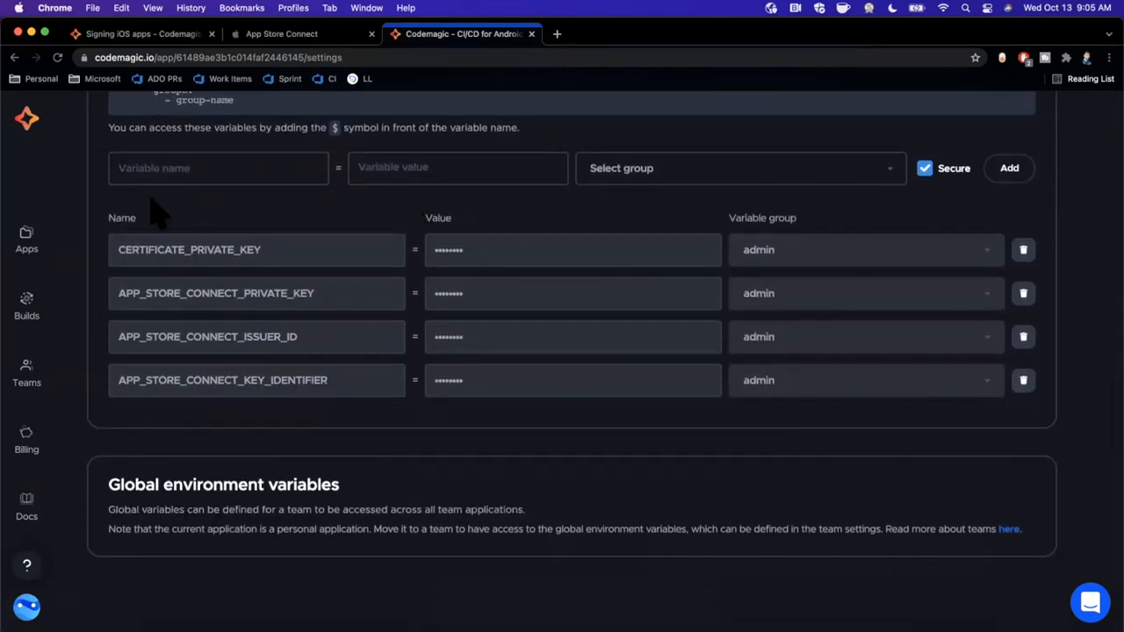
scroll("down", 3)
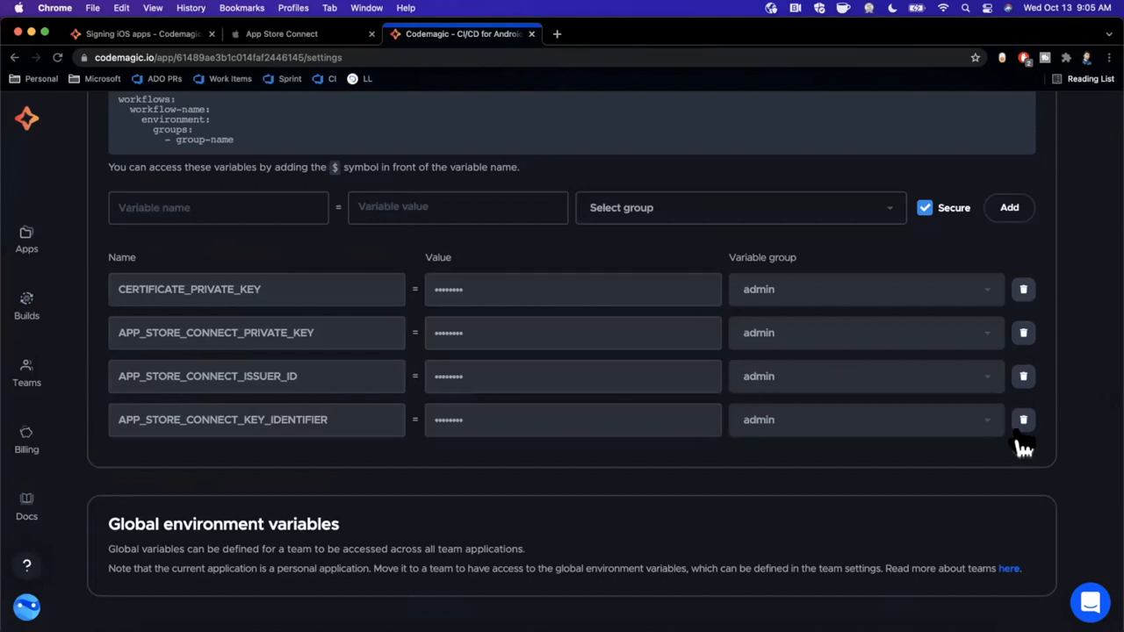
Step: Delete the APP_STORE_CONNECT_KEY_IDENTIFIER and CERTIFICATE_PRIVATE_KEY variables, confirming each
left_click(1022, 417)
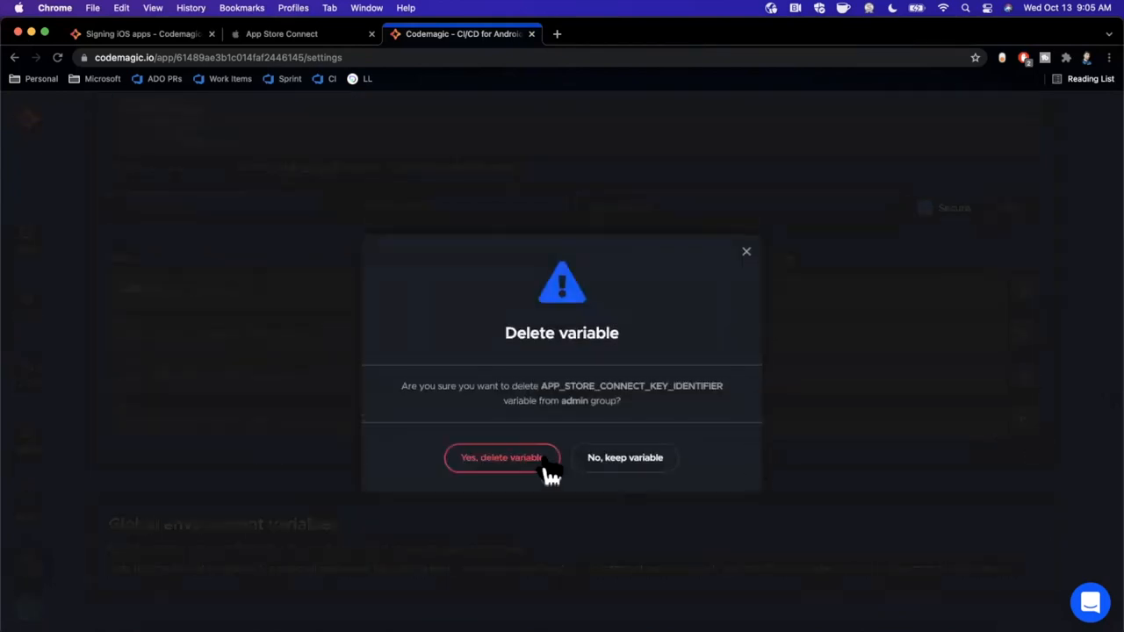
left_click(502, 456)
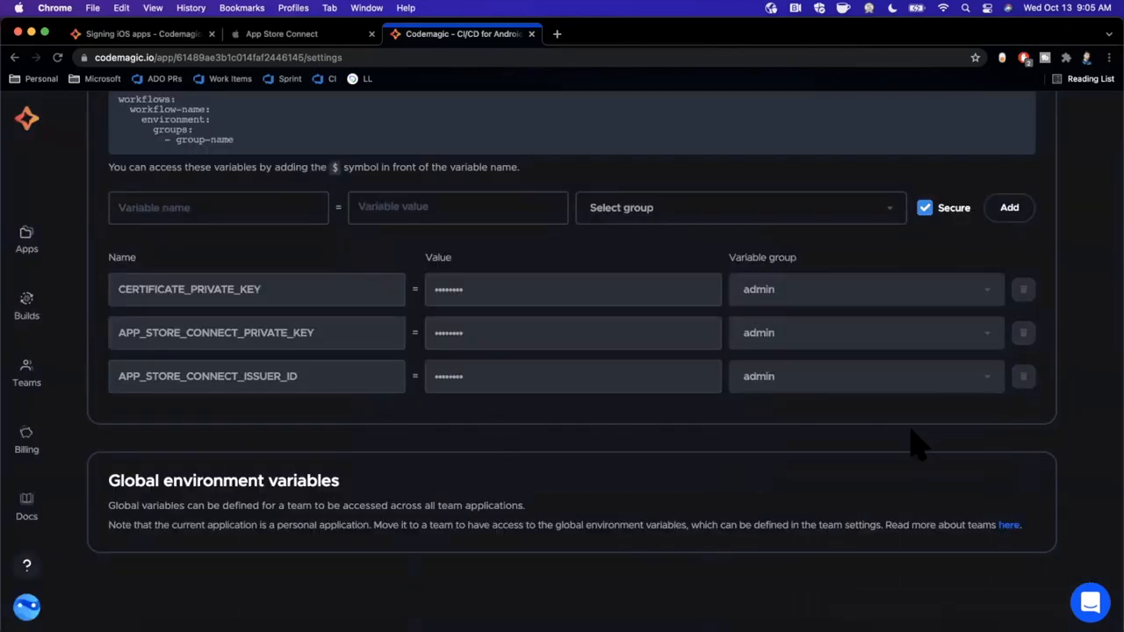
left_click(1022, 331)
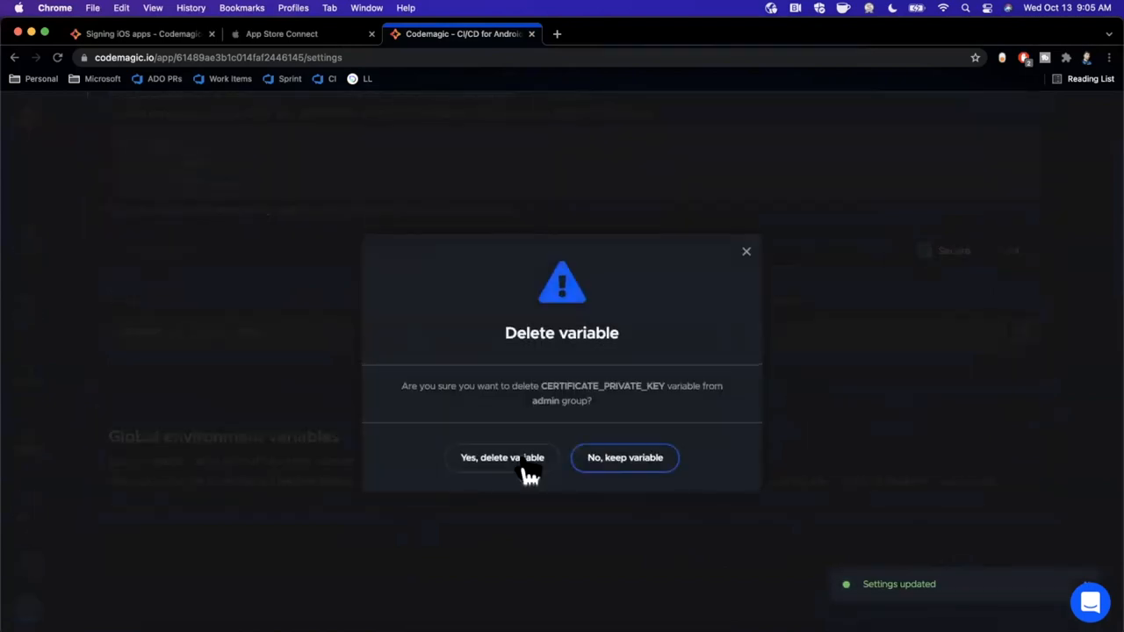
left_click(503, 456)
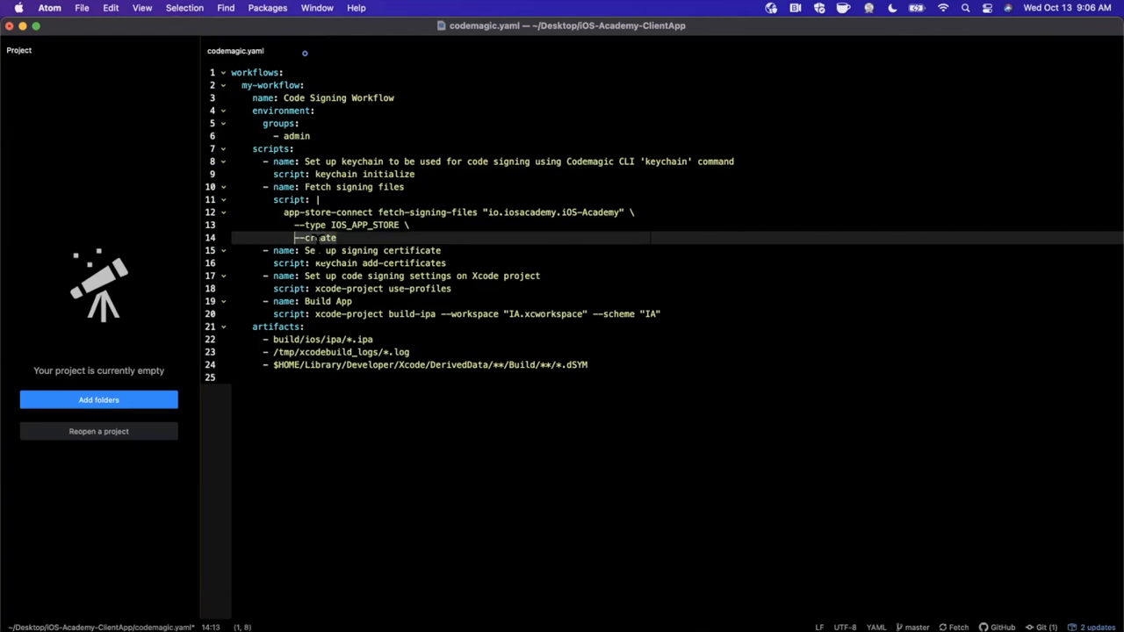
Step: Complete the fetch-signing-files line with --create in codemagic.yaml
type("create")
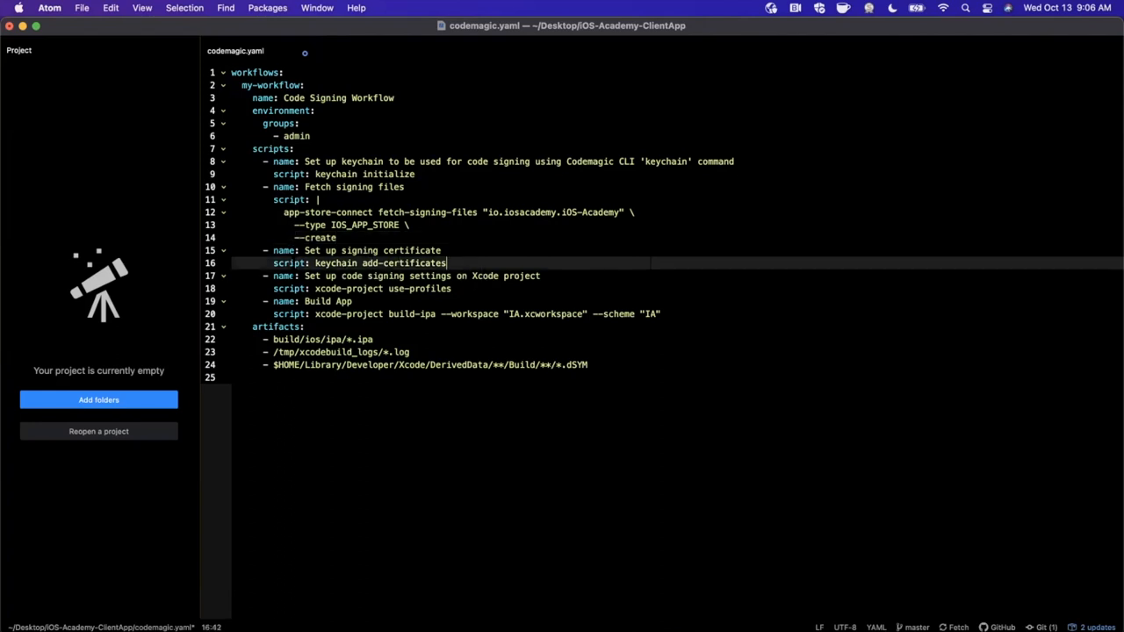
double_click(379, 263)
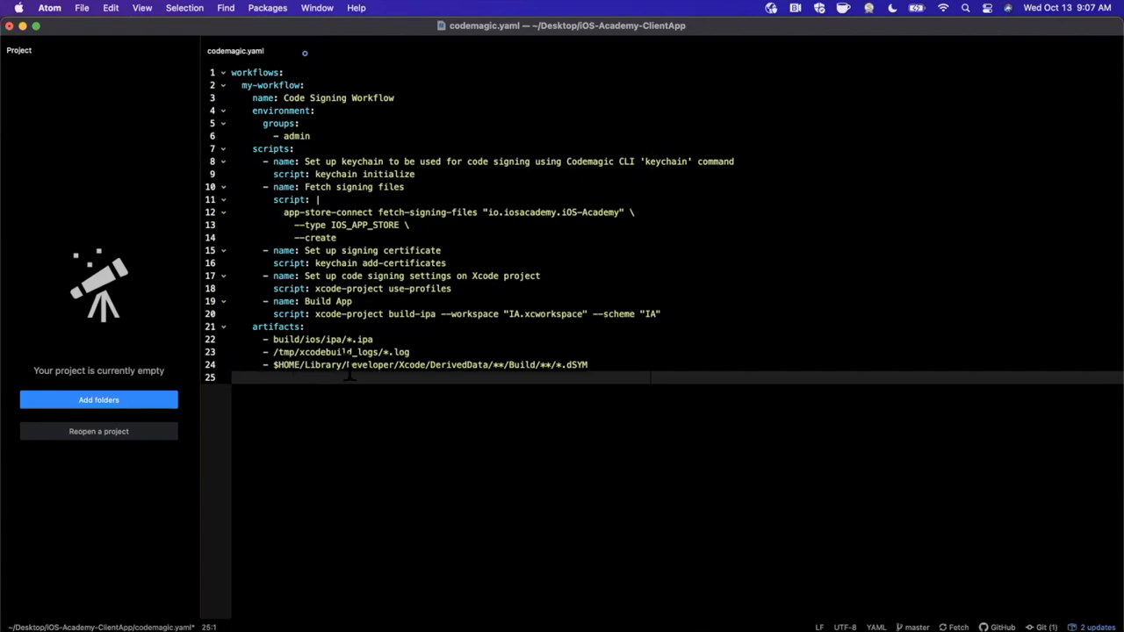
Step: Run git commit -m "Support CI code signing"; git push from Terminal
type("terminal")
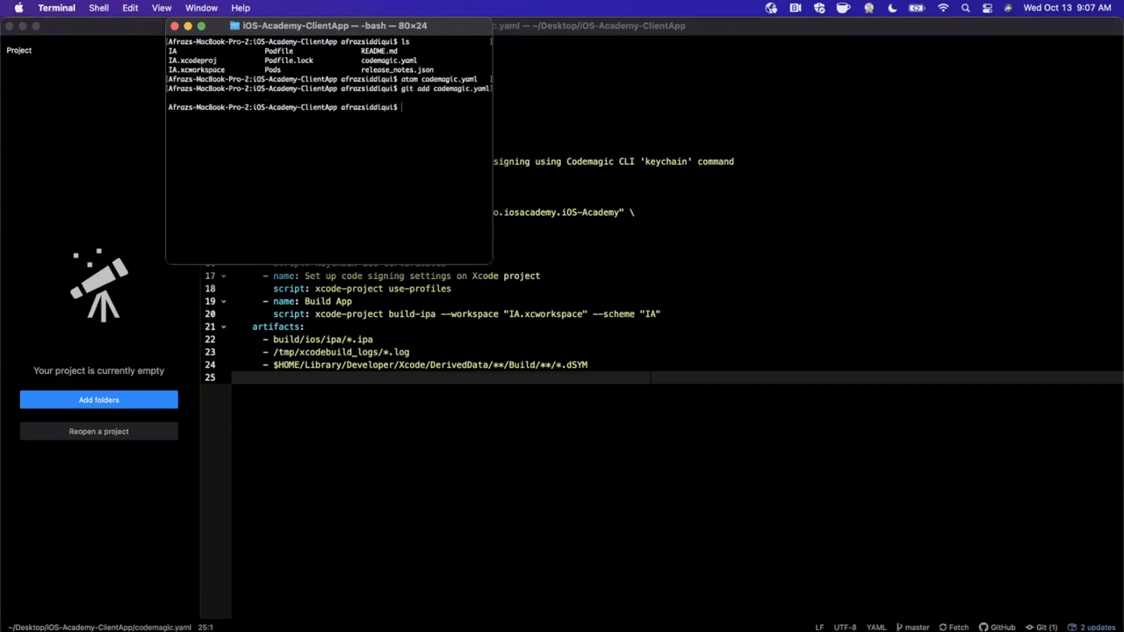
type("git commit -m \"Support CI code signing\"; git push")
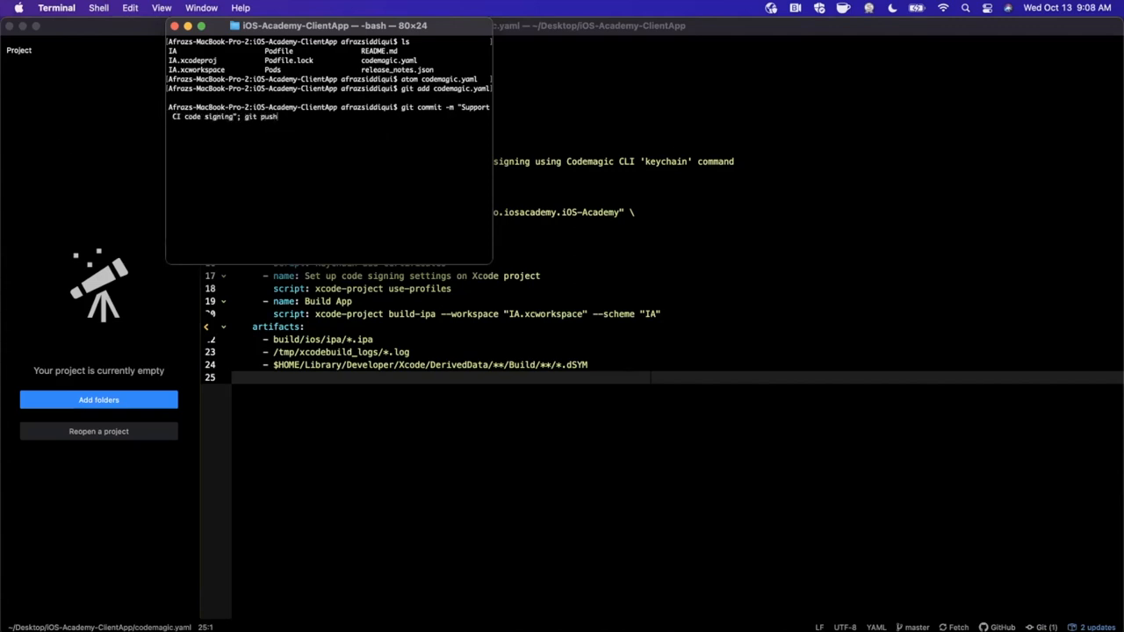
key("Return")
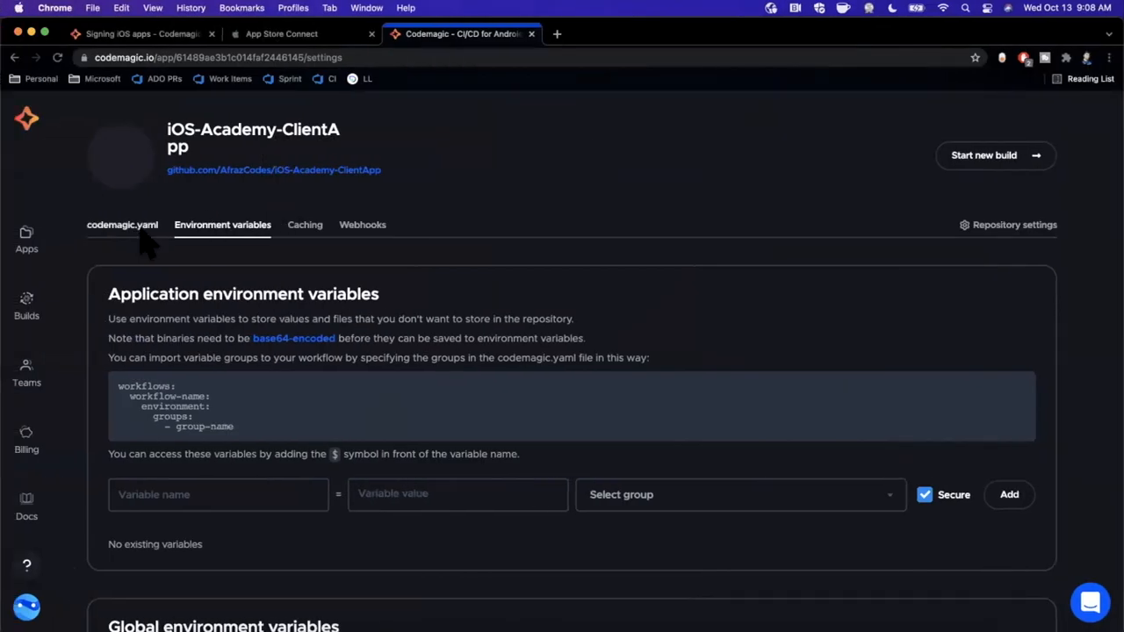
Step: Check the pushed codemagic.yaml on master and the empty variables list, then go to the signing docs
left_click(123, 225)
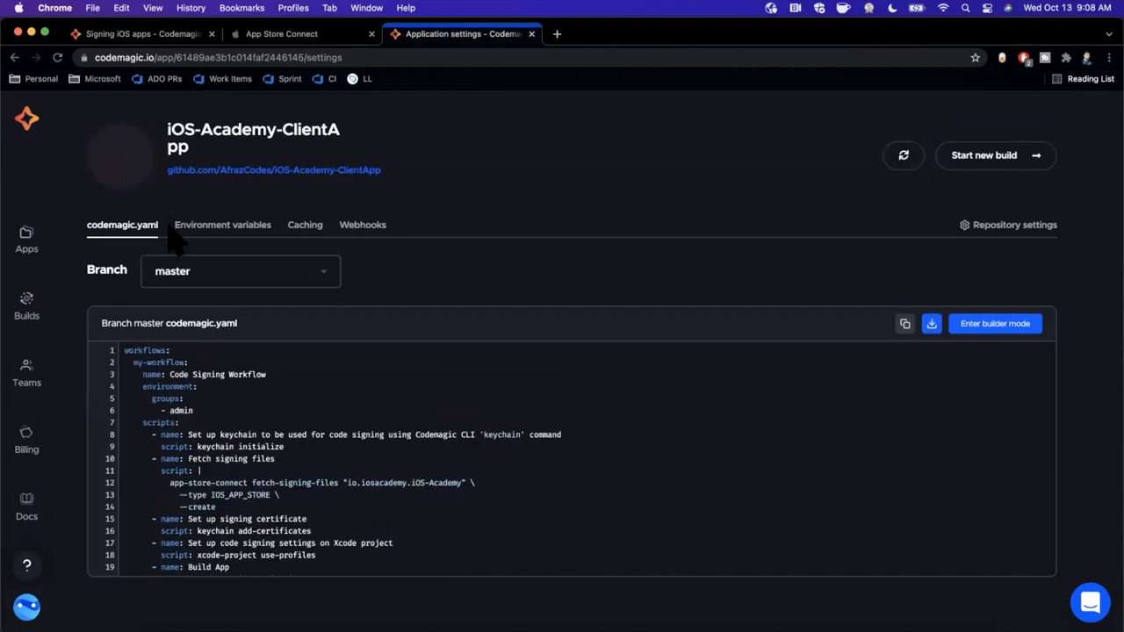
left_click(221, 225)
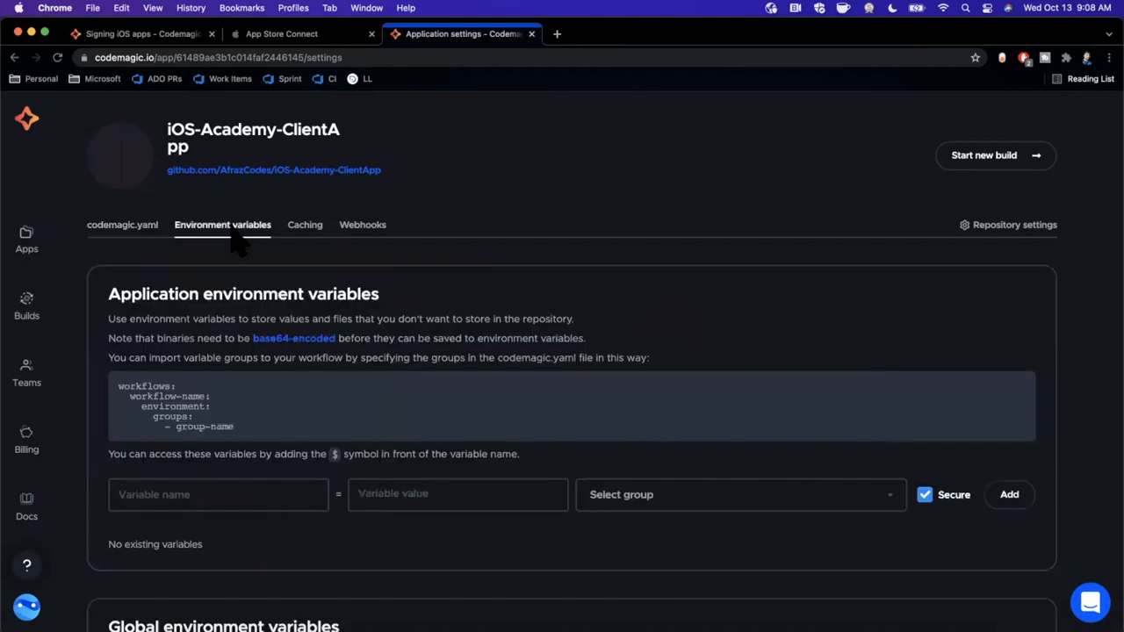
scroll("down", 3)
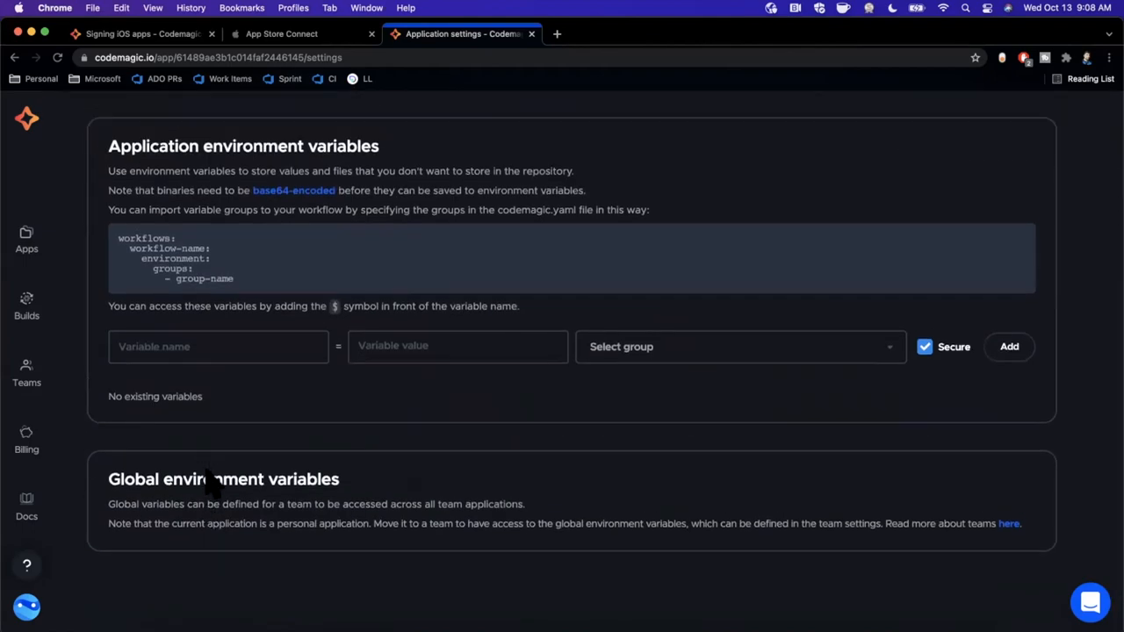
left_click(140, 33)
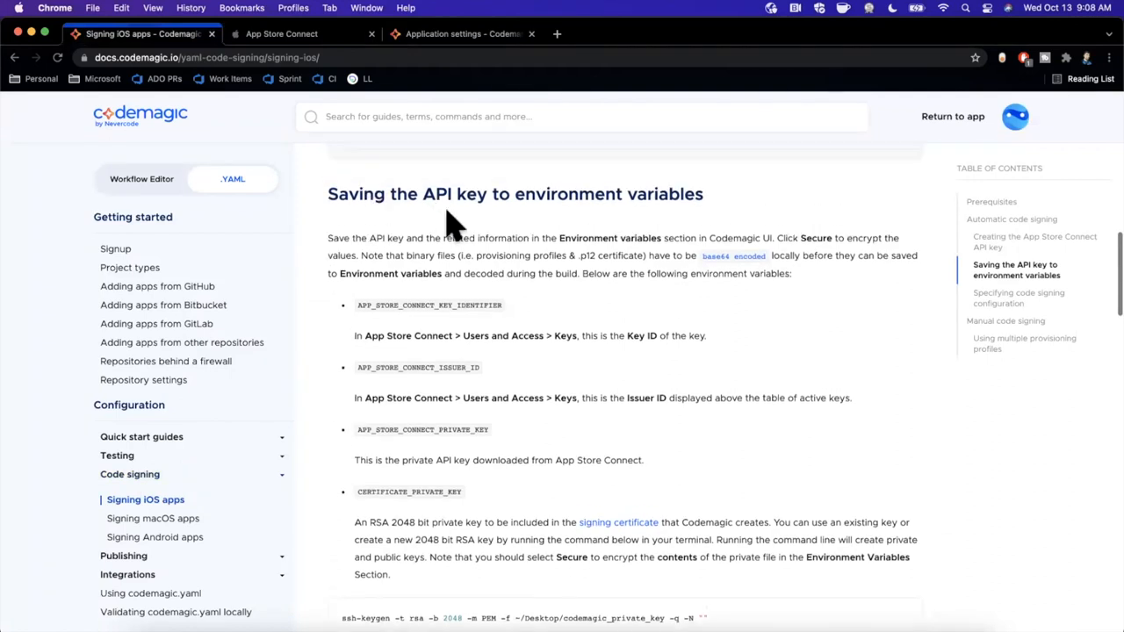
mouse_move(787, 232)
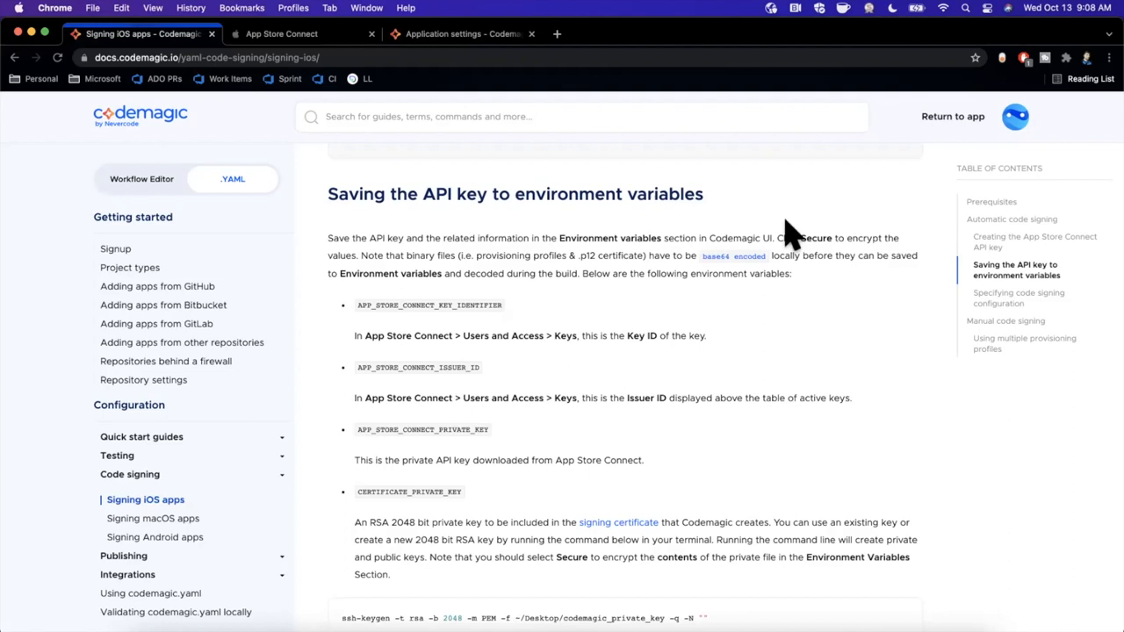
Step: Read the required API key variables, then go to App Store Connect's API keys page
scroll("down", 3)
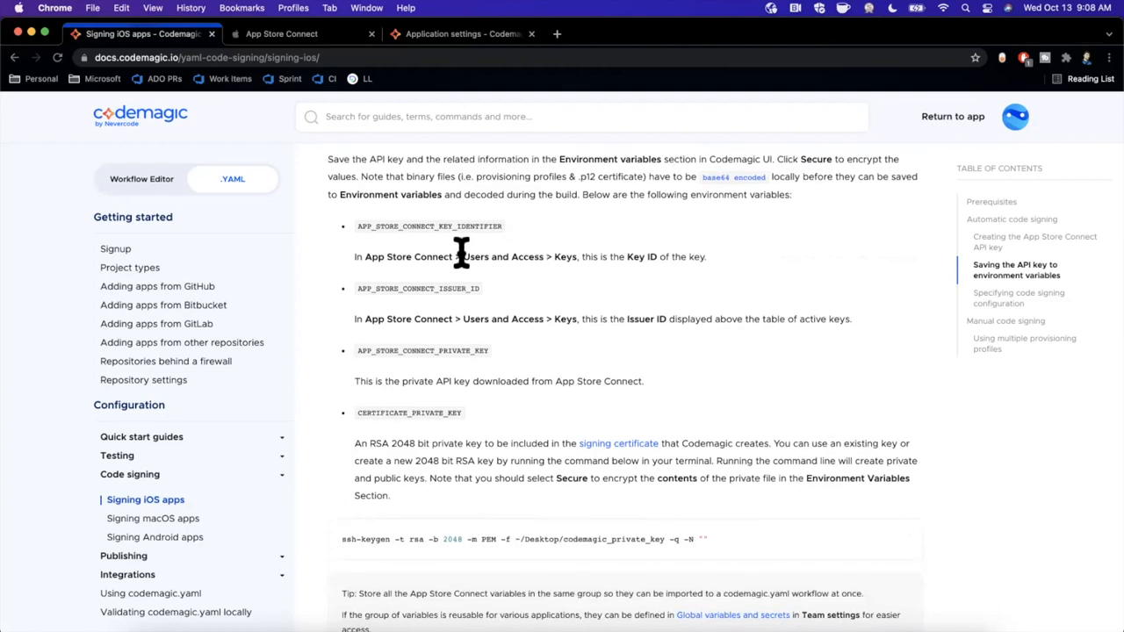
mouse_move(402, 250)
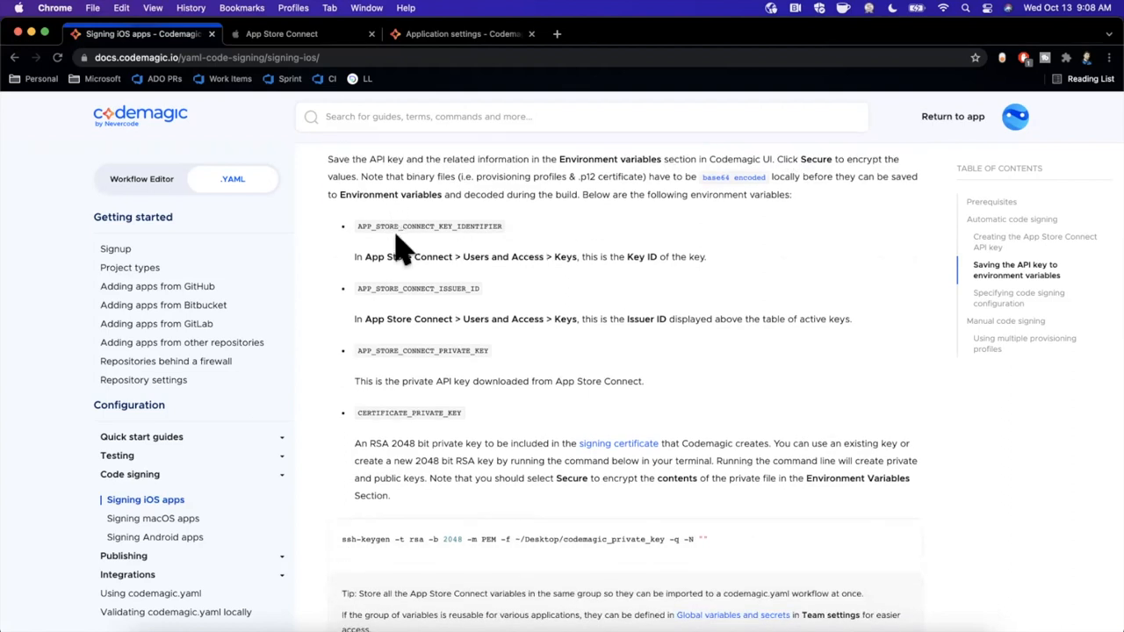
left_click(281, 34)
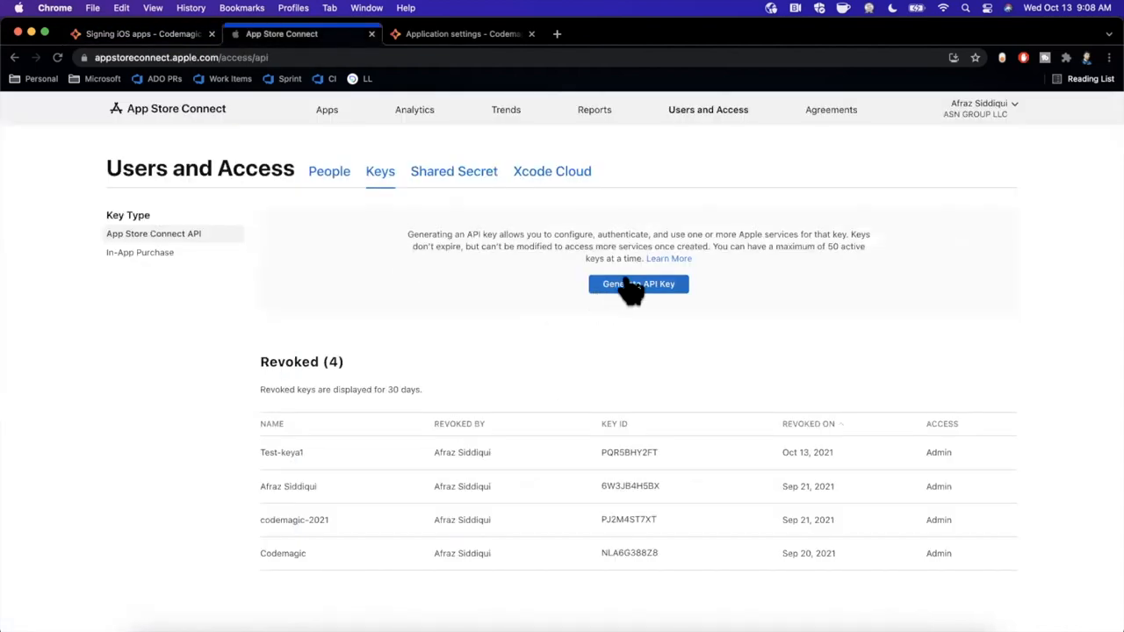
Step: Generate a new API key named 'Codesigning Key' with Admin access
left_click(639, 284)
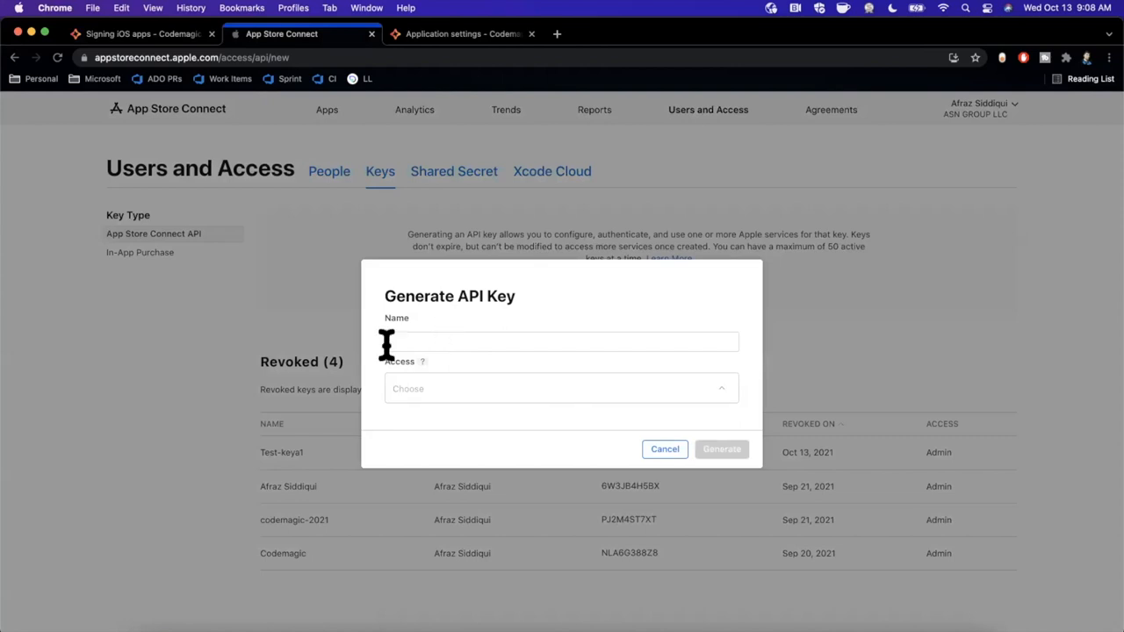
left_click(562, 340)
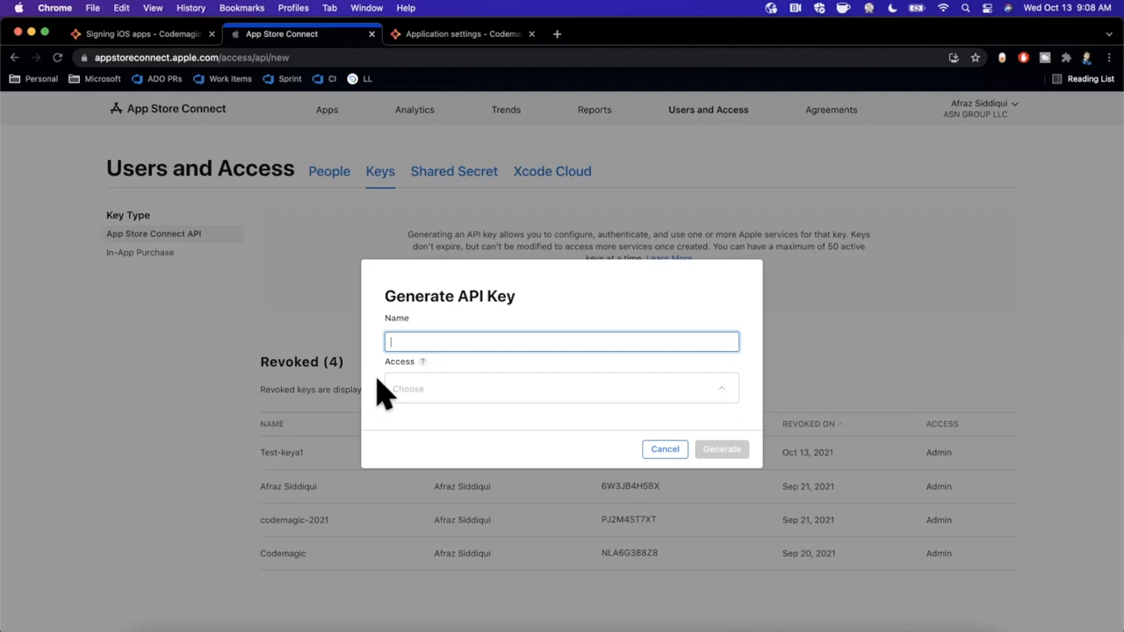
type("Codesigning Key")
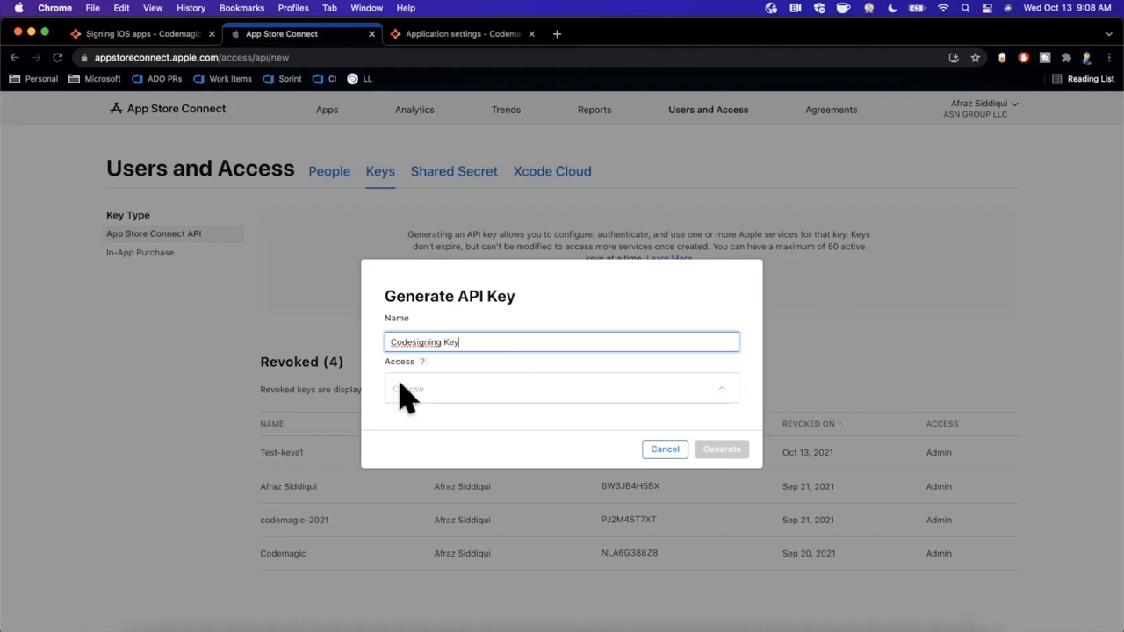
mouse_move(741, 439)
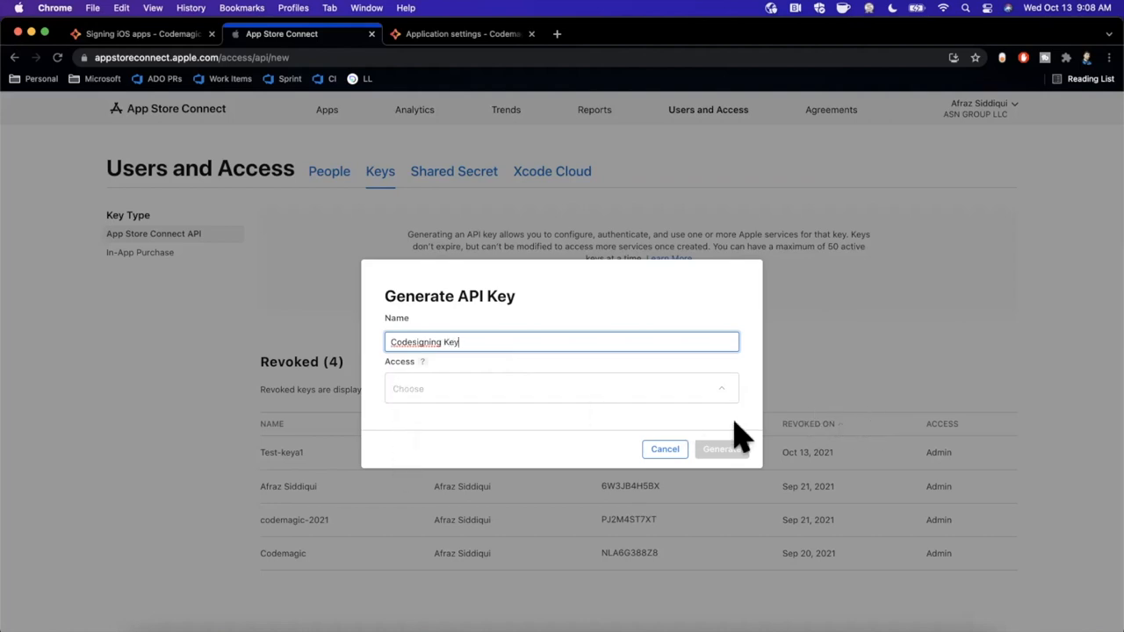
left_click(562, 389)
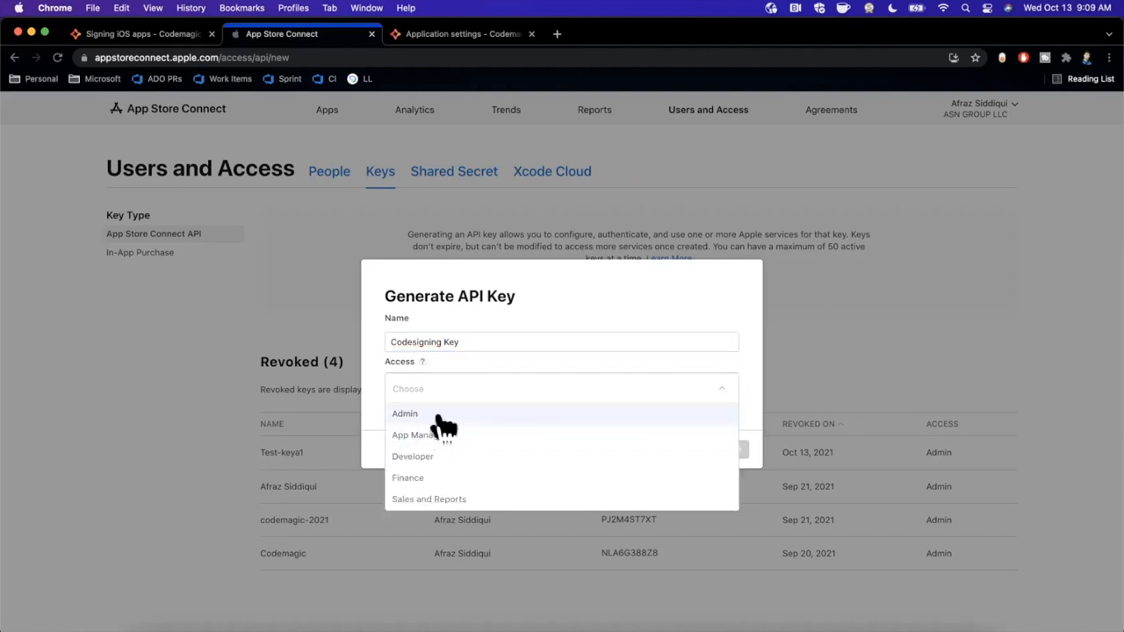
left_click(404, 415)
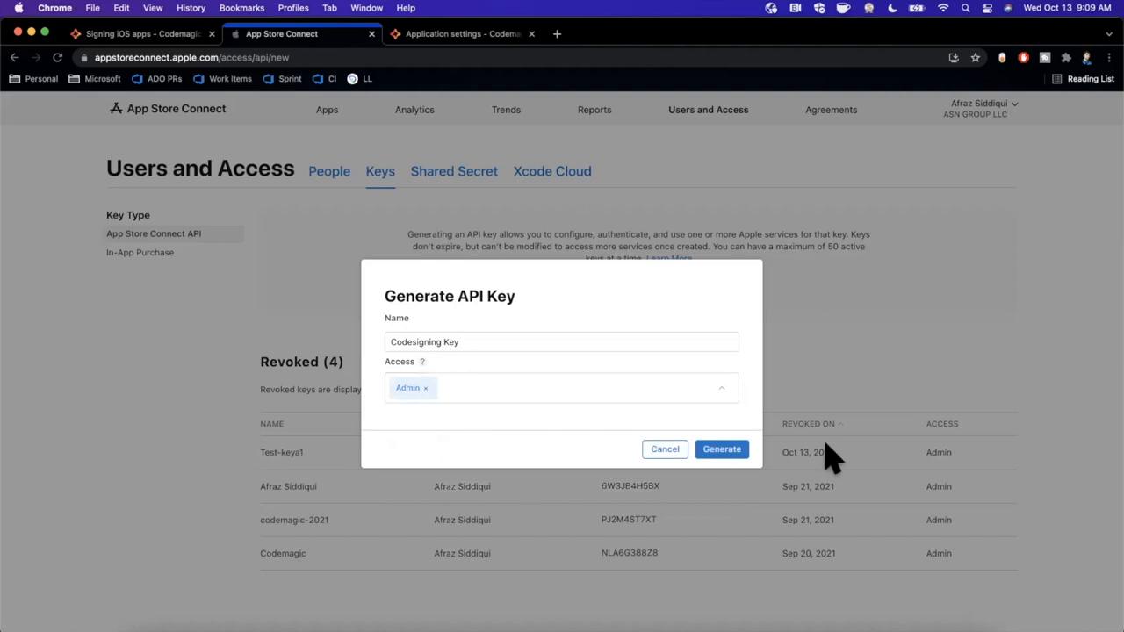
left_click(720, 450)
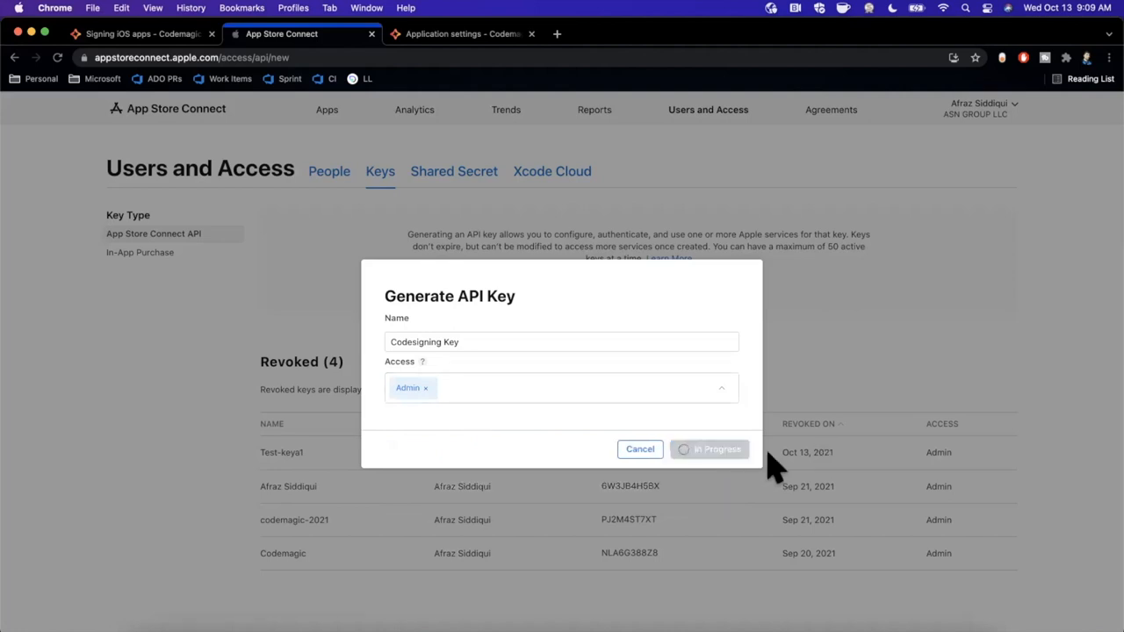
left_click(709, 450)
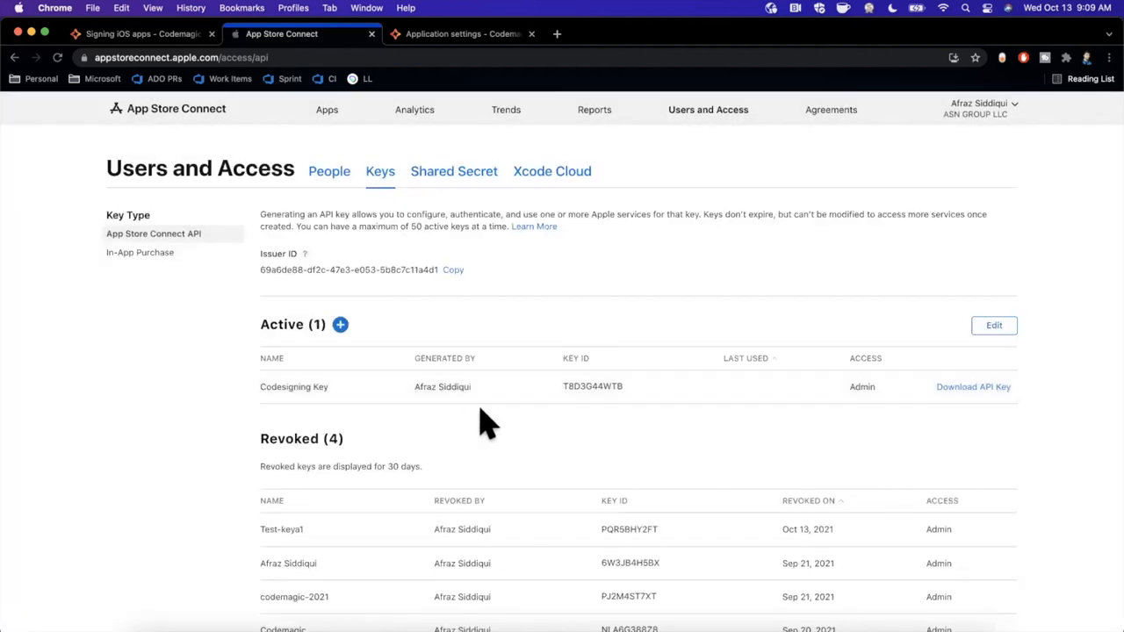
mouse_move(614, 397)
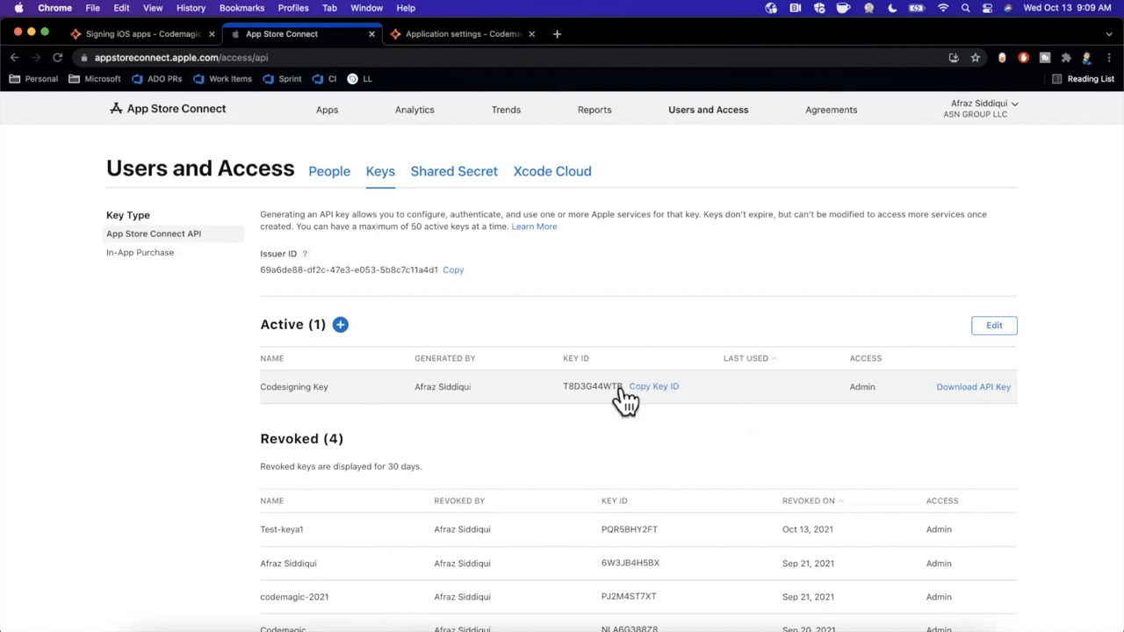
mouse_move(614, 395)
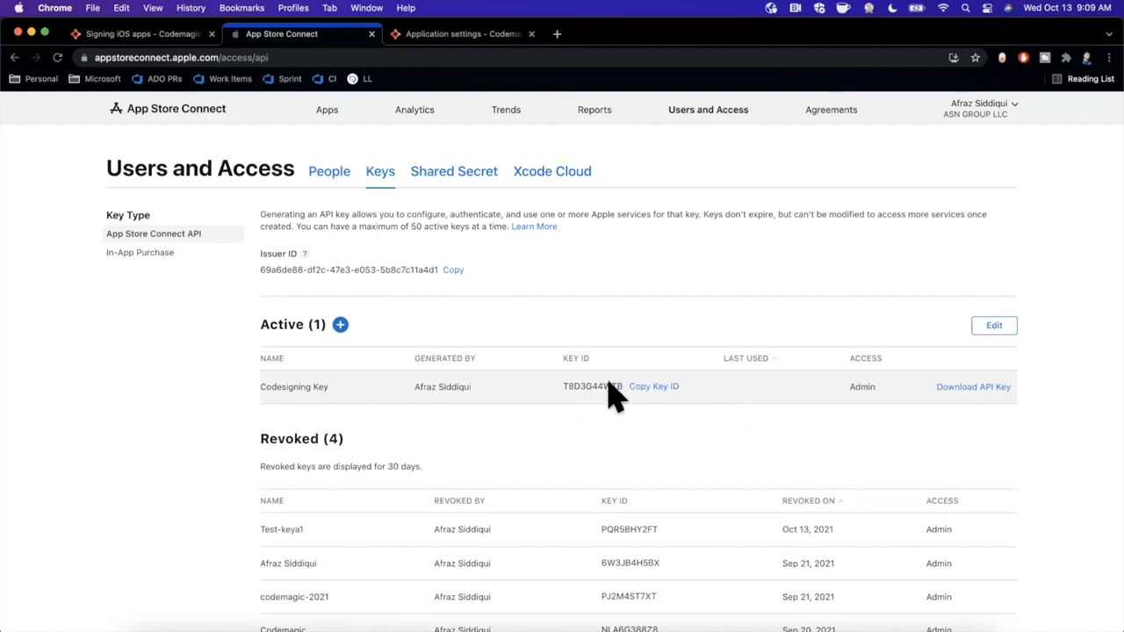
Step: Copy the Codesigning Key's Key ID and return to Codemagic's environment variables
left_click(654, 386)
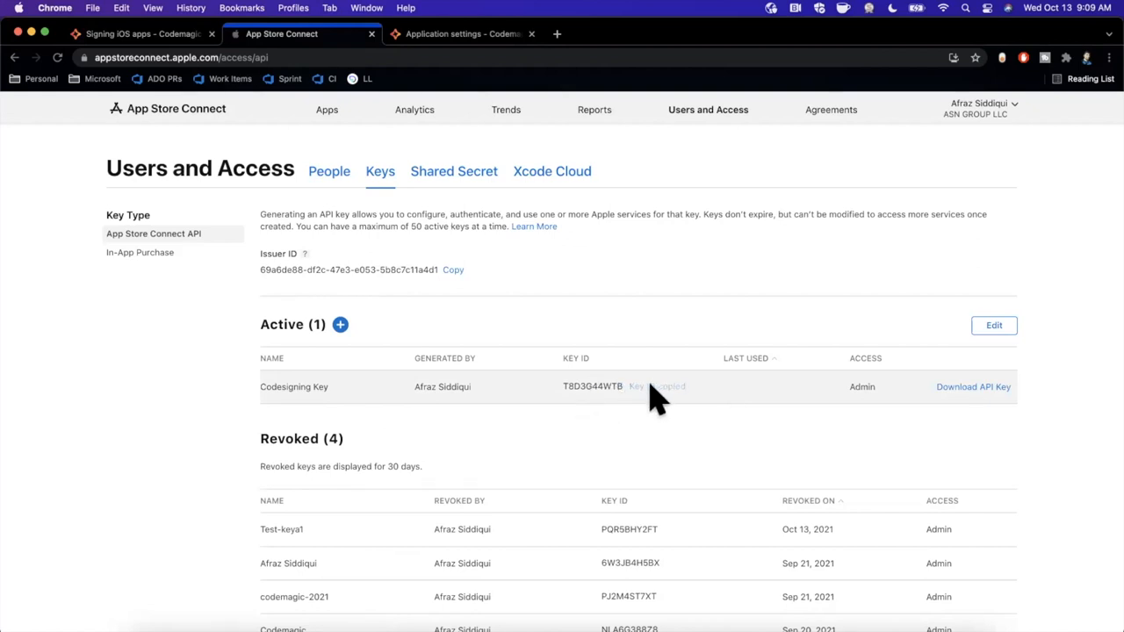
left_click(460, 33)
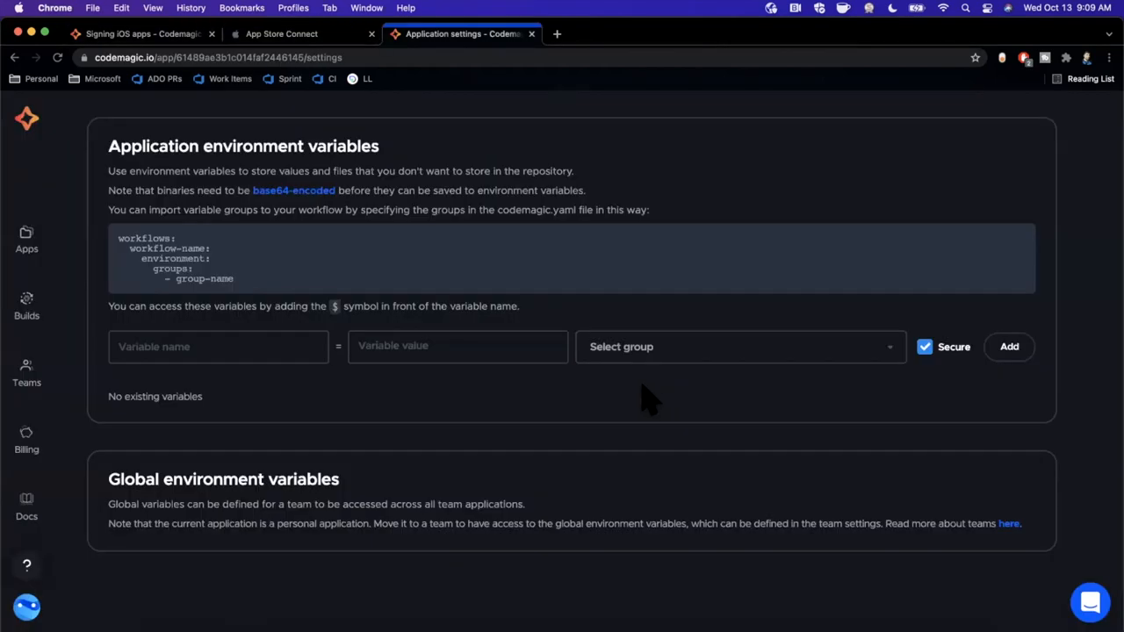
Step: Assign the new secure variable to the admin group and check the docs for its name
double_click(293, 190)
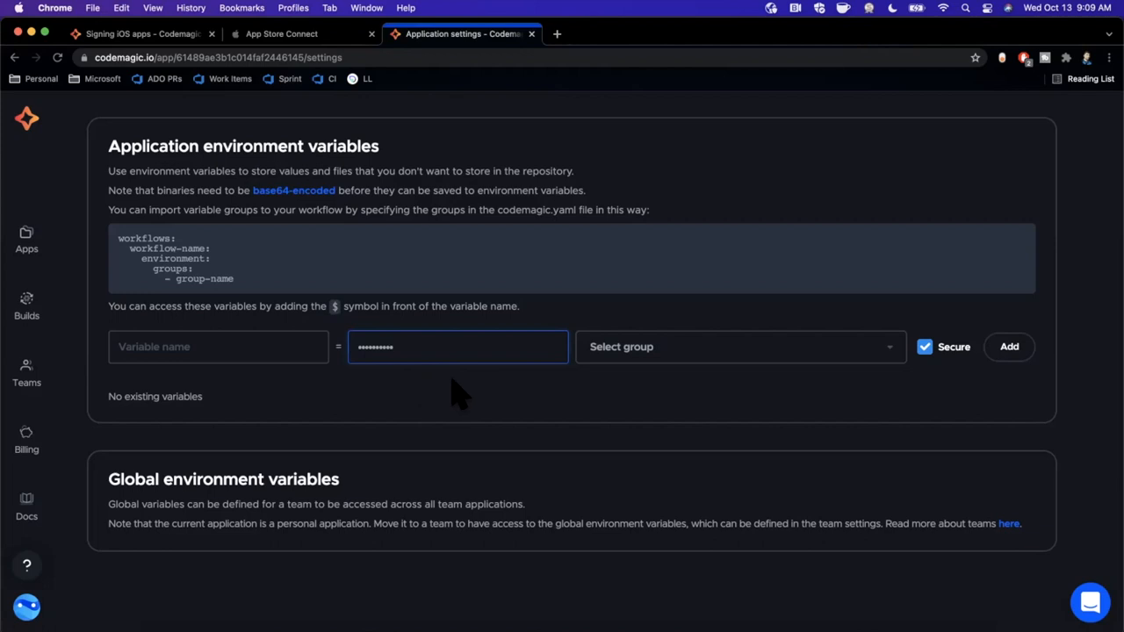
mouse_move(711, 364)
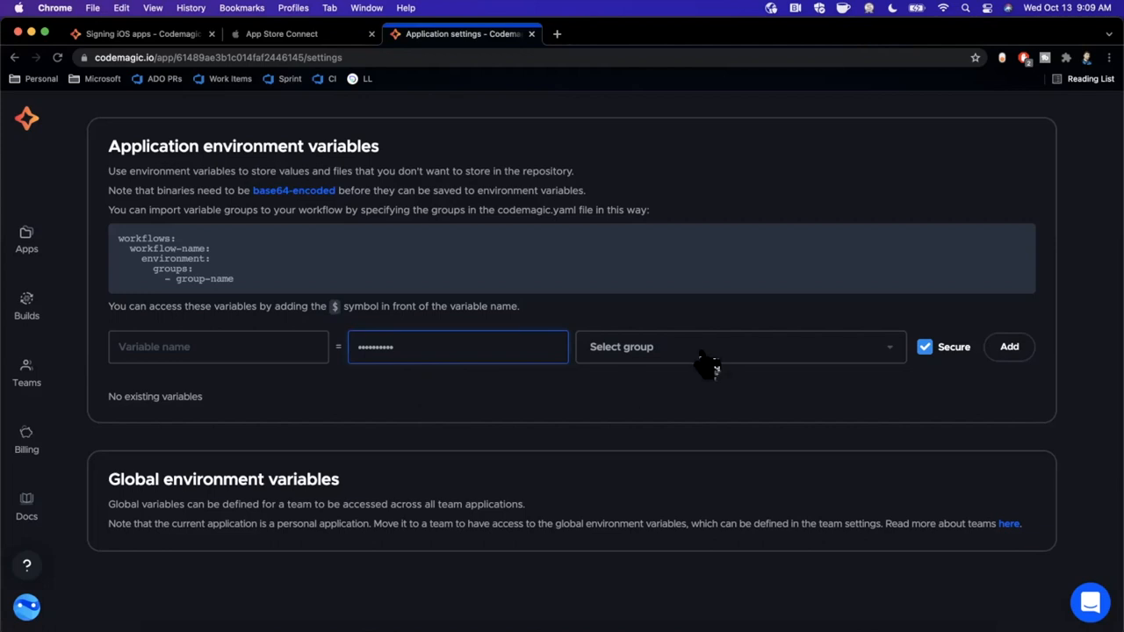
left_click(737, 346)
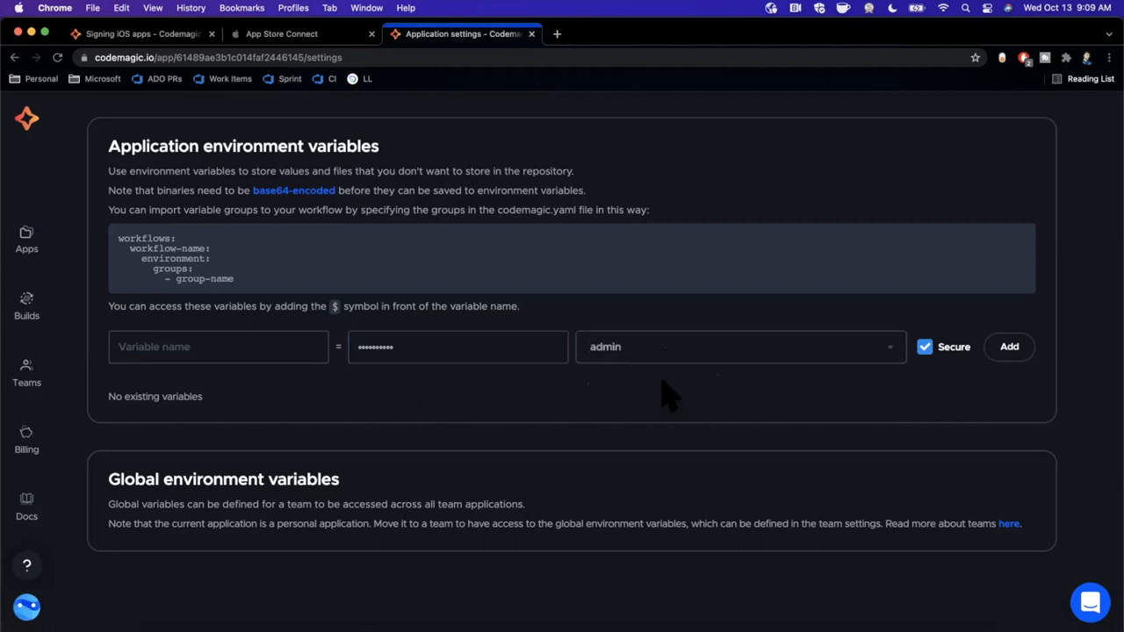
mouse_move(641, 373)
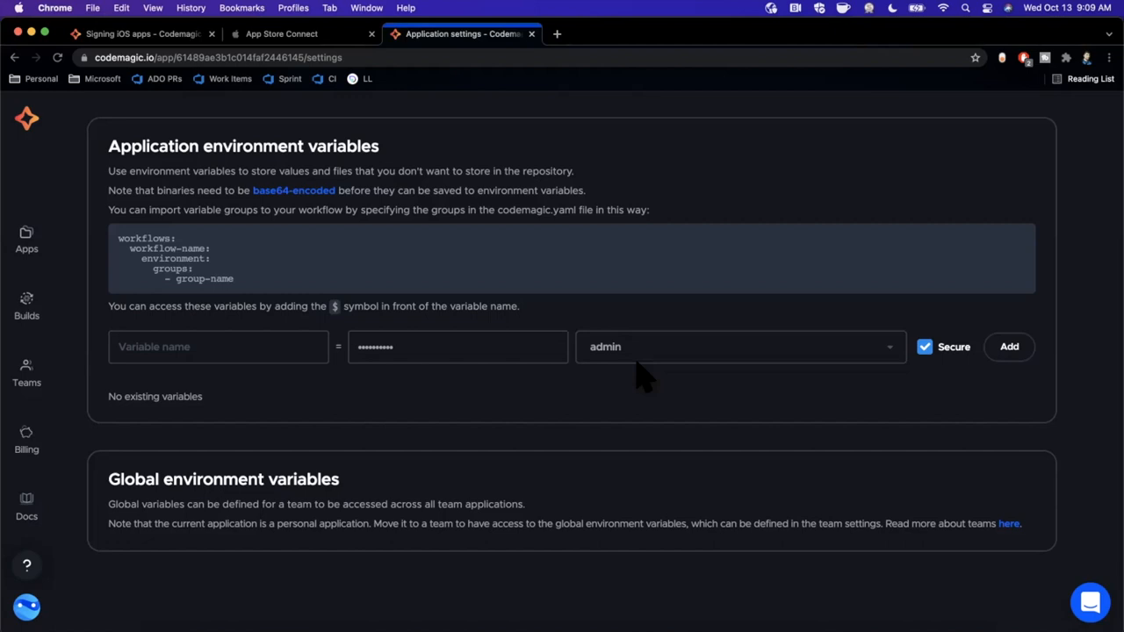
mouse_move(614, 380)
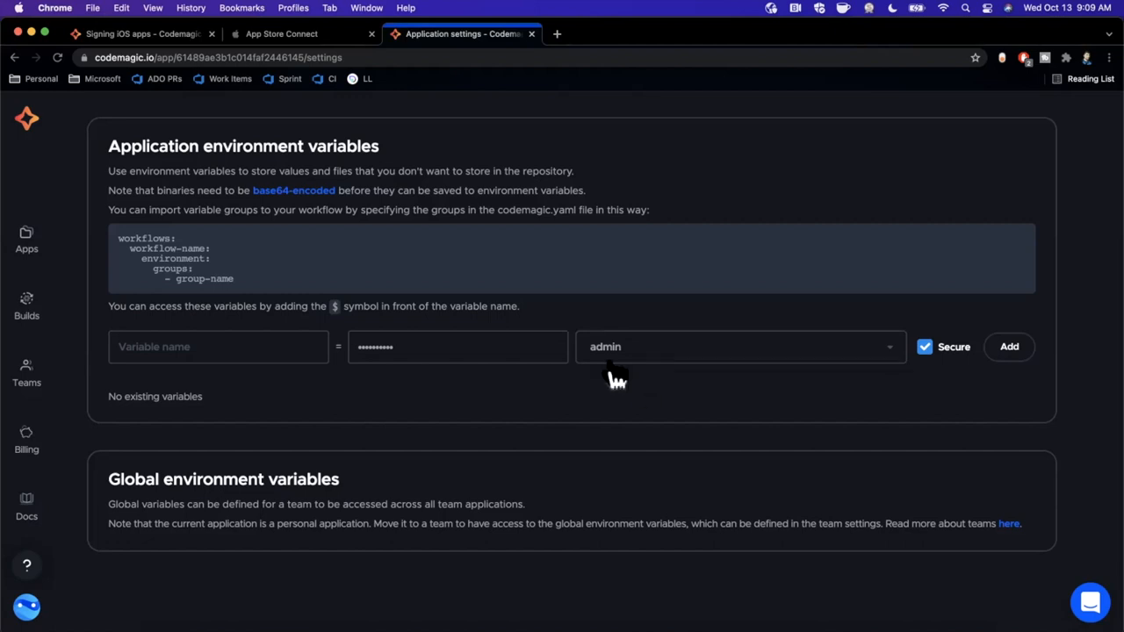
mouse_move(650, 386)
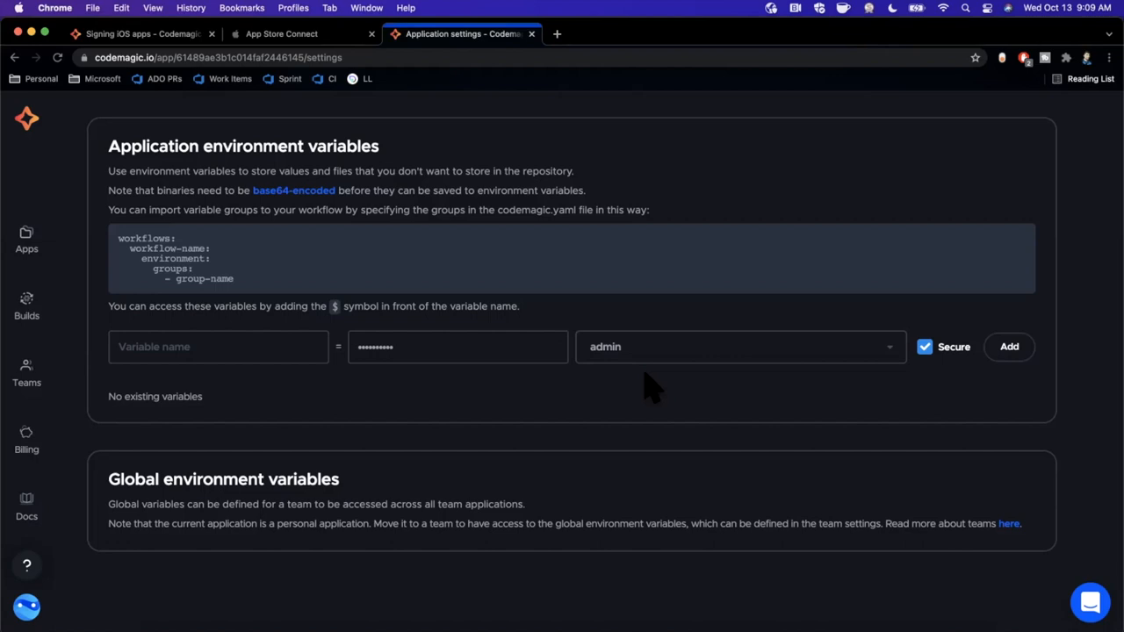
mouse_move(634, 390)
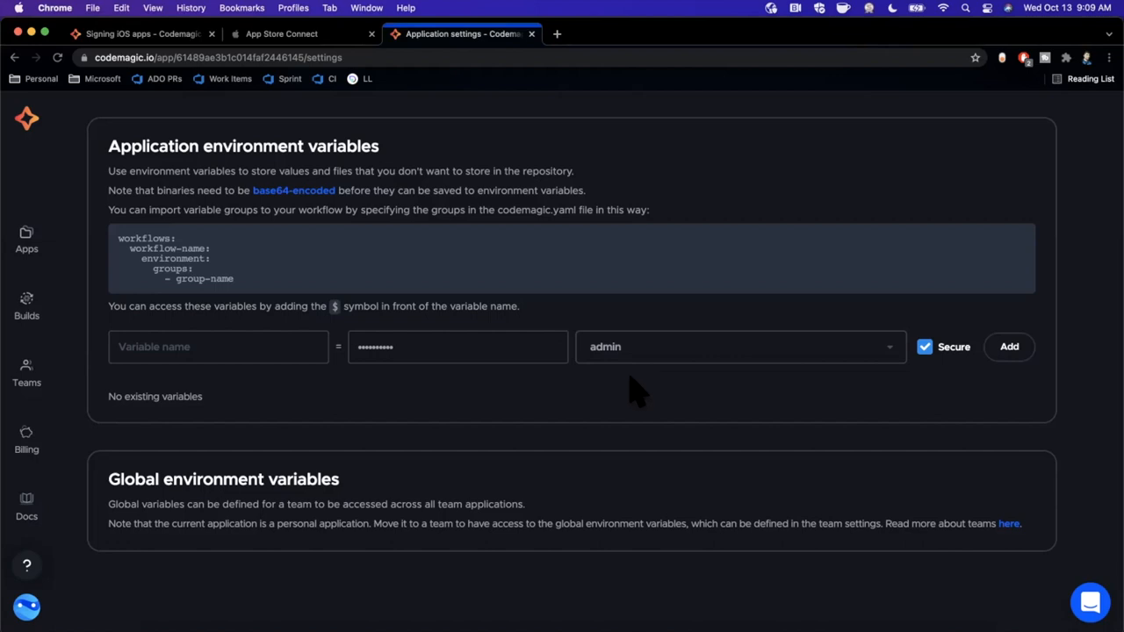
left_click(281, 34)
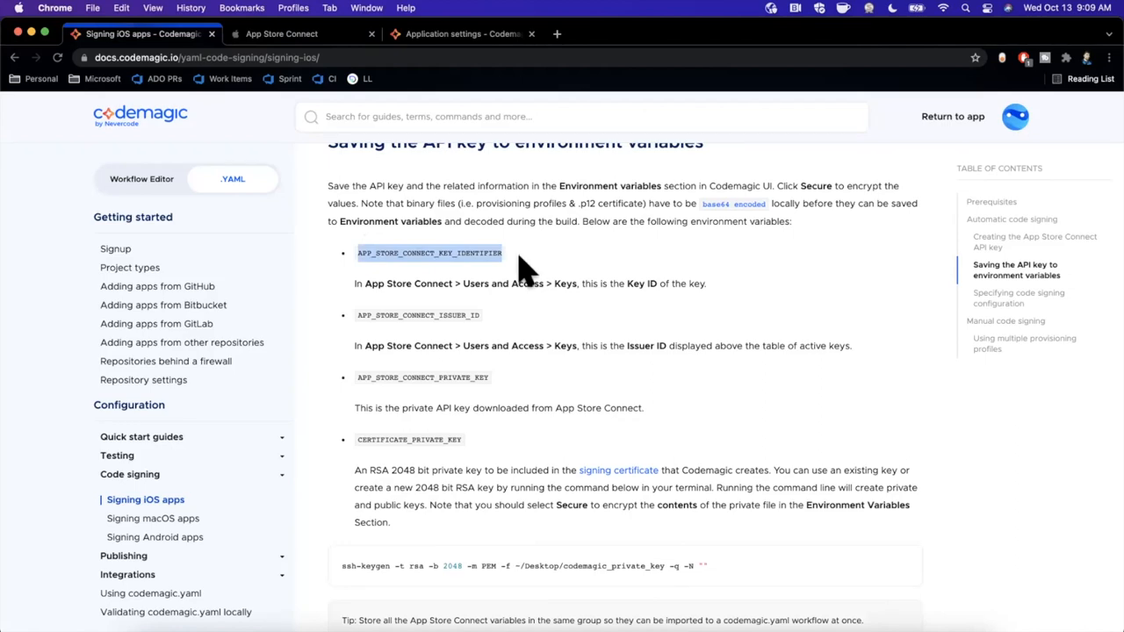
left_click(461, 34)
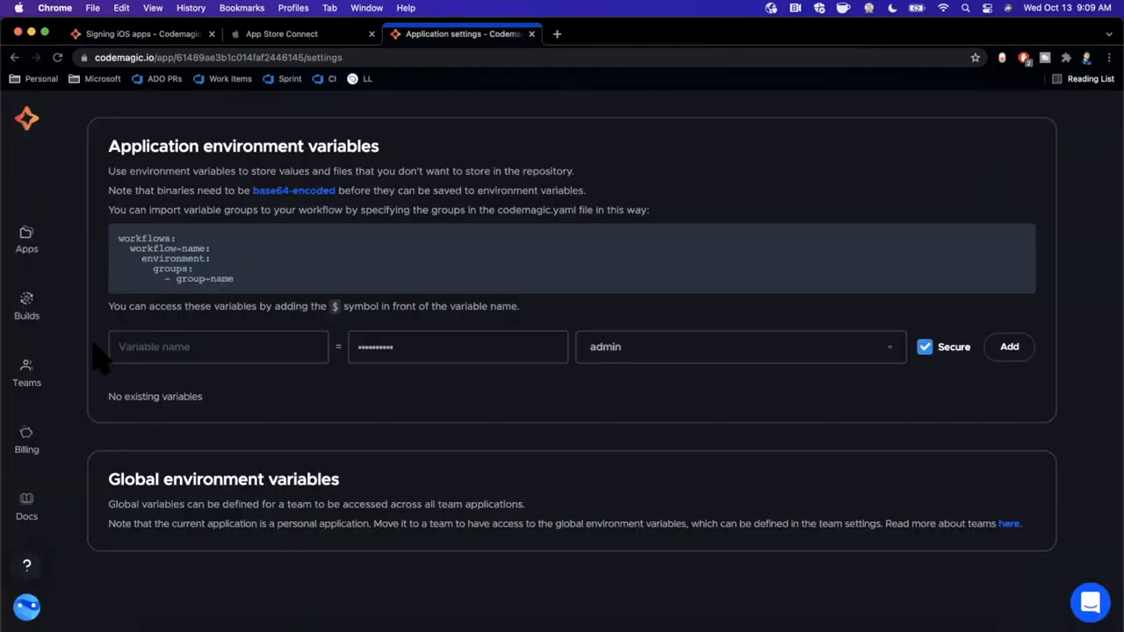
left_click(457, 346)
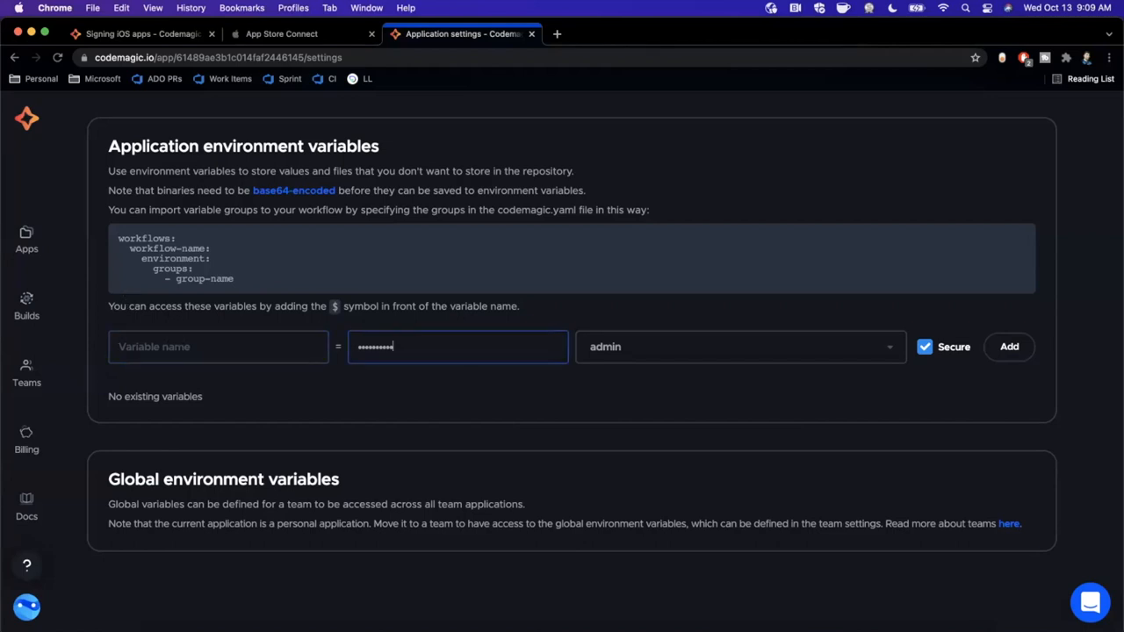
Step: Name the variable APP_STORE_CONNECT_KEY_IDENTIFIER and add it
left_click(217, 346)
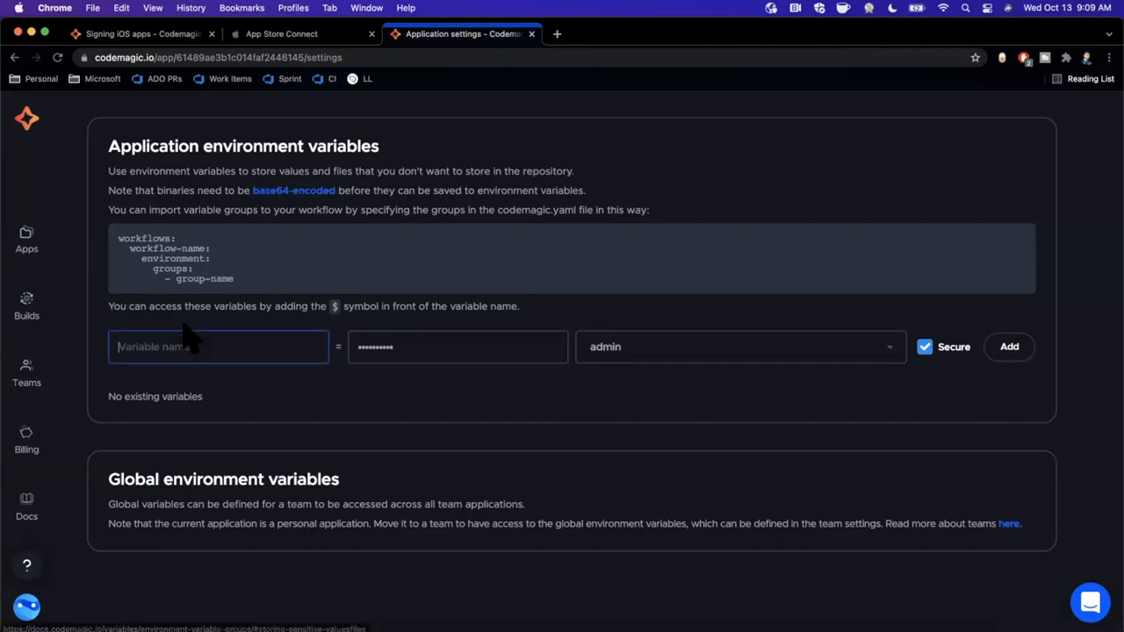
type("PP_STORE_CONNECT_KEY_IDENTIFIER")
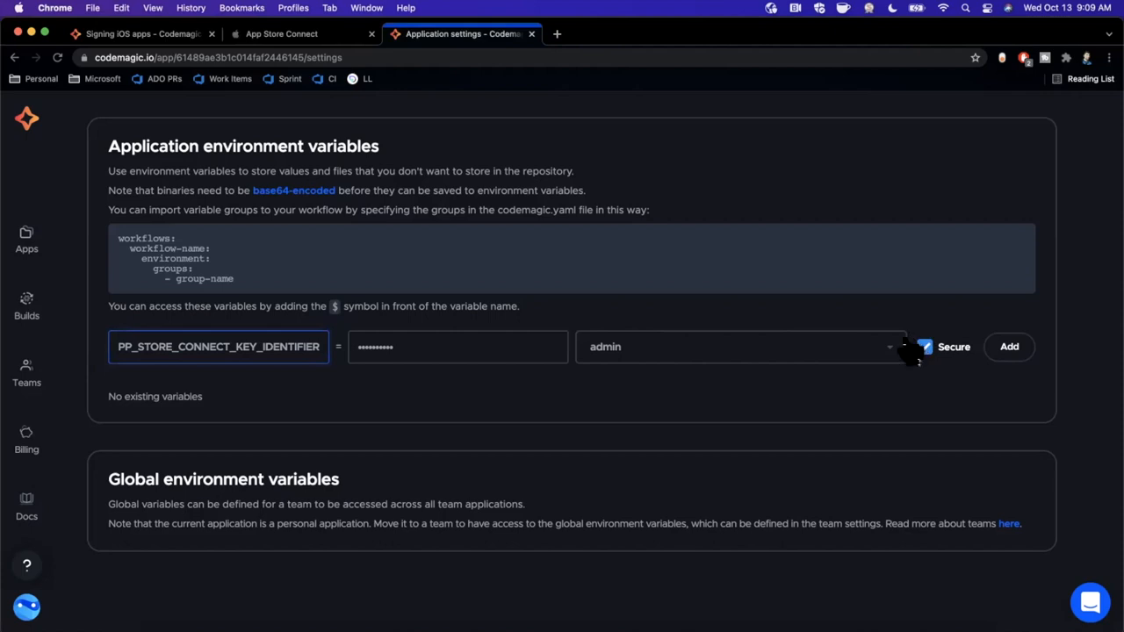
left_click(1008, 346)
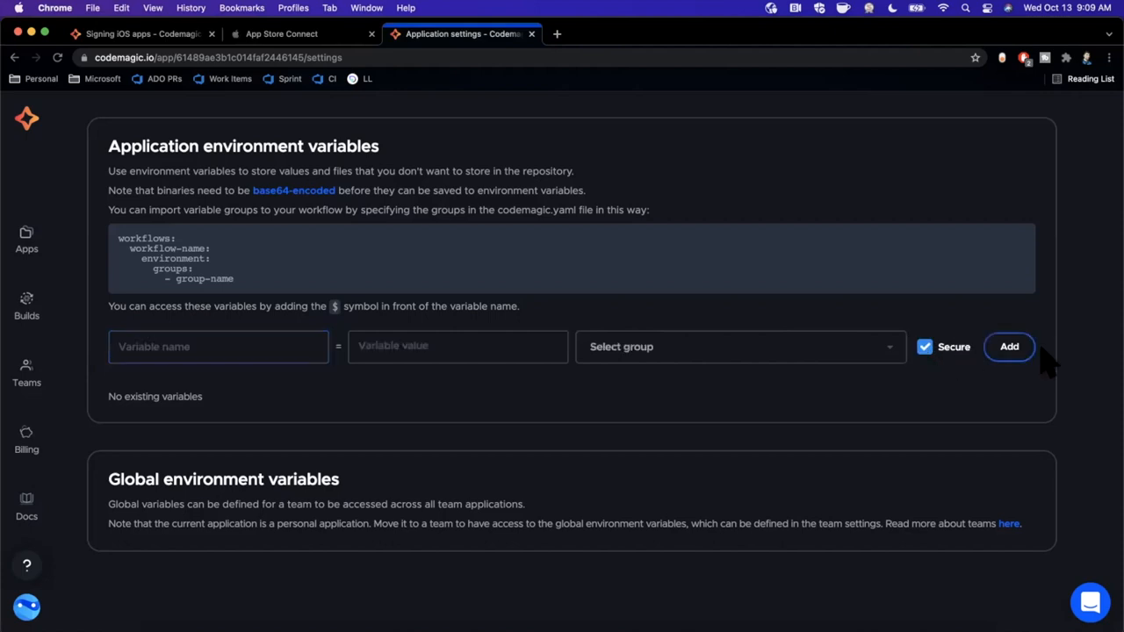
left_click(1009, 346)
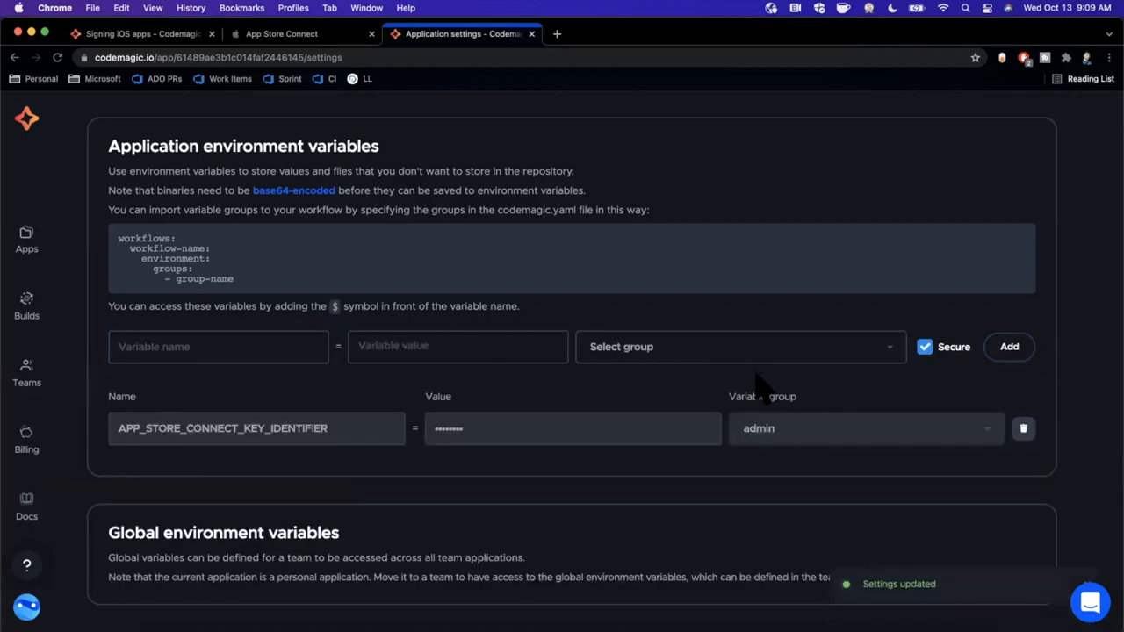
Step: Copy the issuer ID from App Store Connect and look up APP_STORE_CONNECT_ISSUER_ID in the docs
left_click(281, 33)
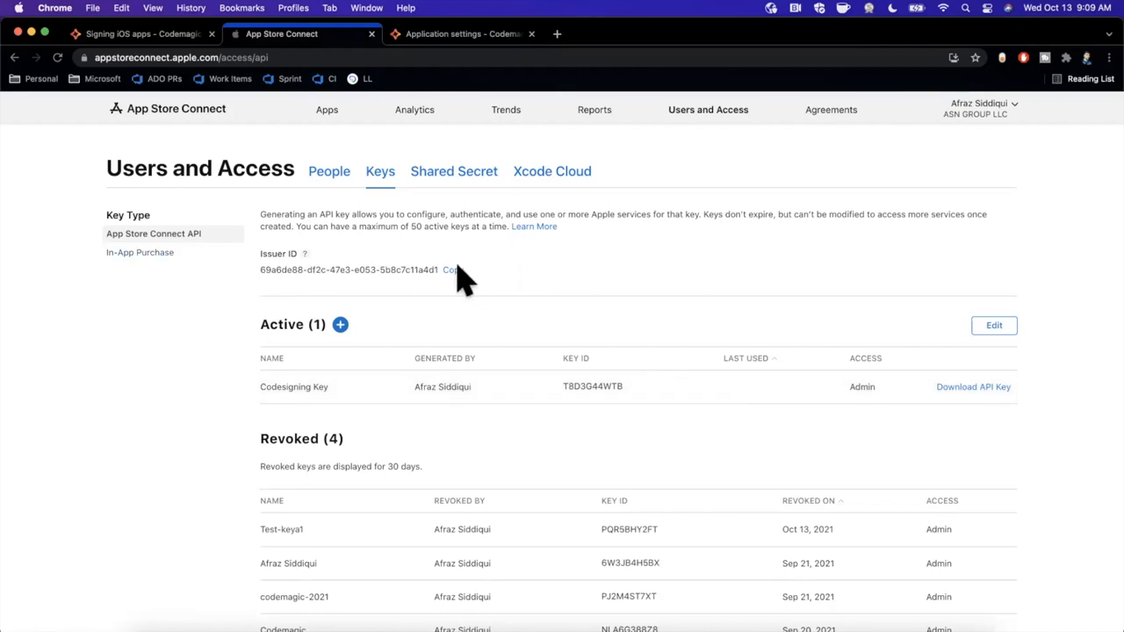
left_click(460, 34)
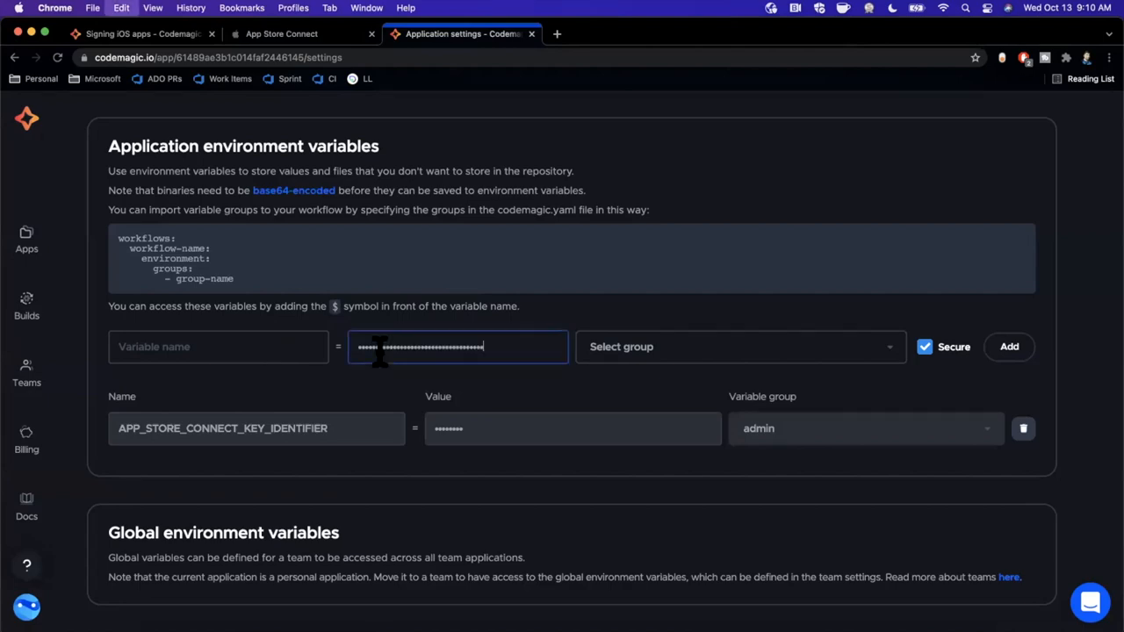
left_click(281, 34)
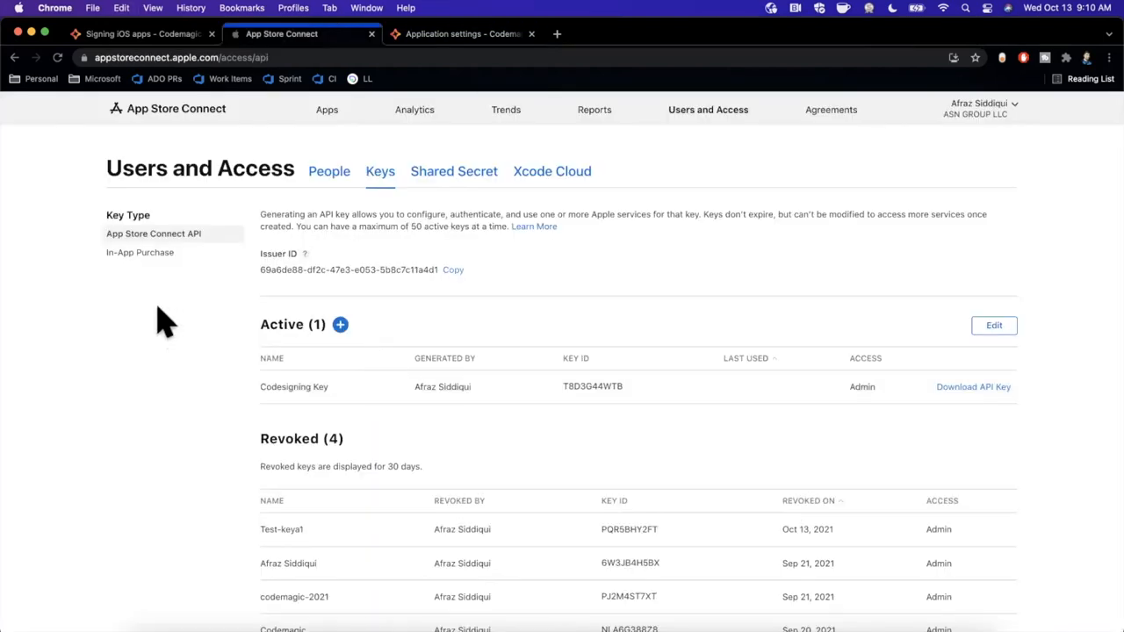
left_click(137, 33)
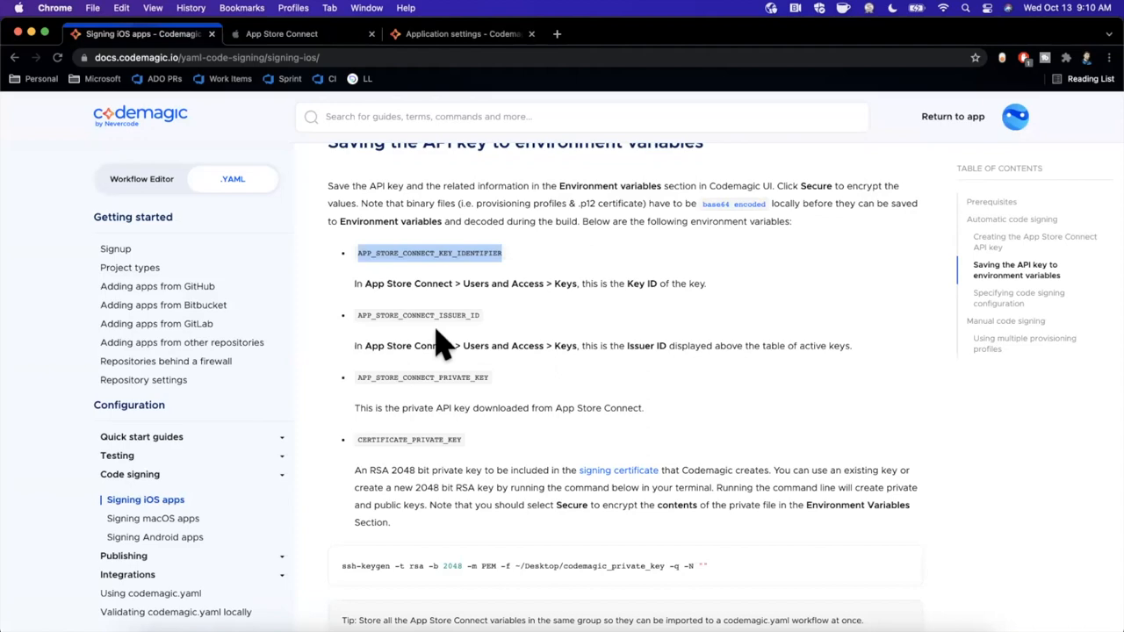
double_click(418, 317)
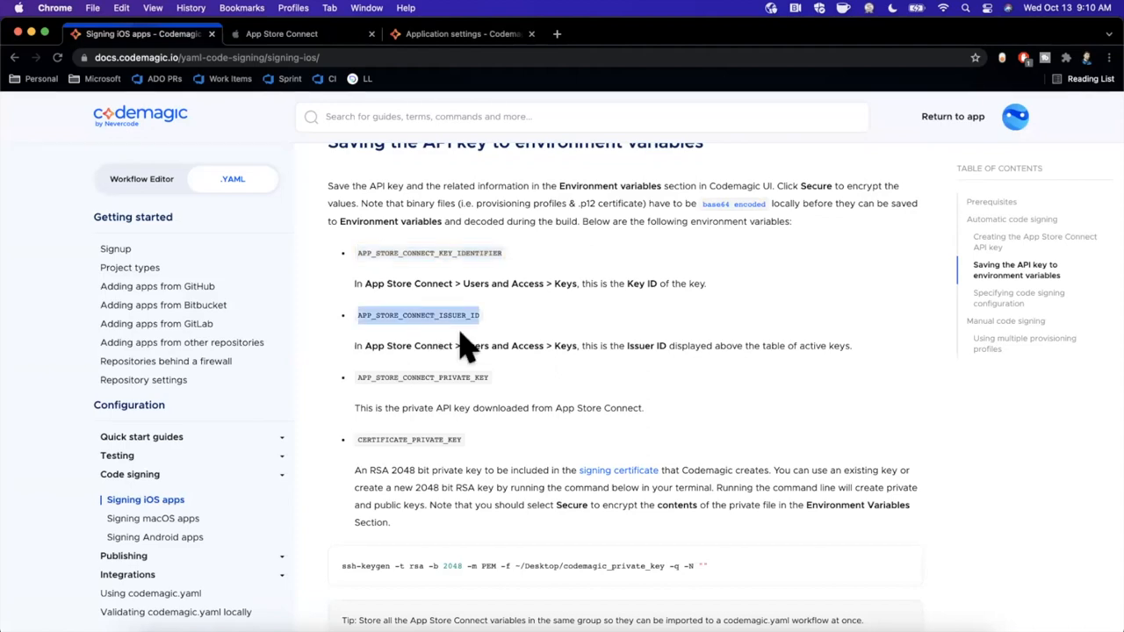
Step: Name the variable APP_STORE_CONNECT_ISSUER_ID, assign the admin group and add it
left_click(461, 34)
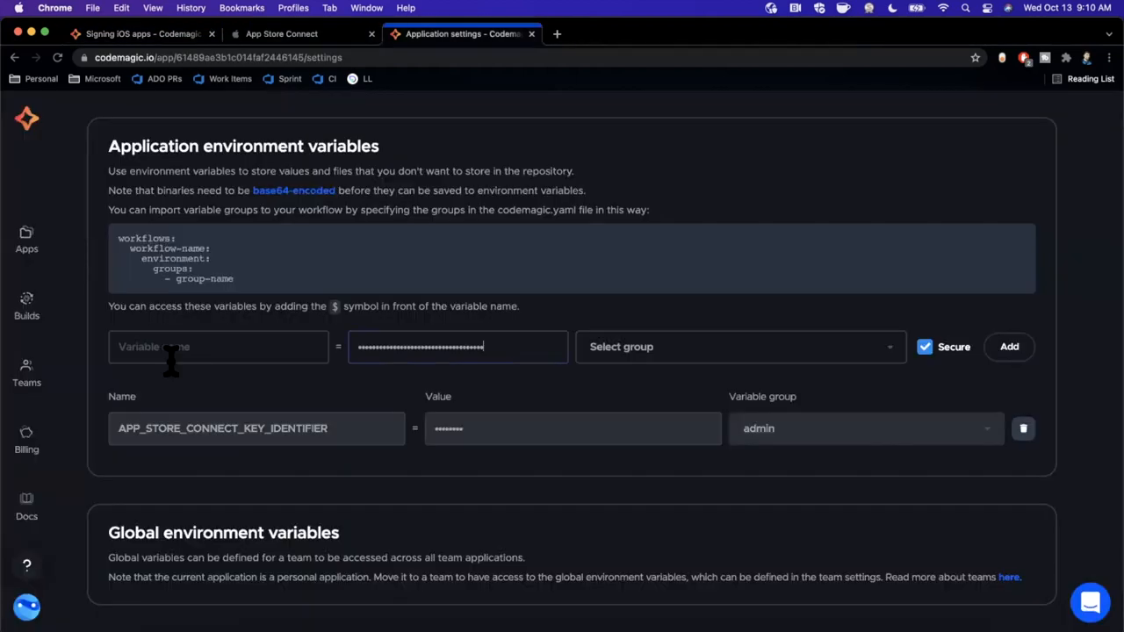
type("APP_STORE_CONNECT_ISSUER_ID")
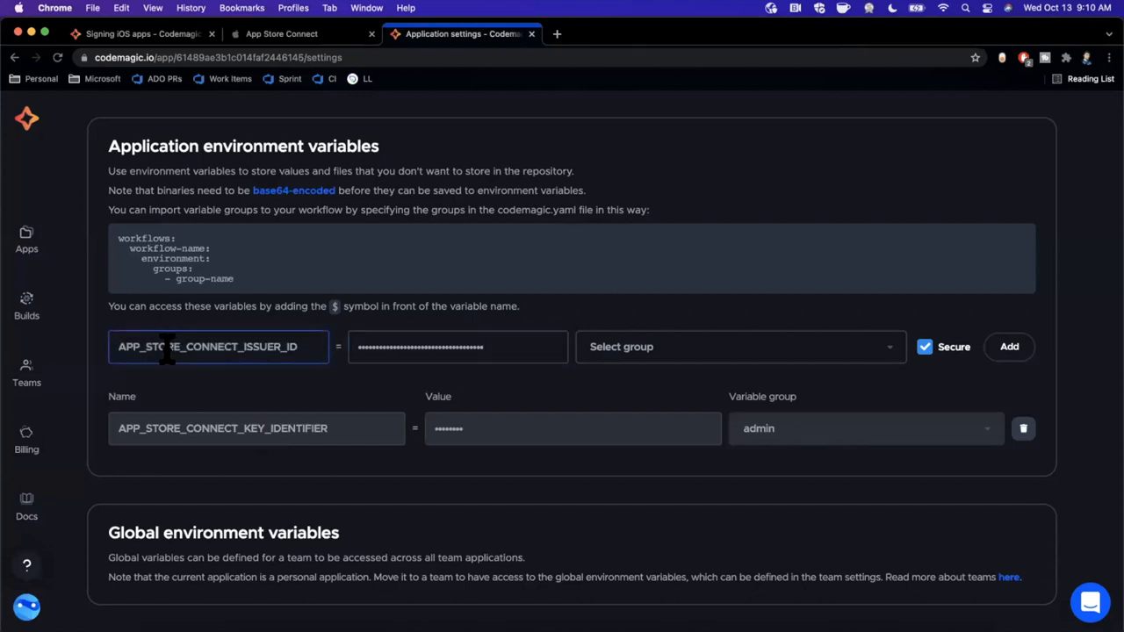
left_click(738, 346)
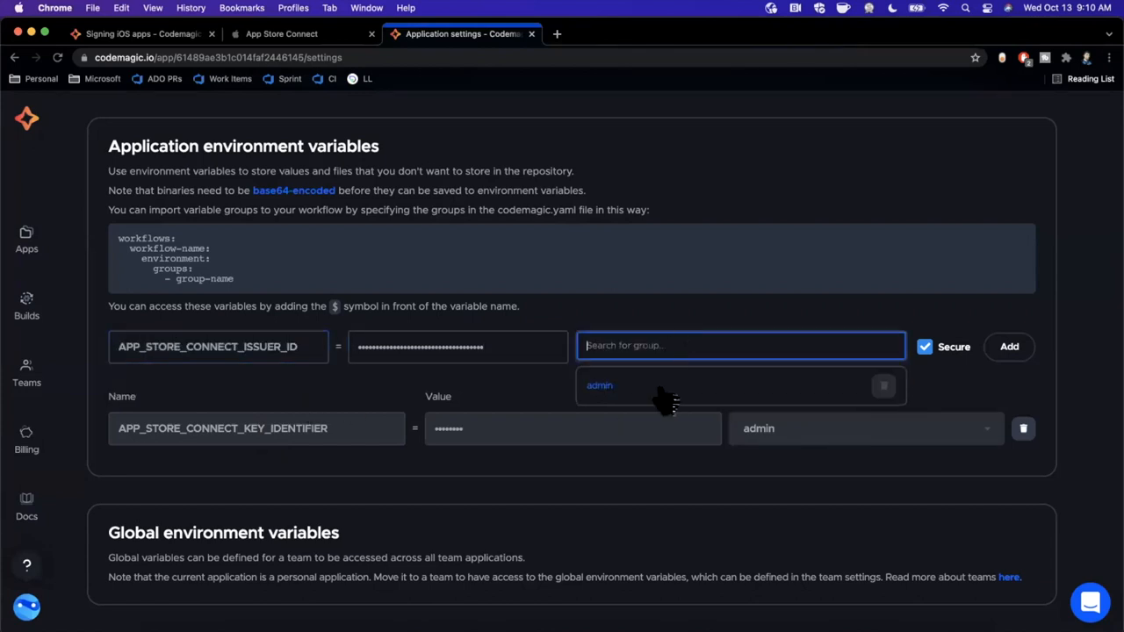
left_click(599, 387)
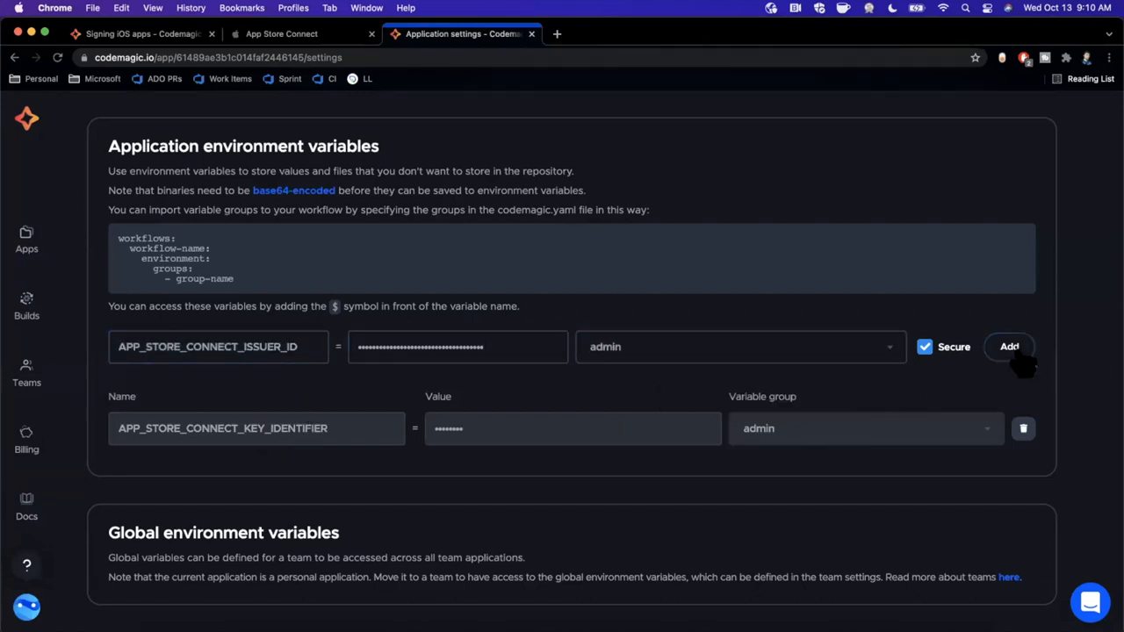
left_click(1008, 346)
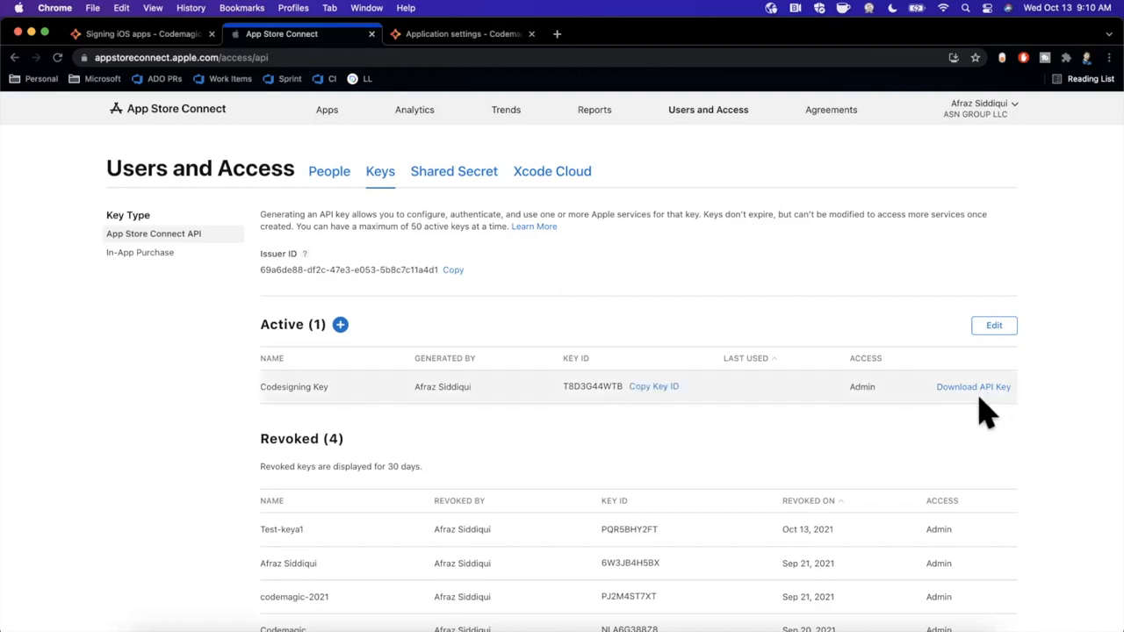
mouse_move(998, 400)
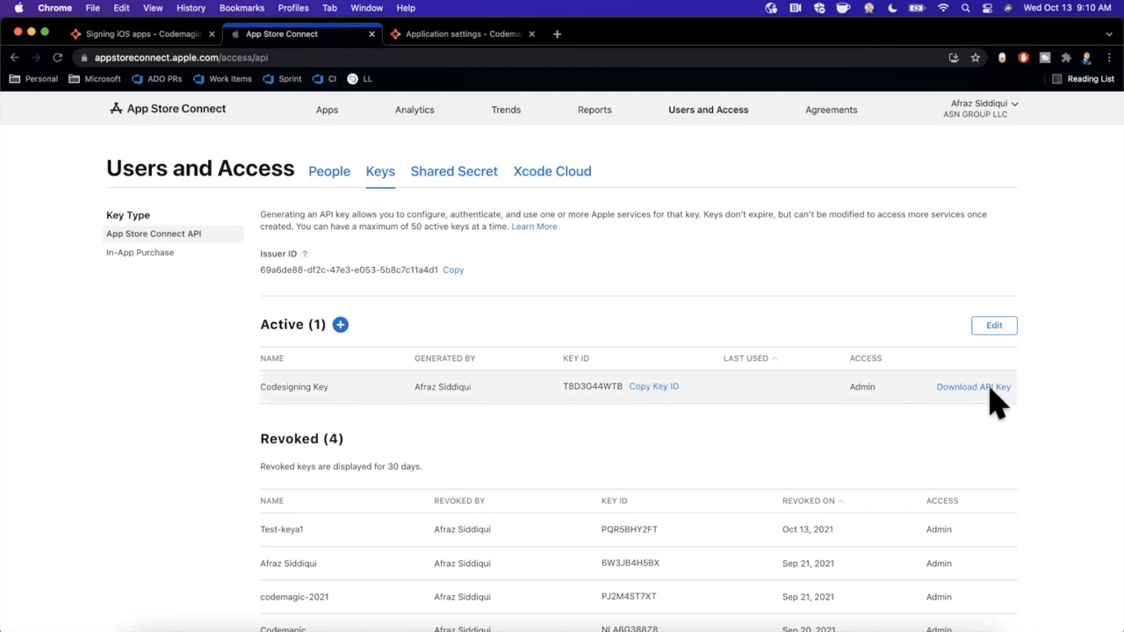
mouse_move(980, 404)
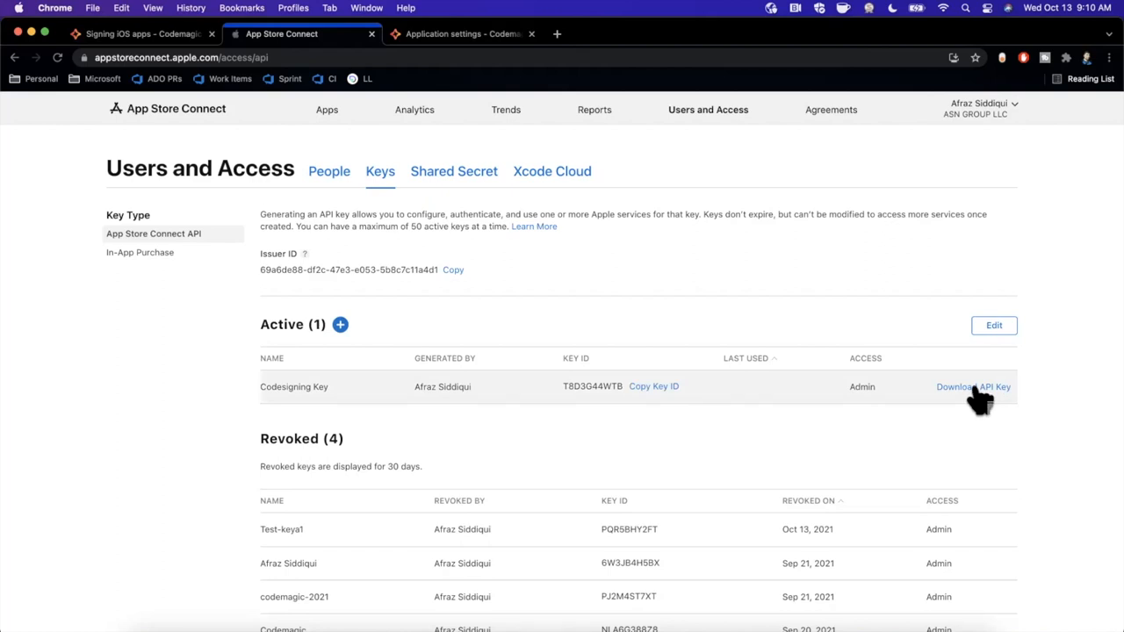
mouse_move(975, 390)
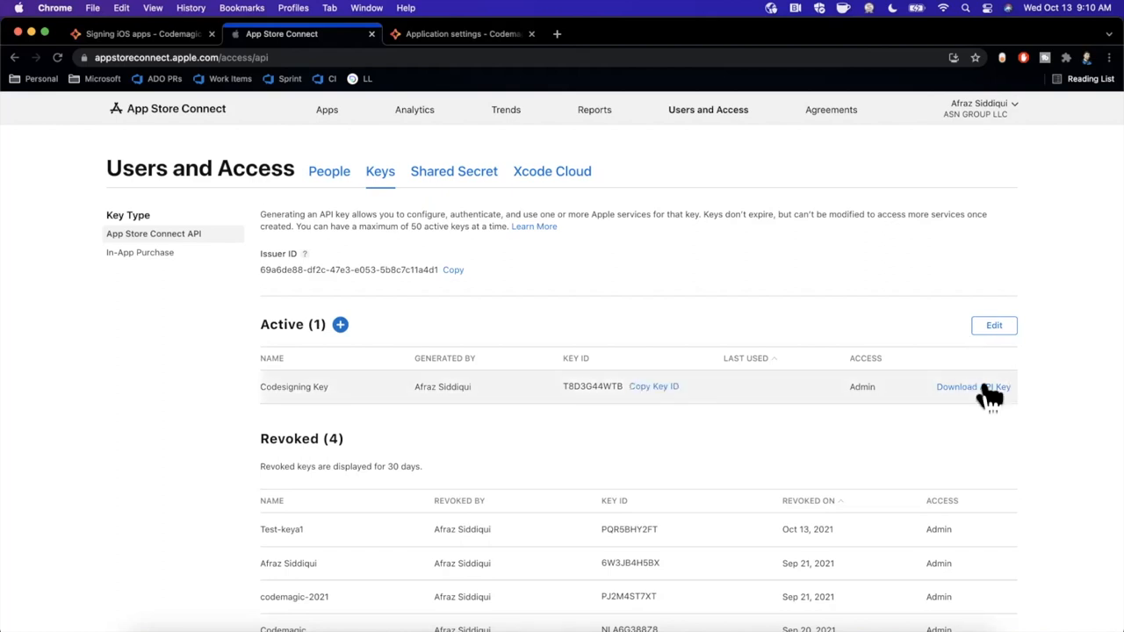
Step: Download the Codesigning Key's AuthKey .p8 file and drag it onto the desktop
left_click(973, 386)
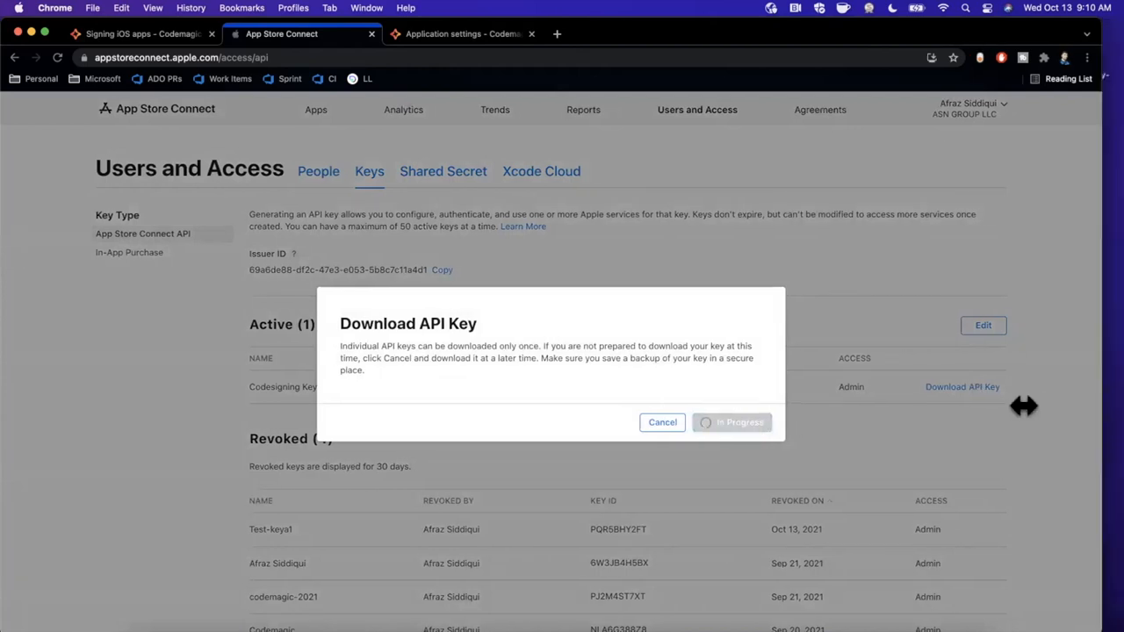
left_click(733, 422)
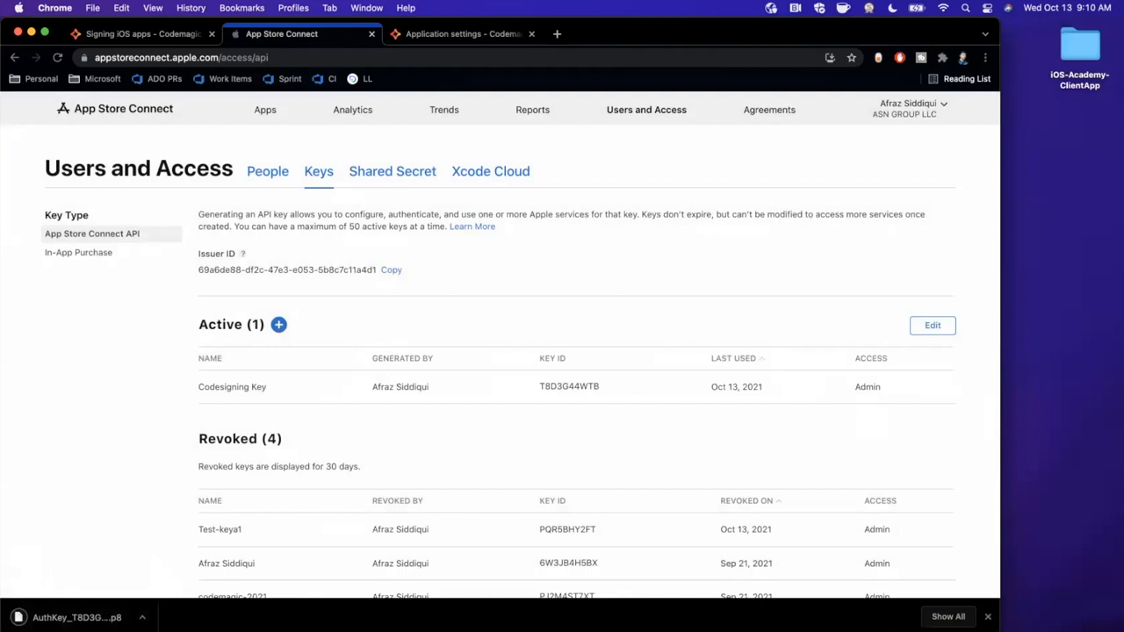
mouse_move(1039, 204)
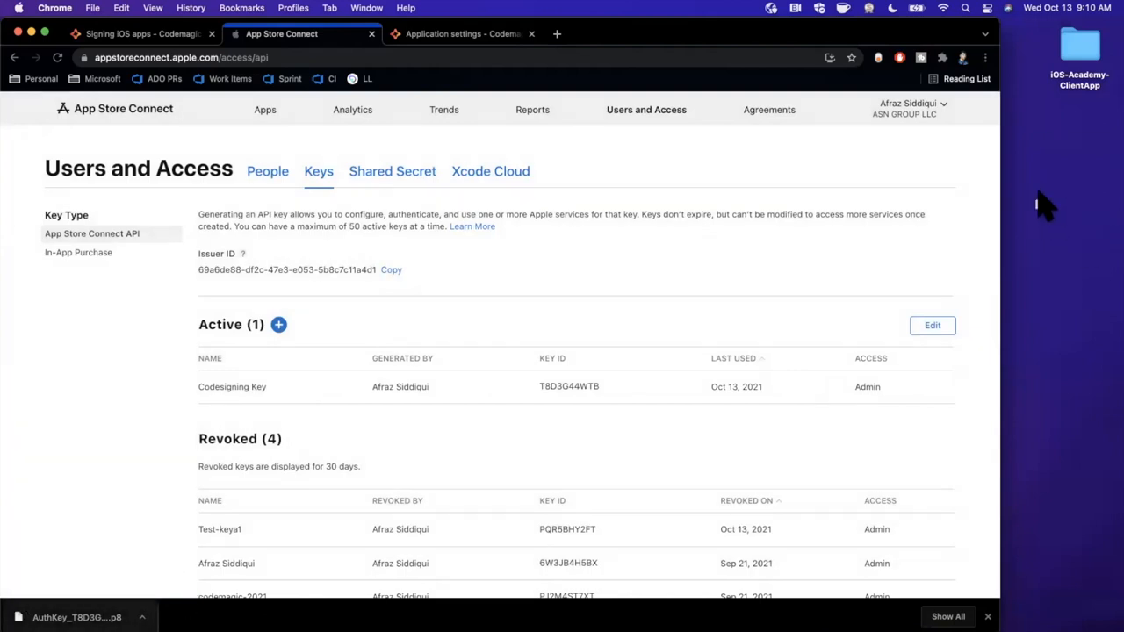
left_click_drag(73, 619, 1073, 149)
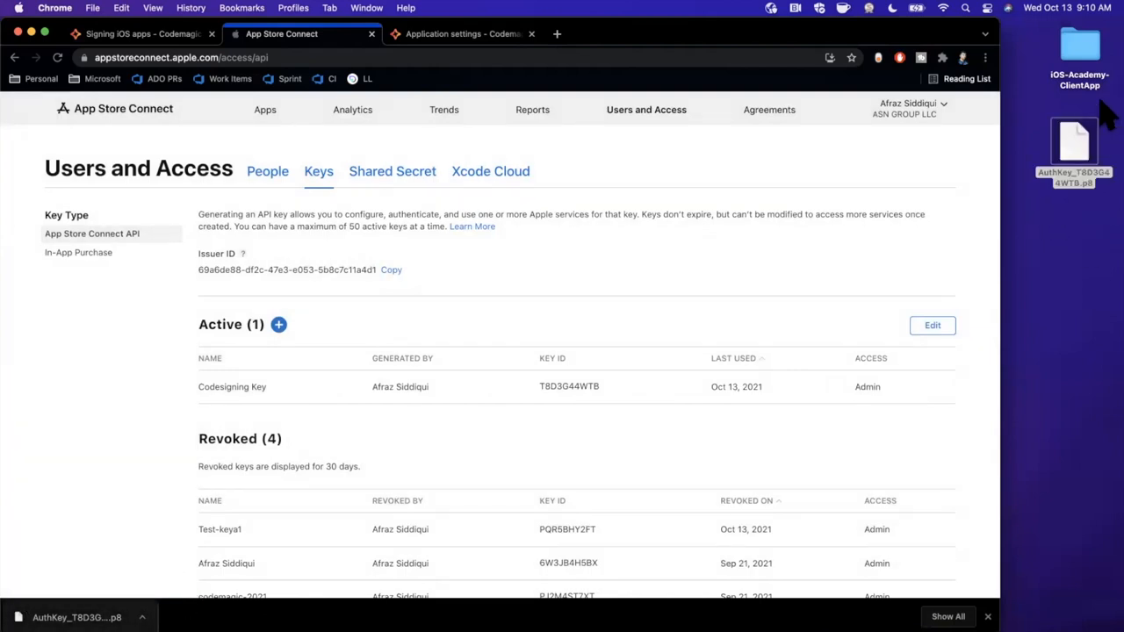
Step: Open the AuthKey .p8 file in Atom and bring its key text into the Codemagic variable value
right_click(1073, 150)
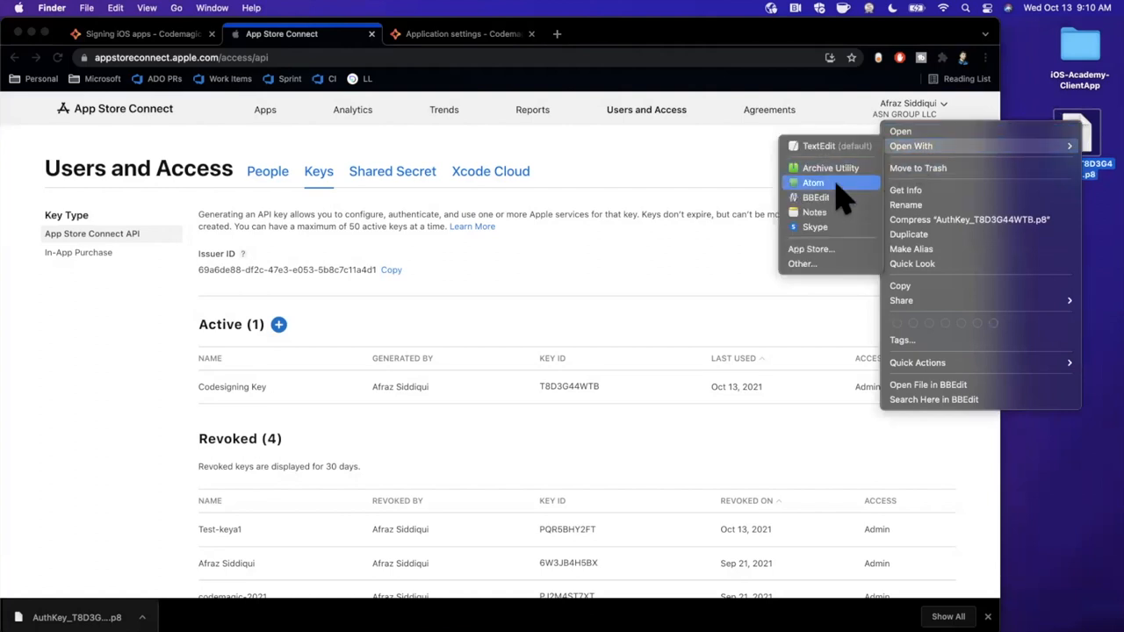
left_click(811, 182)
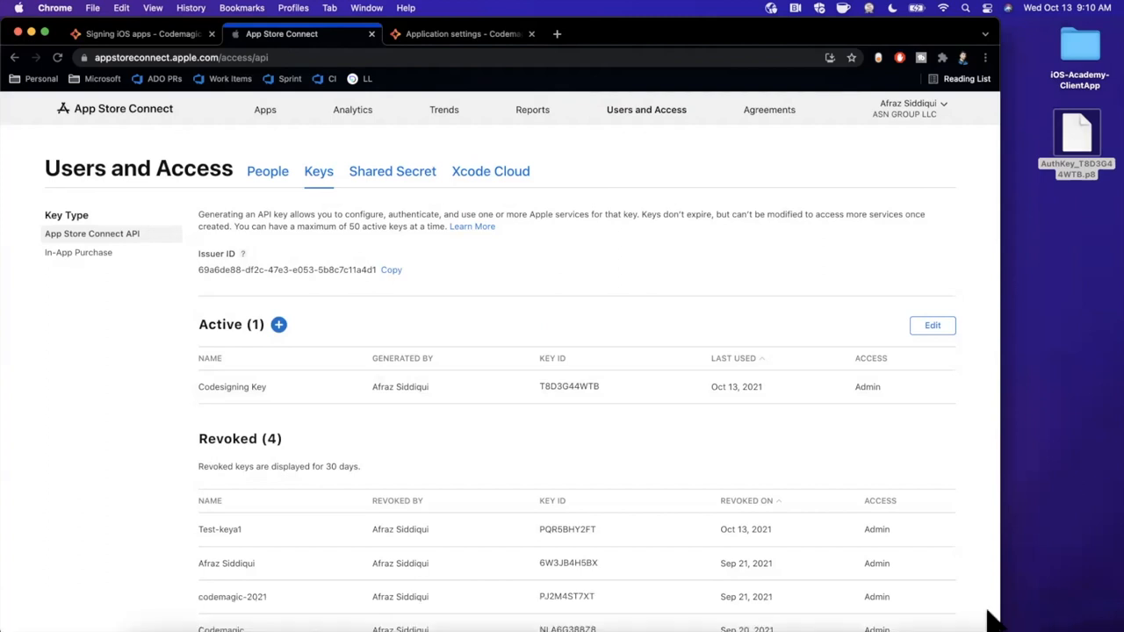
left_click(137, 33)
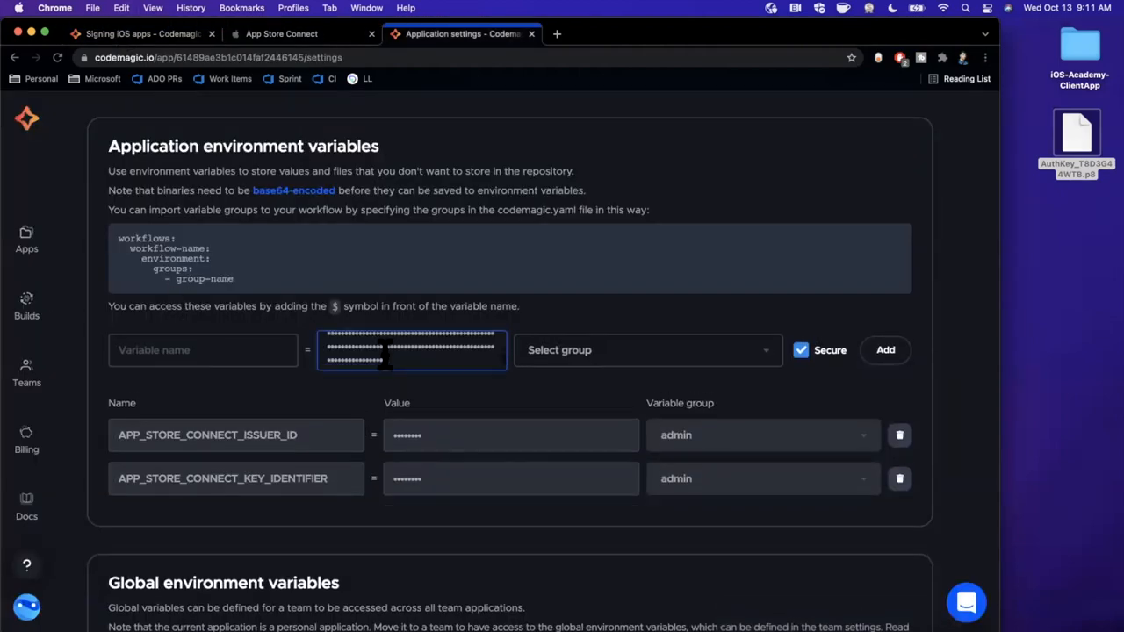
Step: Copy APP_STORE_CONNECT_PRIVATE_KEY from the docs into the variable name with the admin group
left_click(137, 34)
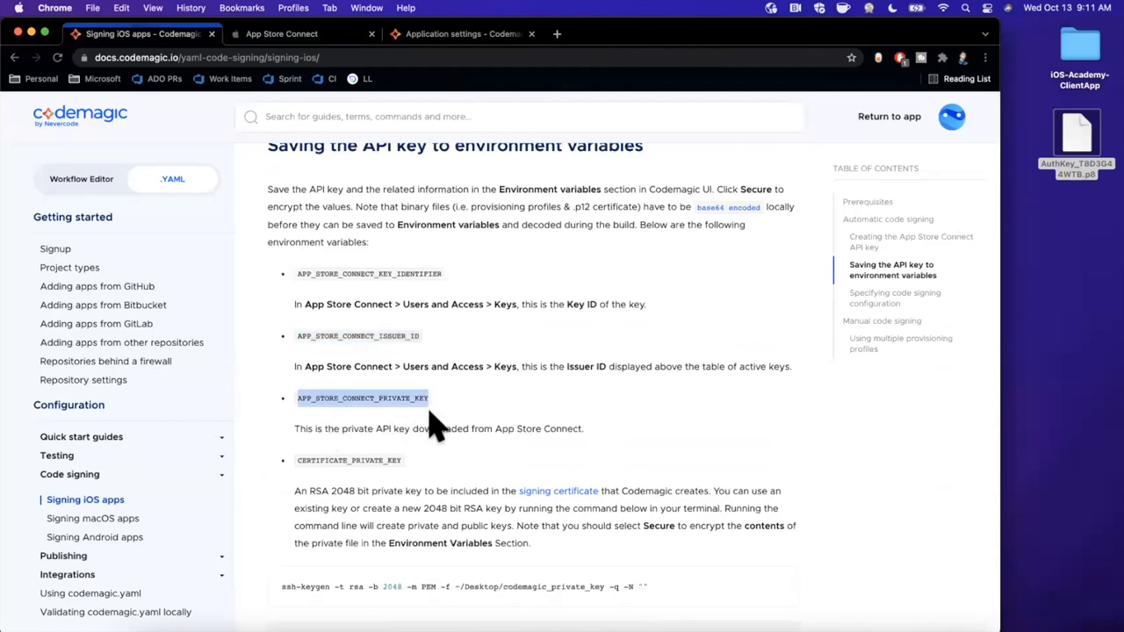
left_click(460, 34)
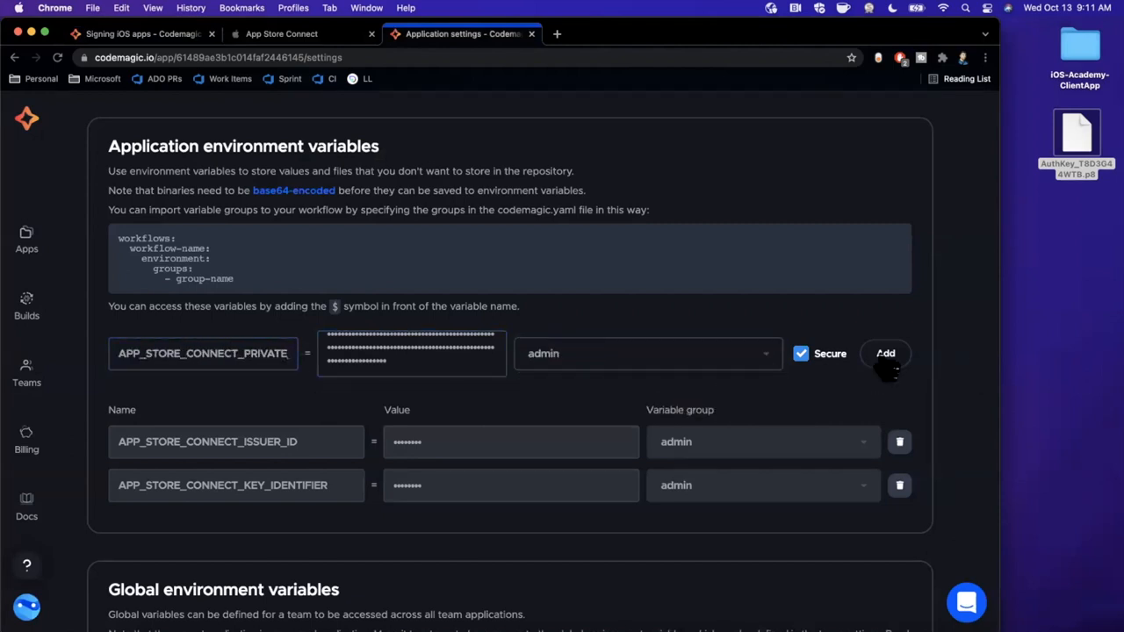
Step: Add the APP_STORE_CONNECT_PRIVATE_KEY variable and select the docs' ssh-keygen command
left_click(886, 353)
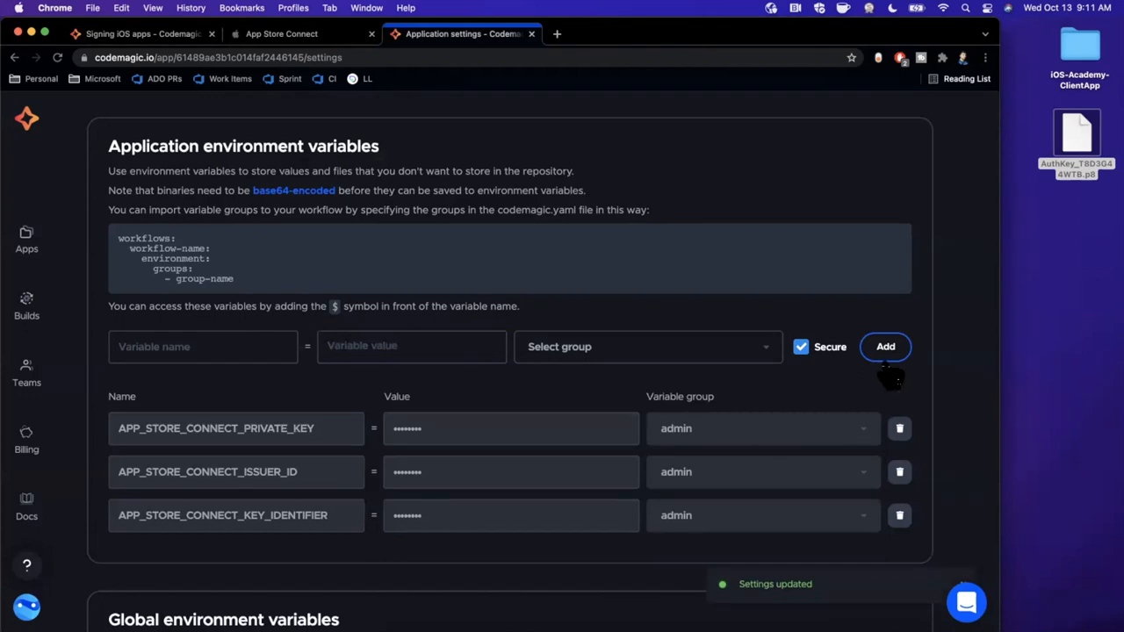
left_click(137, 33)
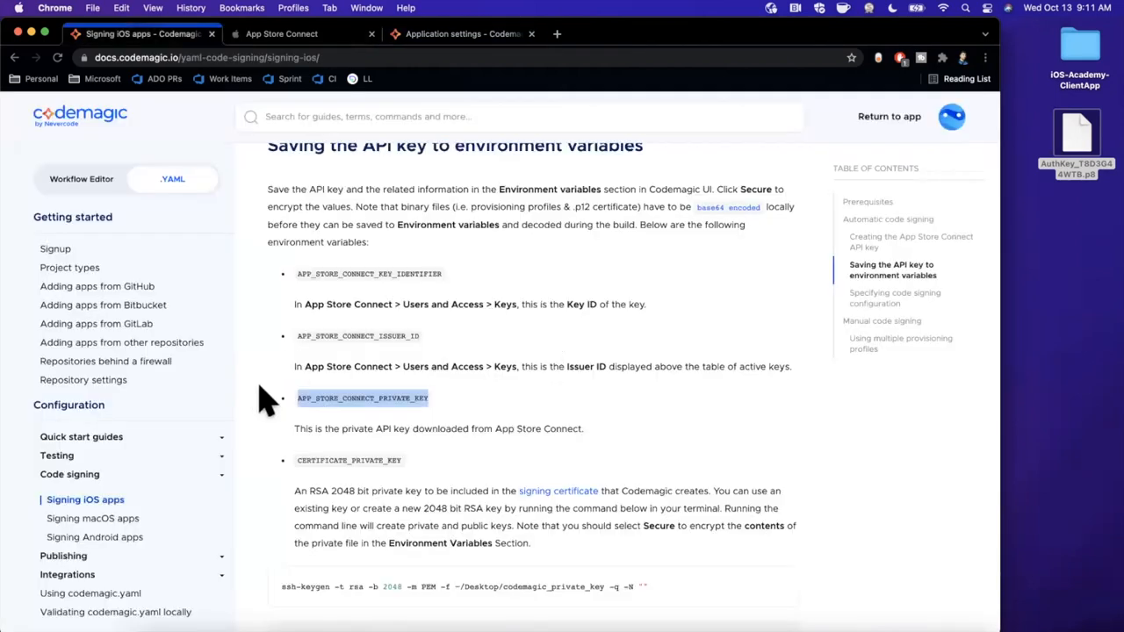
scroll("down", 3)
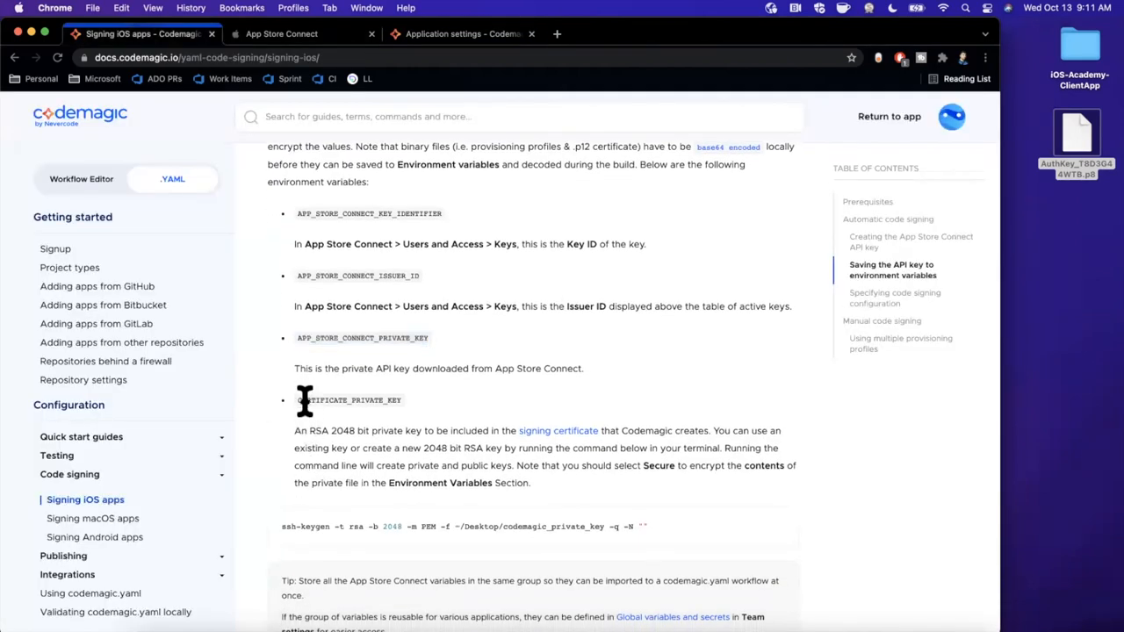
scroll("down", 3)
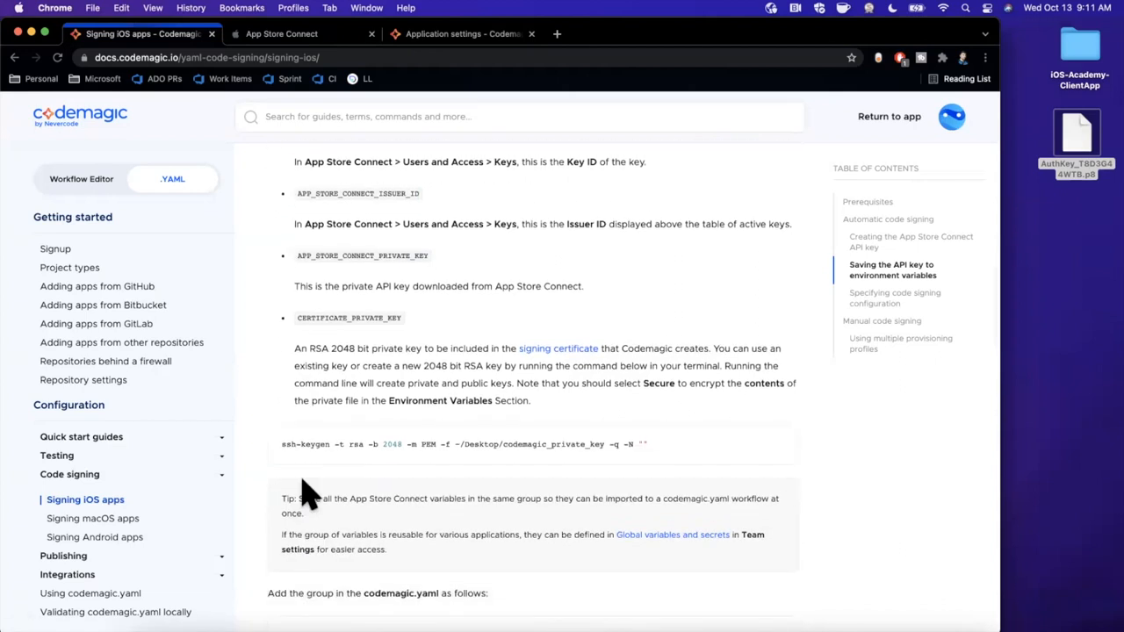
double_click(288, 442)
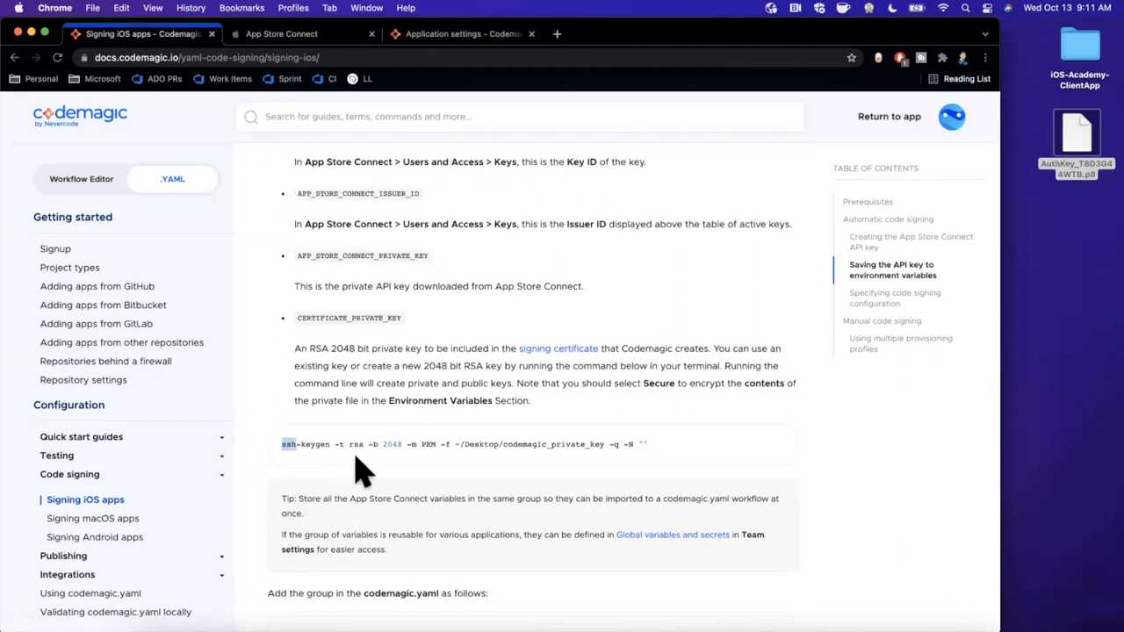
mouse_move(682, 471)
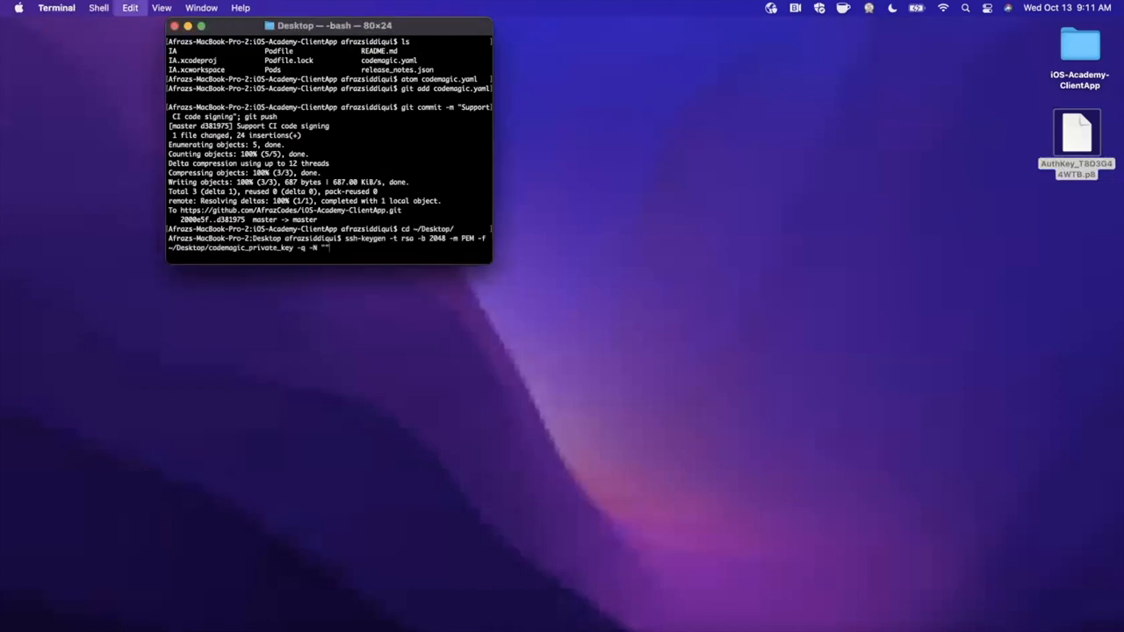
Step: Run ssh-keygen to create codemagic_private_key on the desktop and open it in Atom
key("Return")
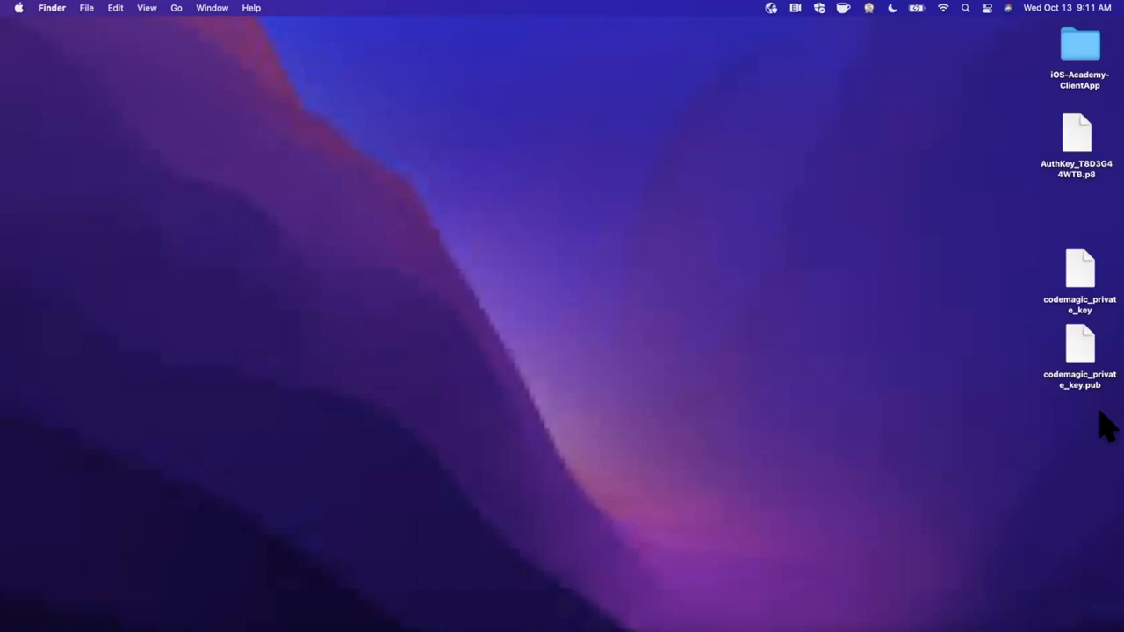
left_click(1079, 344)
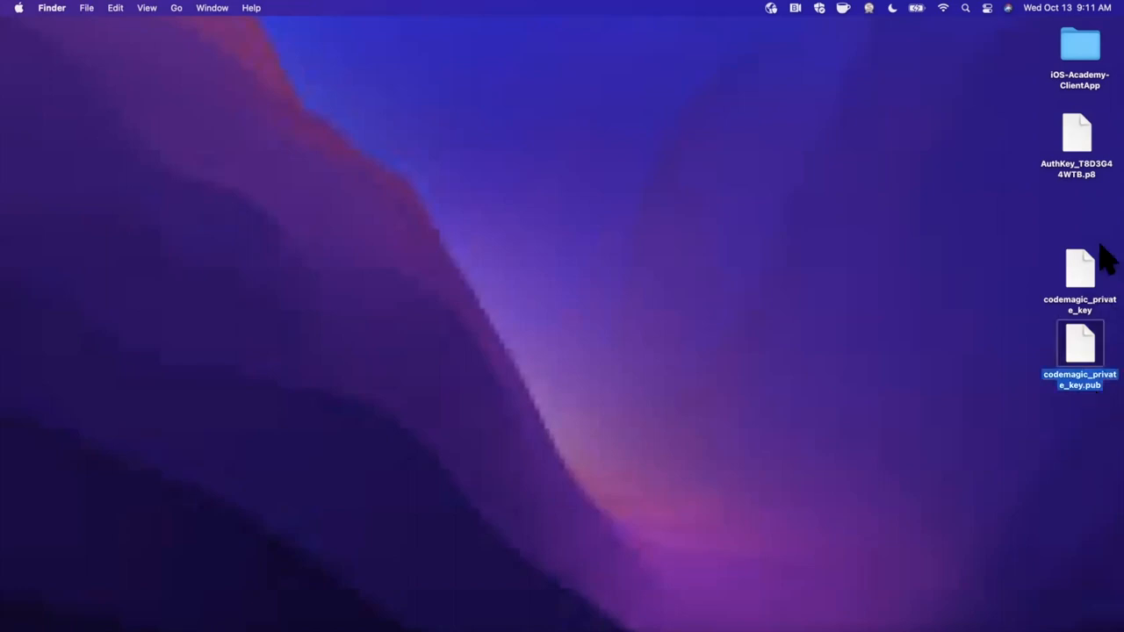
right_click(1078, 267)
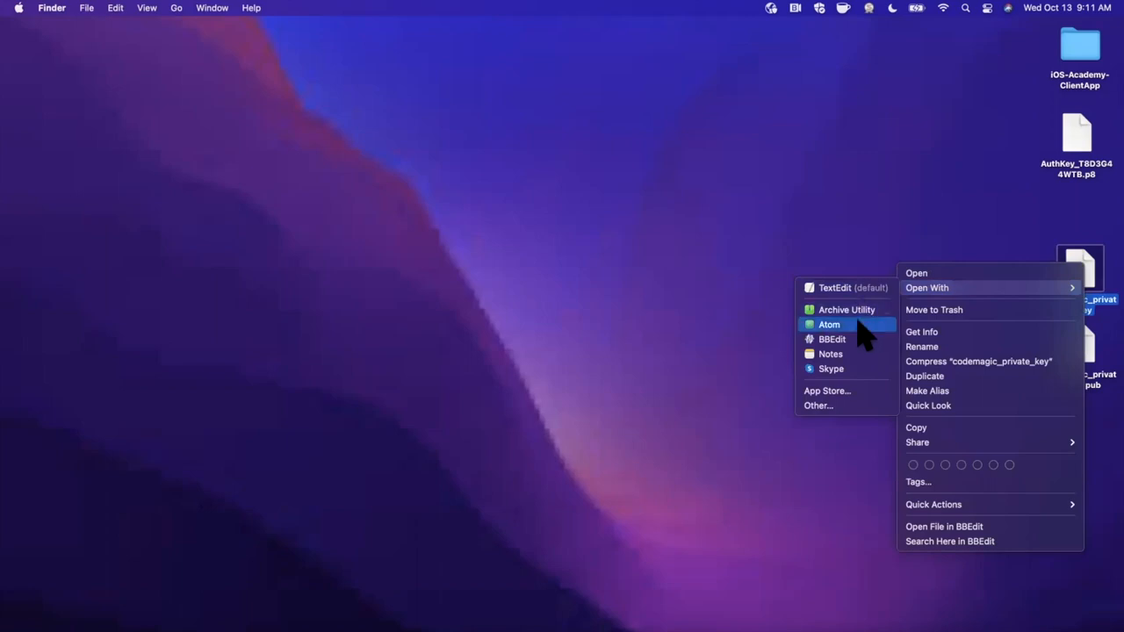
left_click(828, 323)
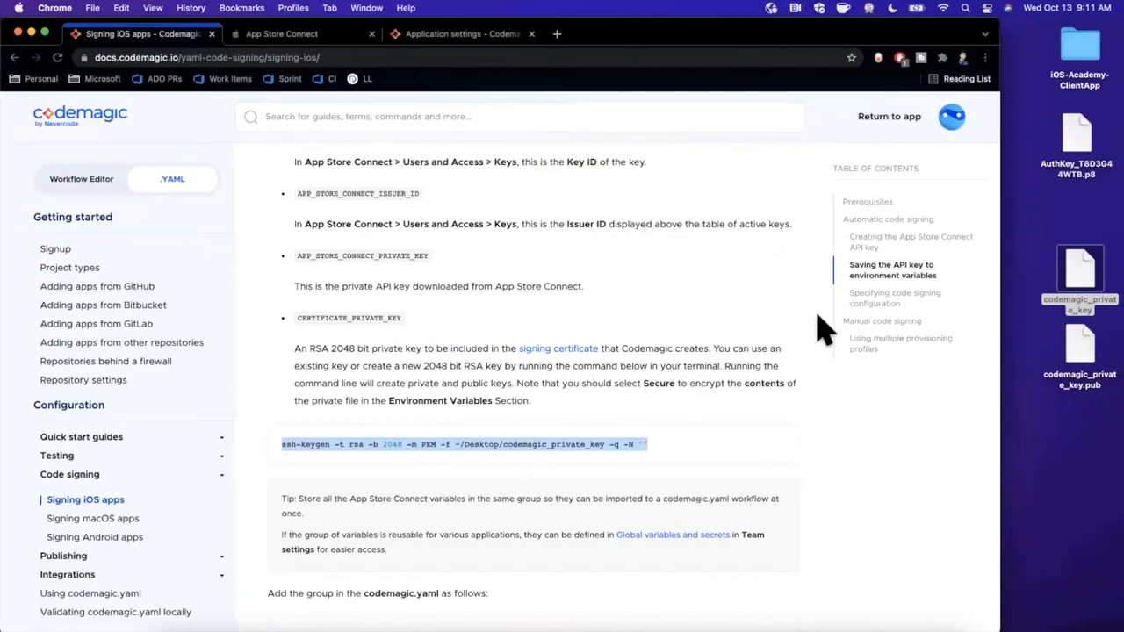
Step: Copy the CERTIFICATE_PRIVATE_KEY variable name from the code signing docs
left_click(460, 34)
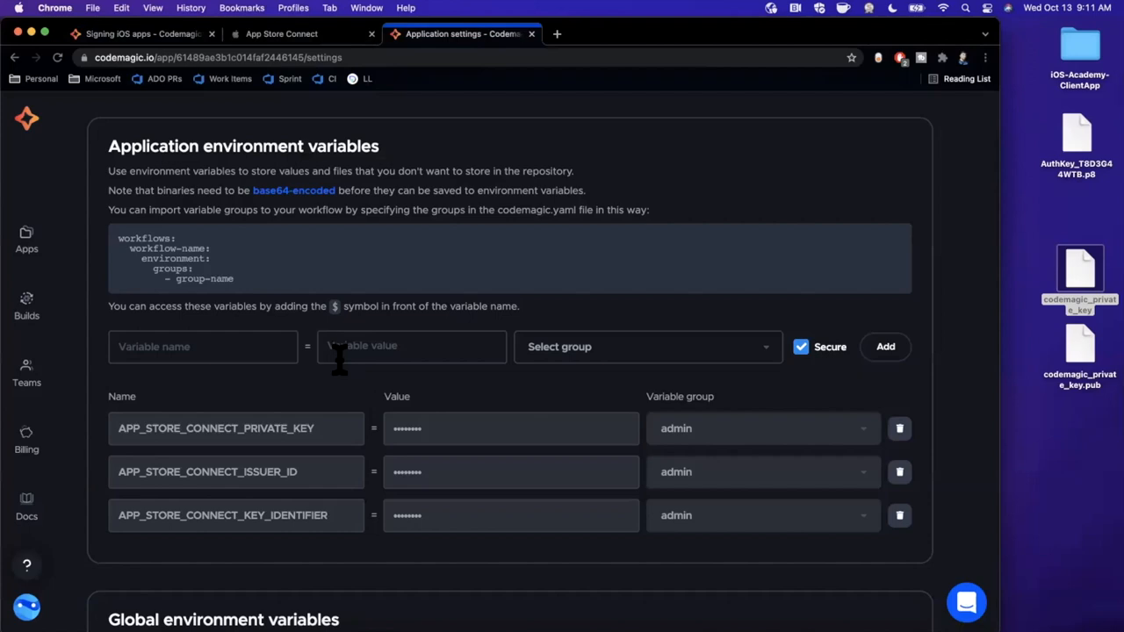
left_click(281, 33)
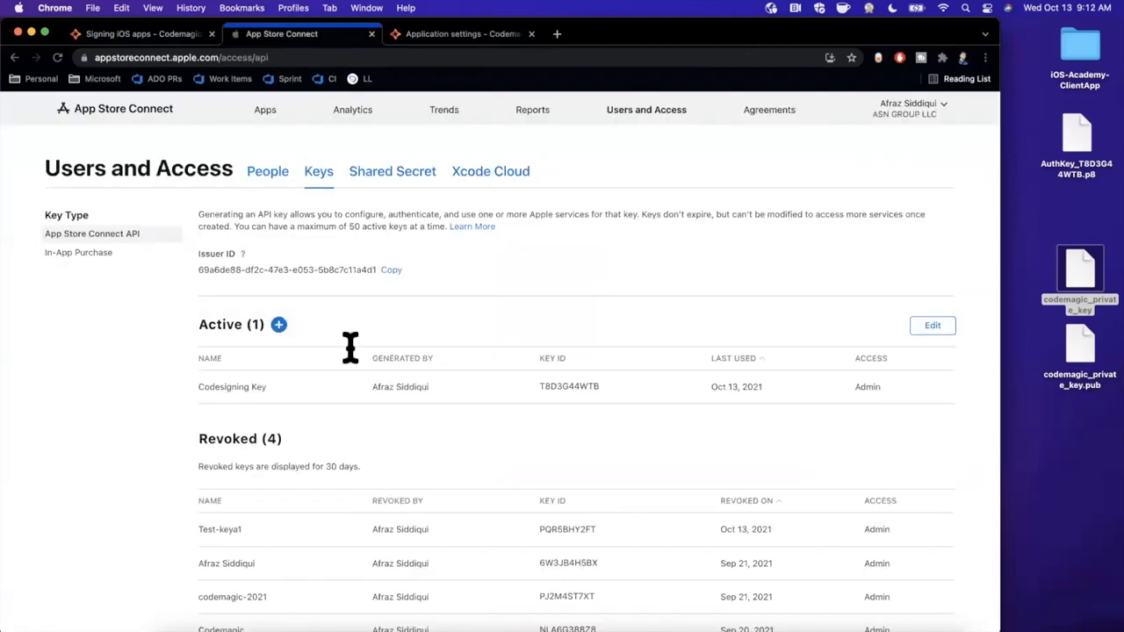
left_click(137, 33)
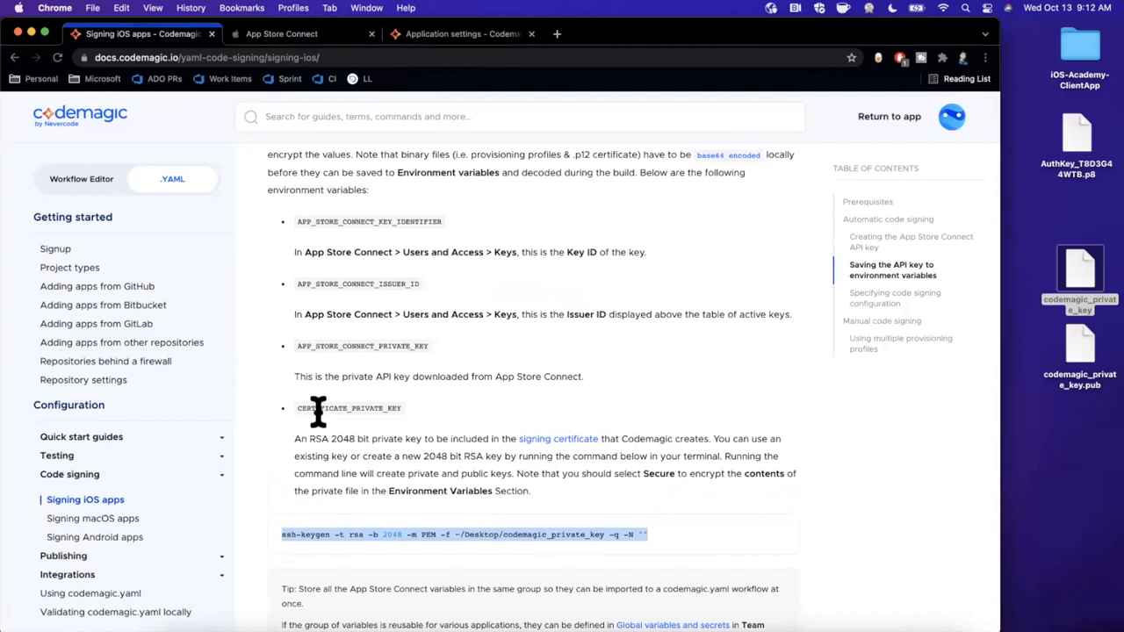
double_click(348, 407)
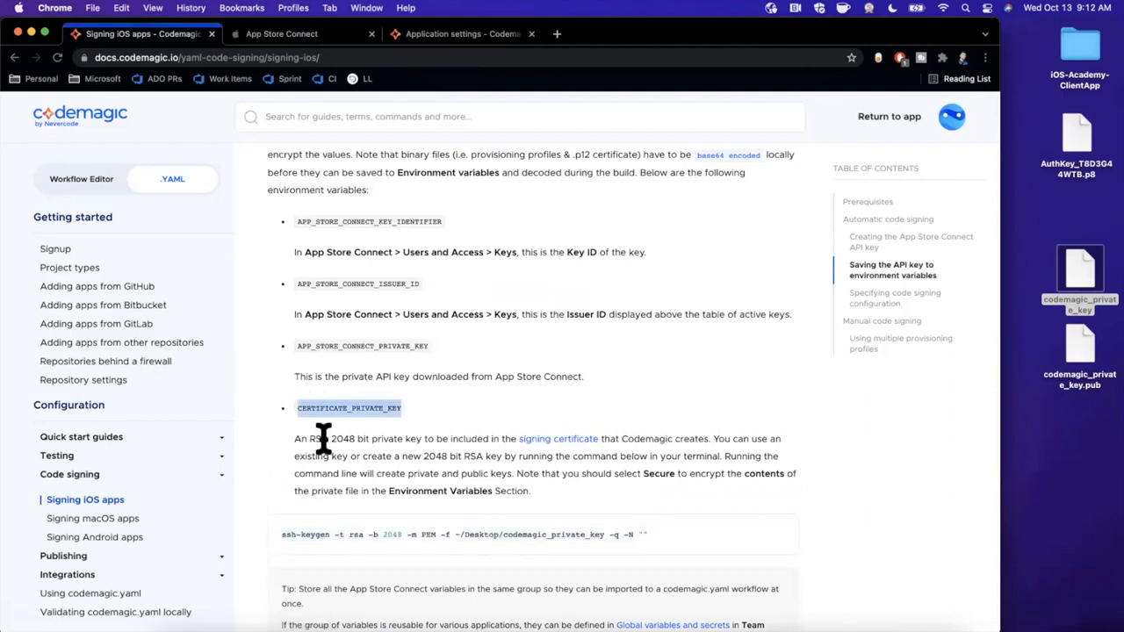
mouse_move(323, 439)
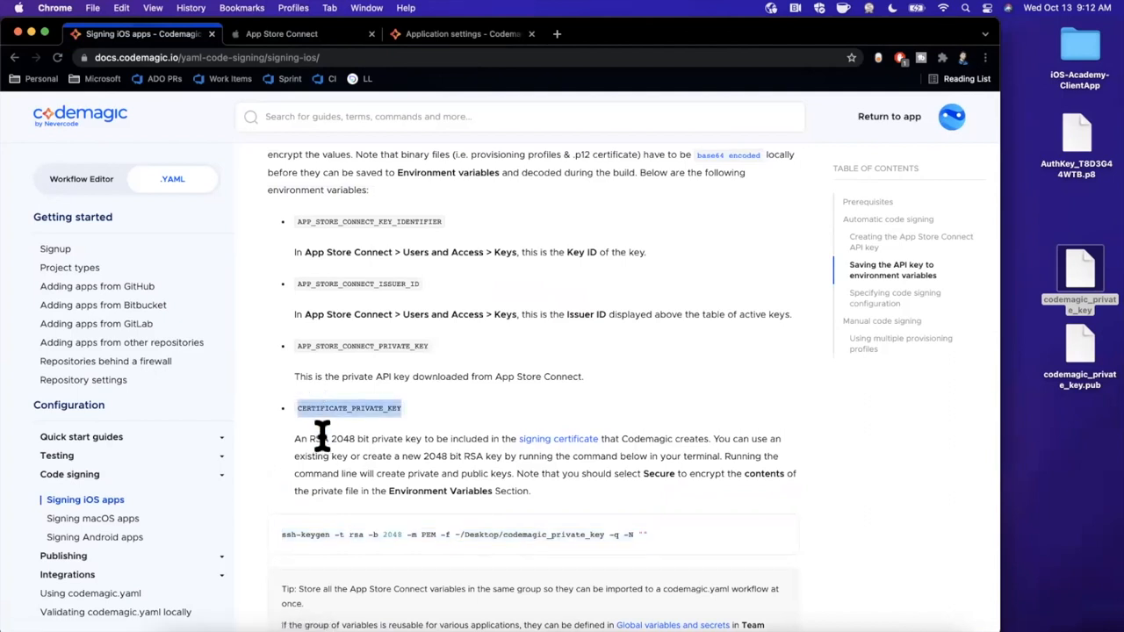
Step: Name the variable CERTIFICATE_PRIVATE_KEY with the generated key and add it
left_click(460, 34)
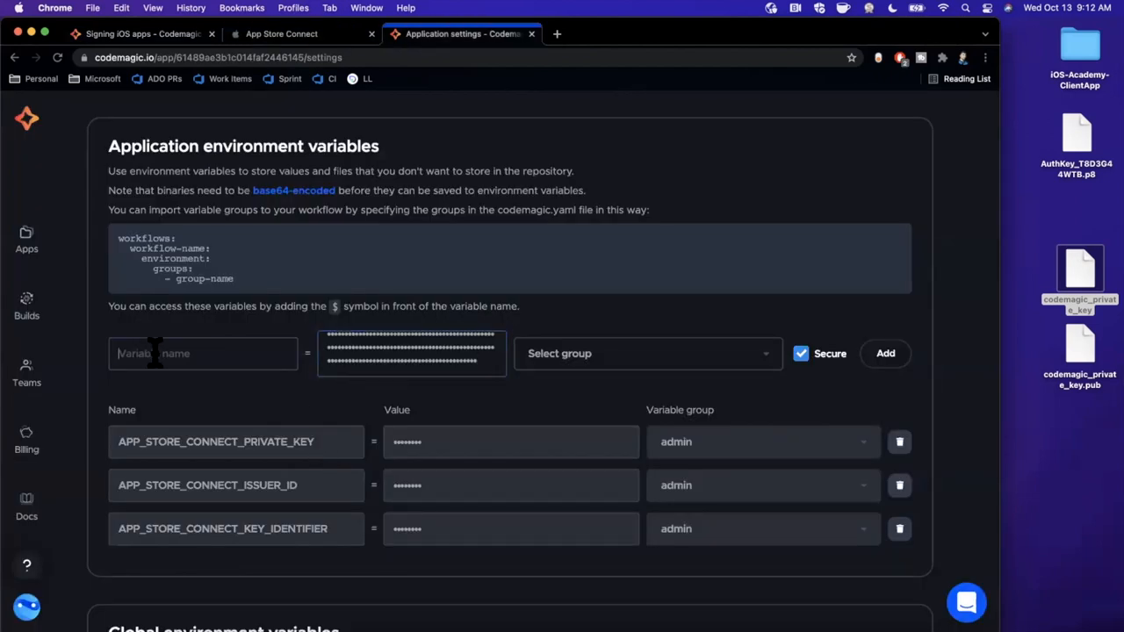
type("CERTIFICATE_PRIVATE_KEY")
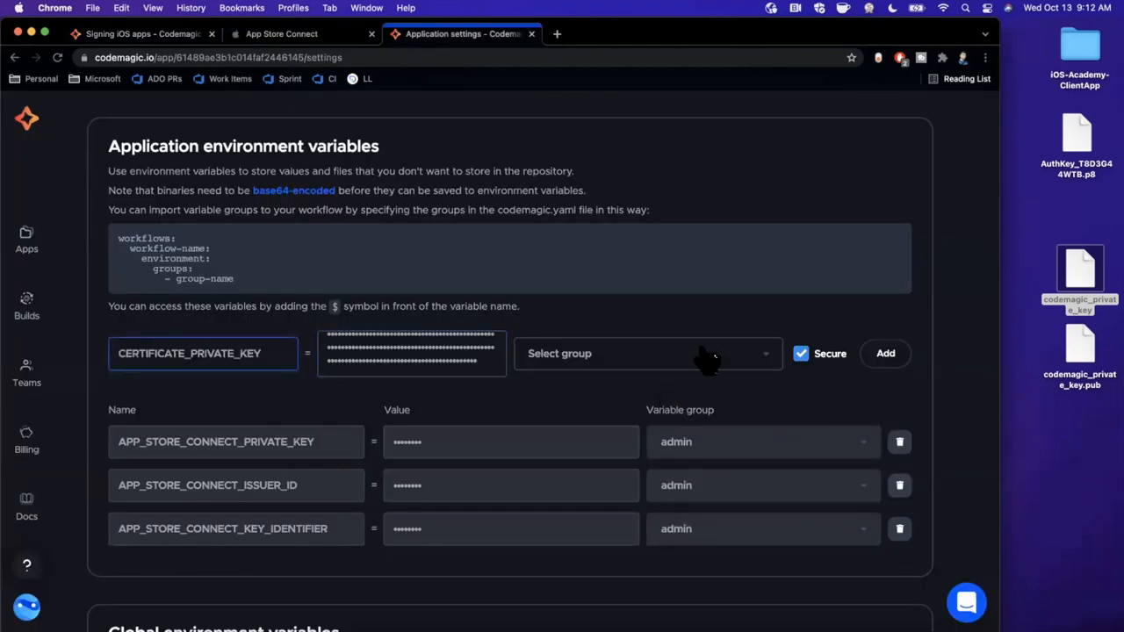
left_click(885, 353)
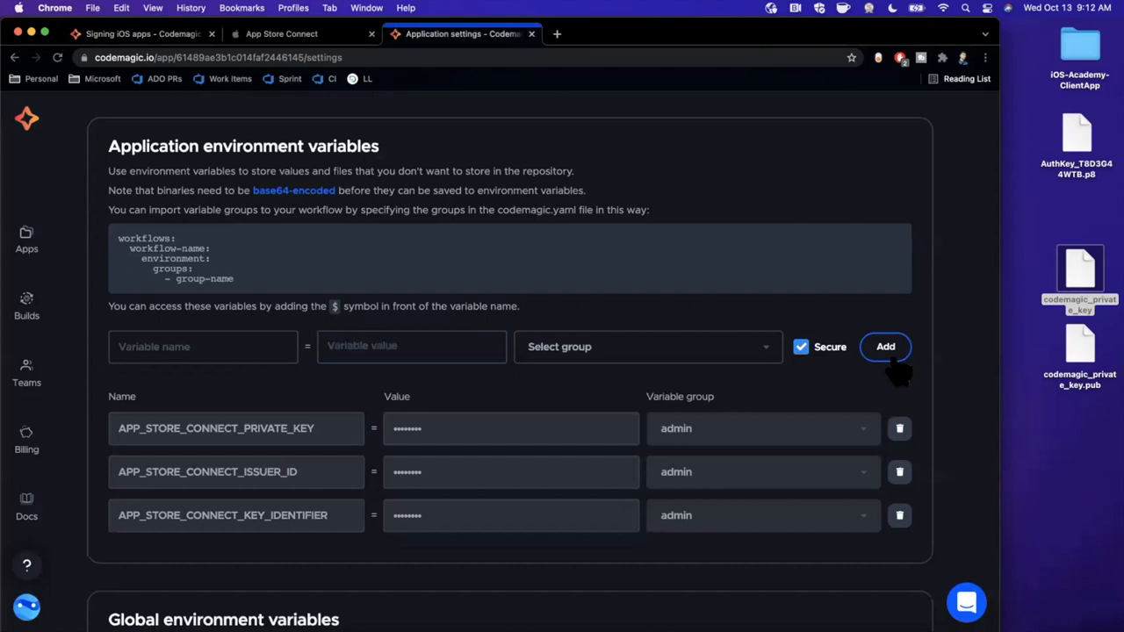
left_click(885, 346)
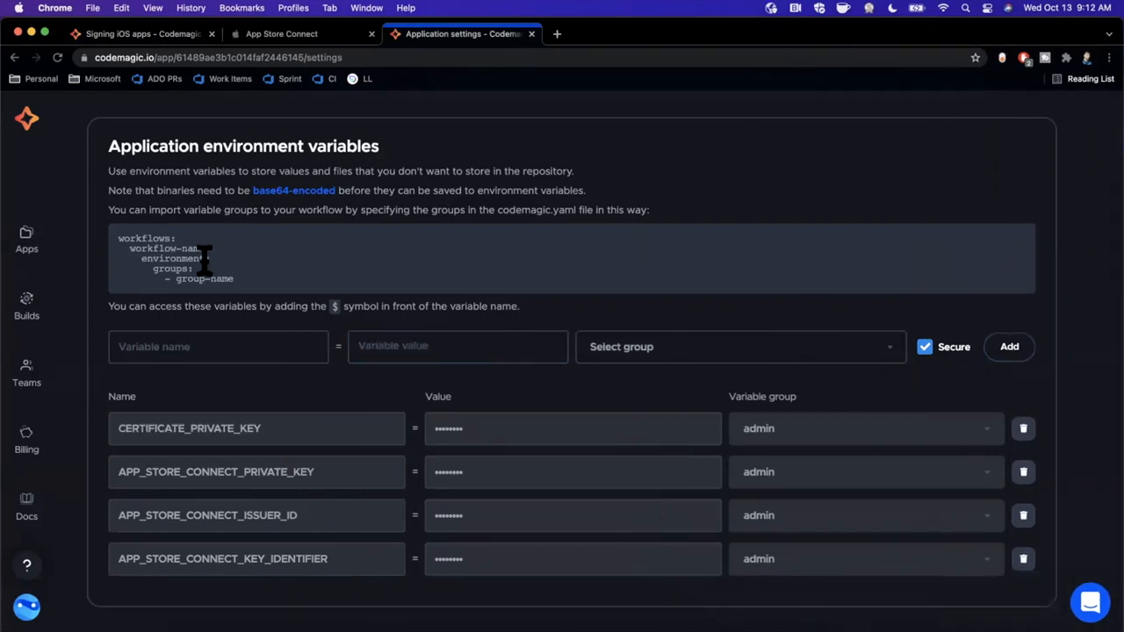
Step: Refresh codemagic.yaml on master, recheck the variables, and review the Code Signing Workflow
left_click(121, 225)
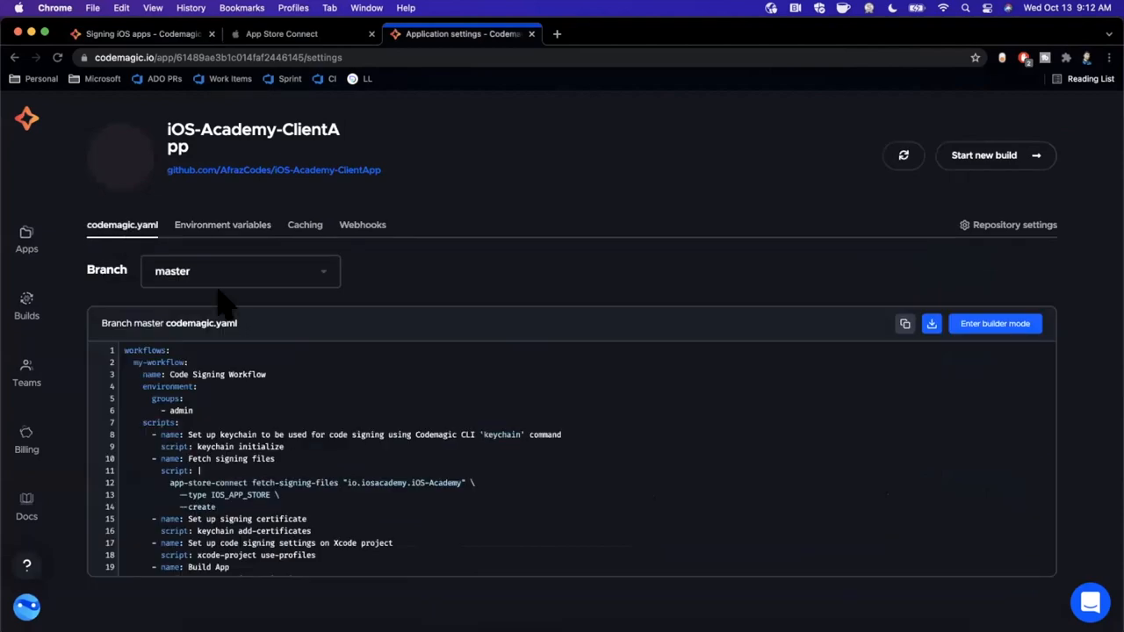
left_click(902, 154)
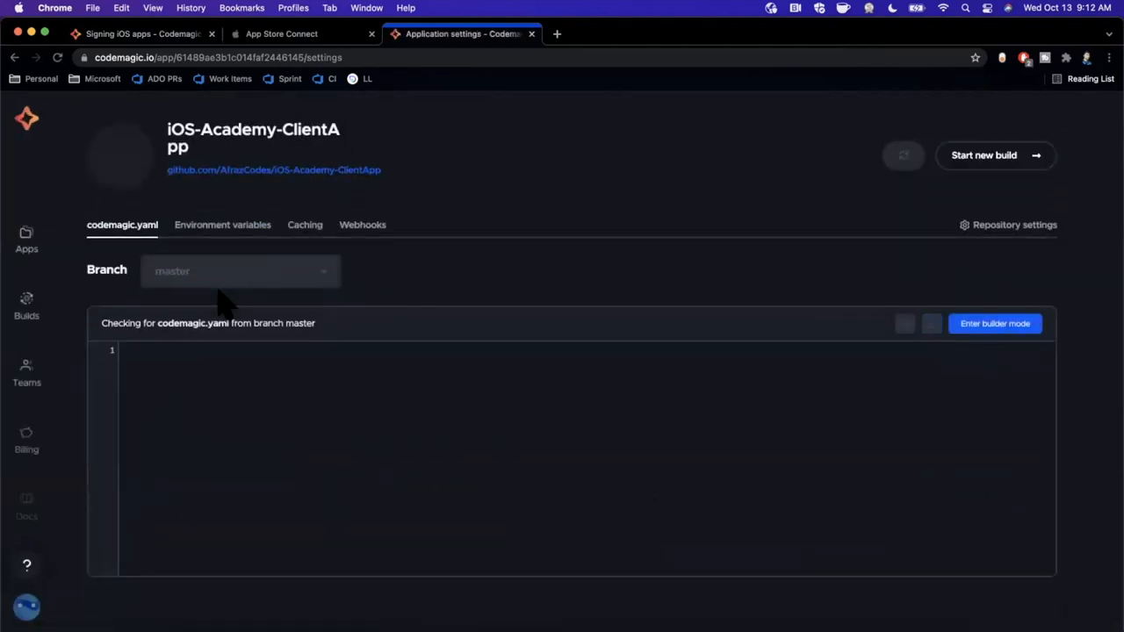
left_click(221, 225)
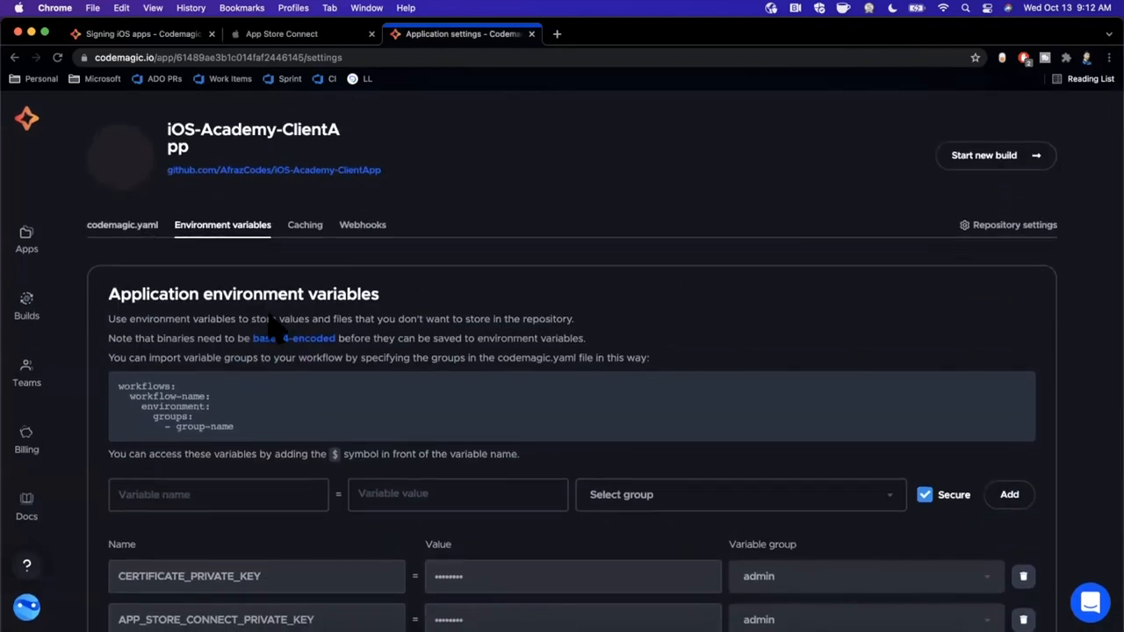
left_click(123, 224)
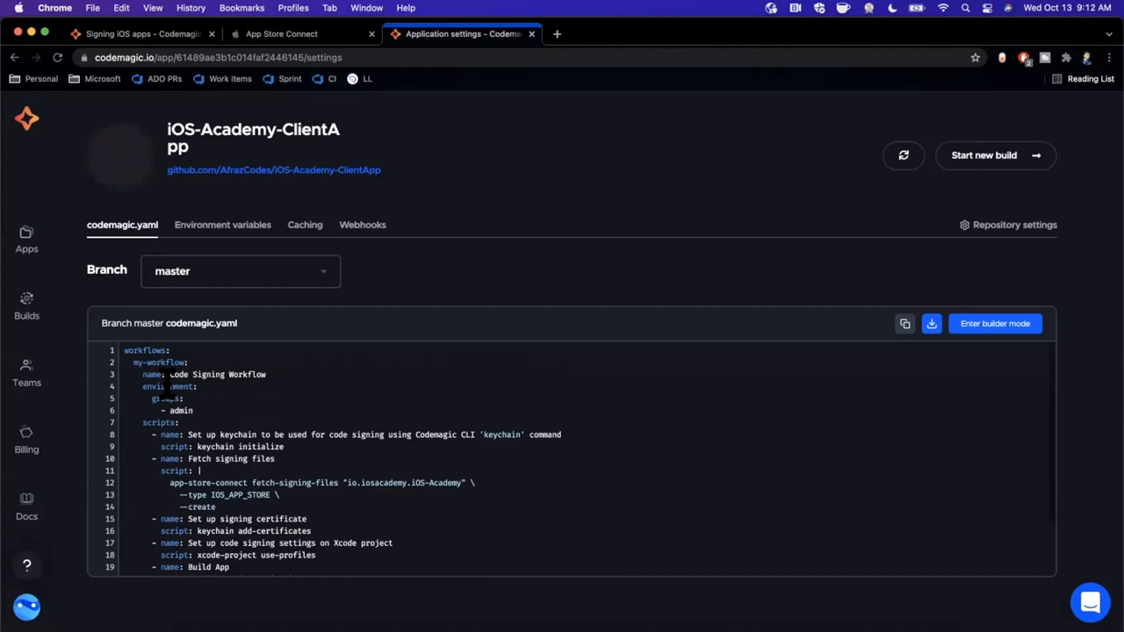
scroll("down", 3)
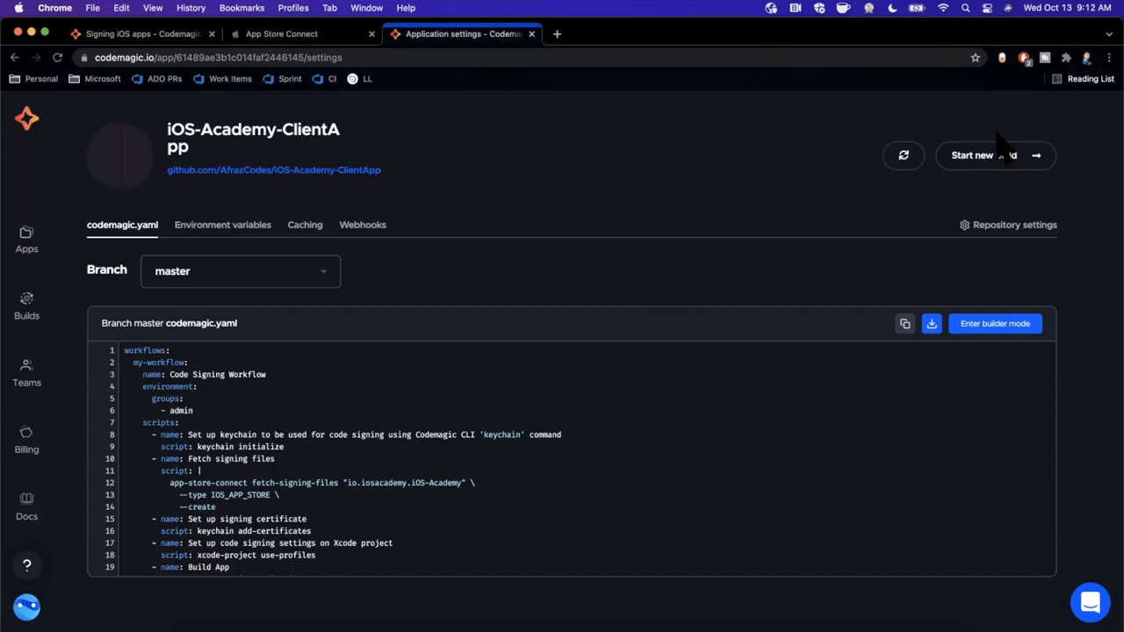
Step: Start a new master build using the Code Signing Workflow
left_click(971, 154)
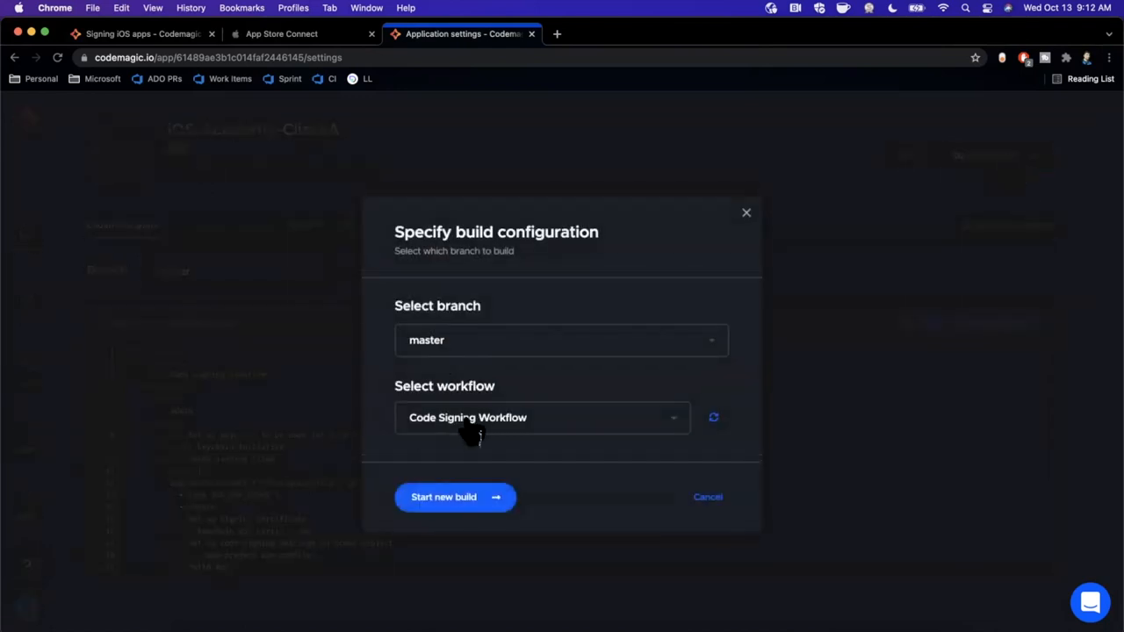
left_click(541, 418)
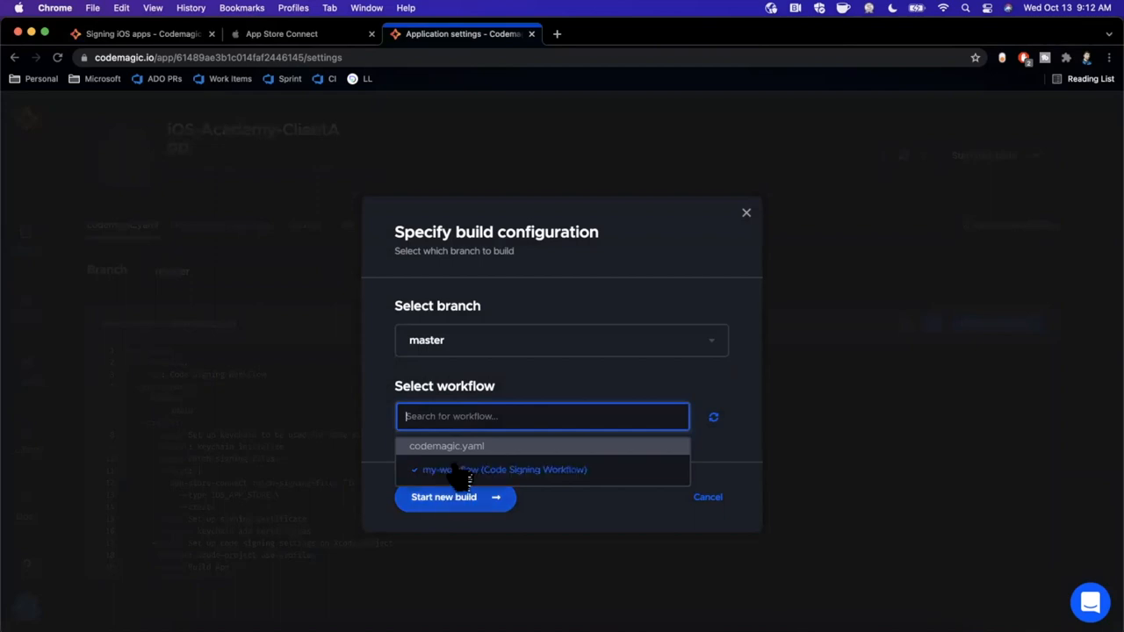
left_click(506, 469)
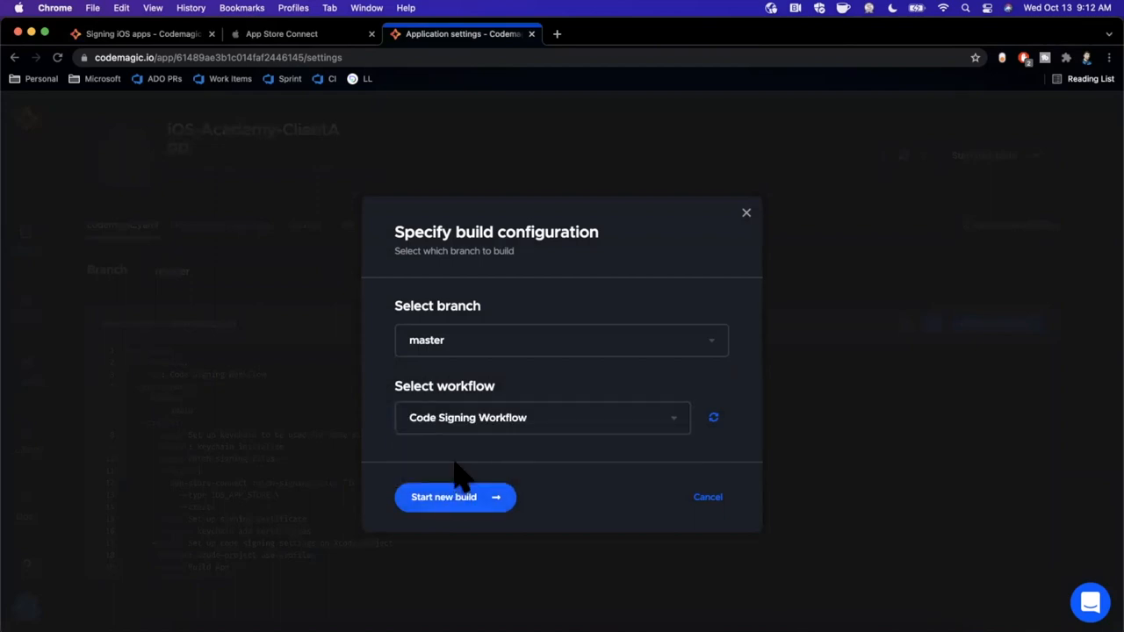
left_click(443, 497)
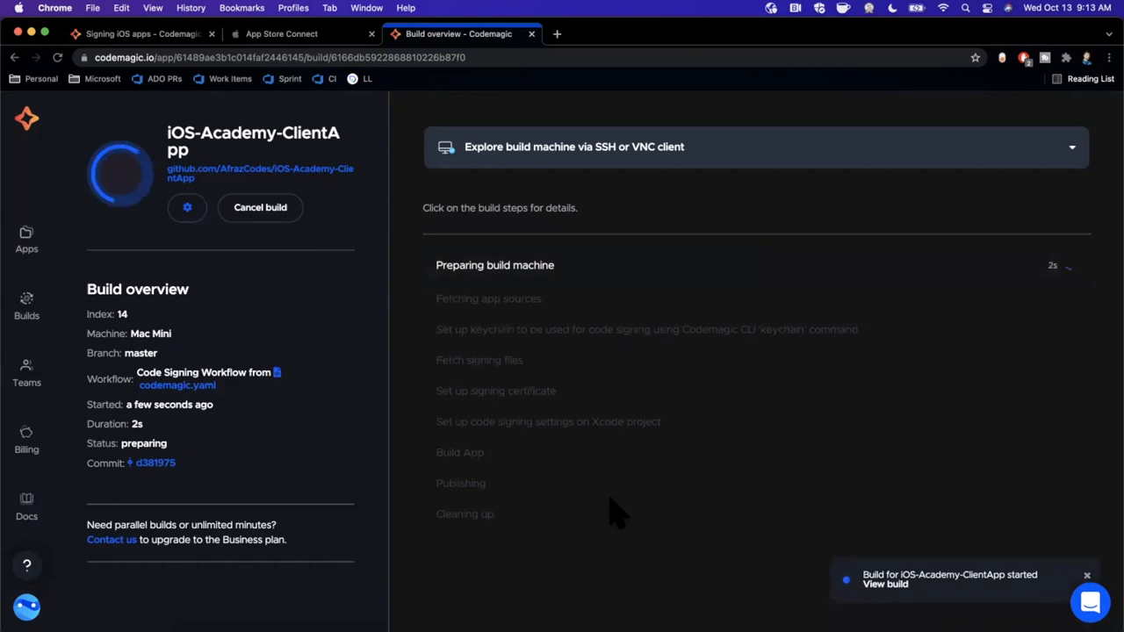
mouse_move(523, 147)
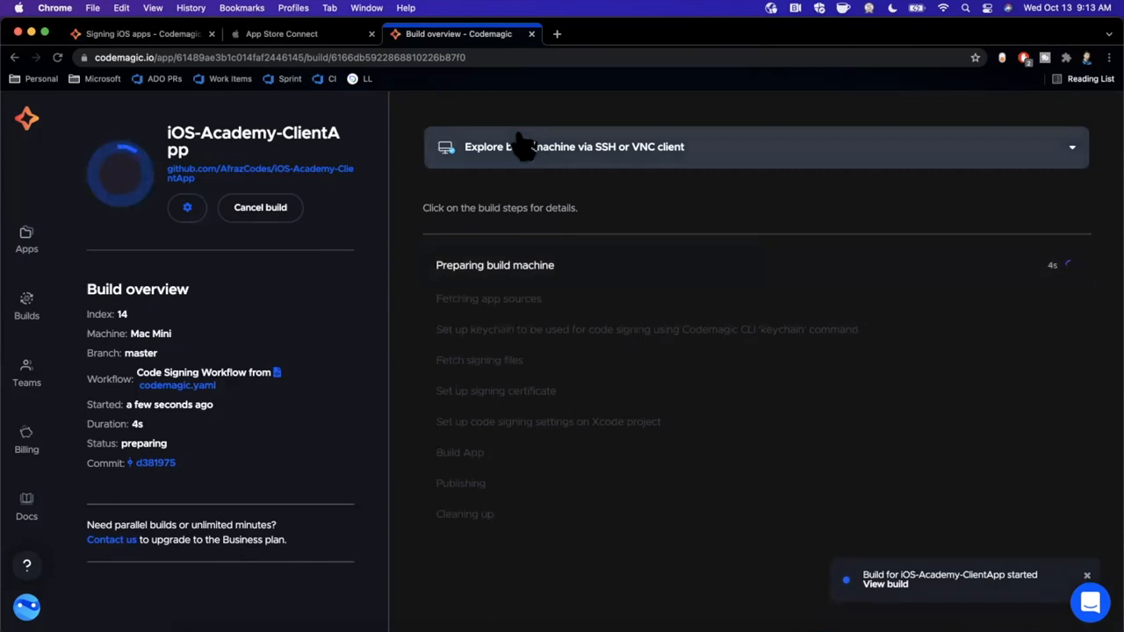
mouse_move(664, 172)
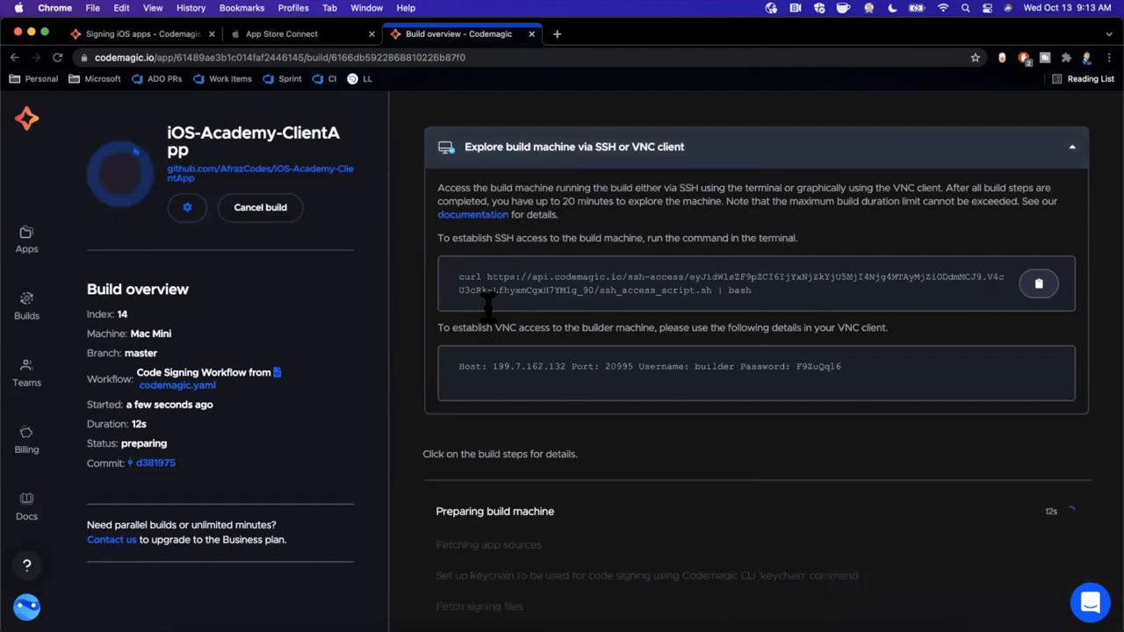
Step: Scroll down the build page to the SSH and VNC access details
scroll("down", 3)
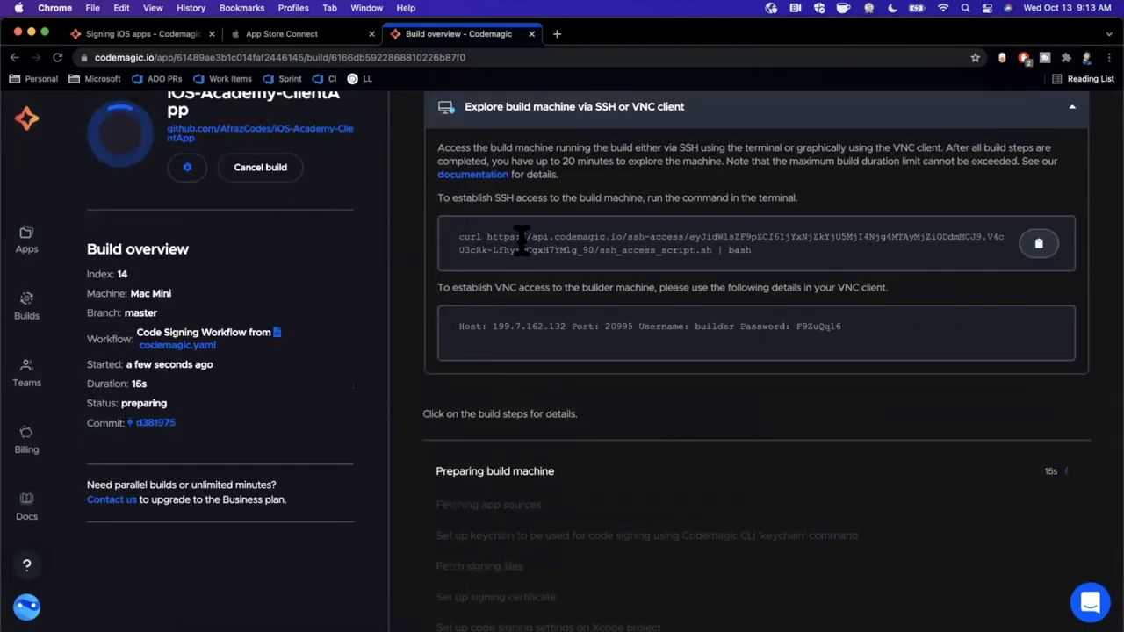
mouse_move(1057, 284)
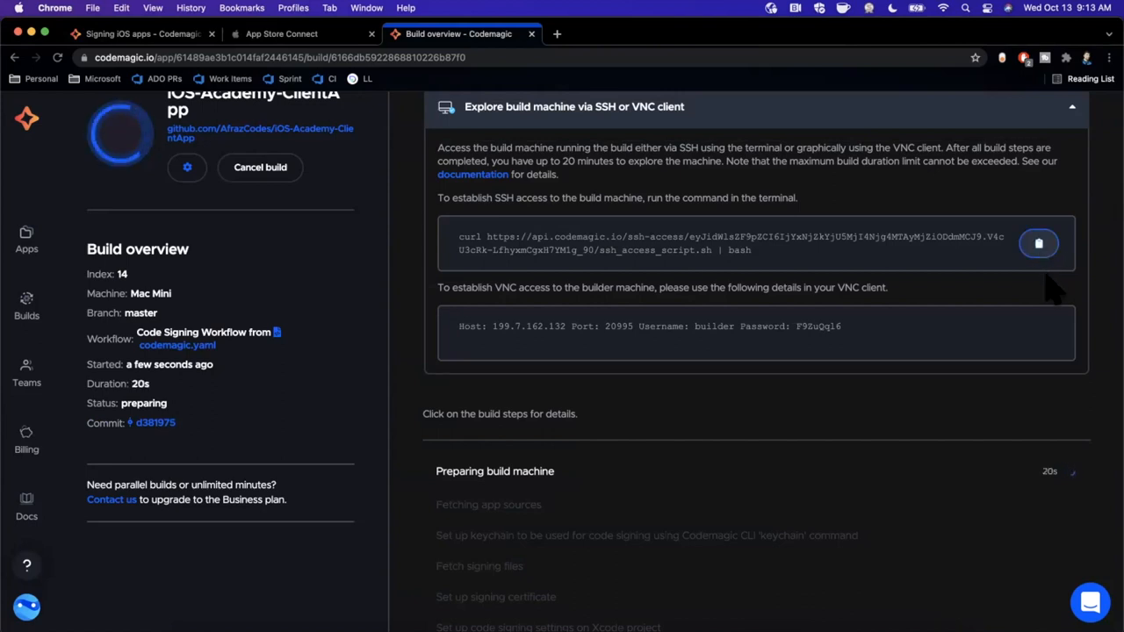
mouse_move(442, 267)
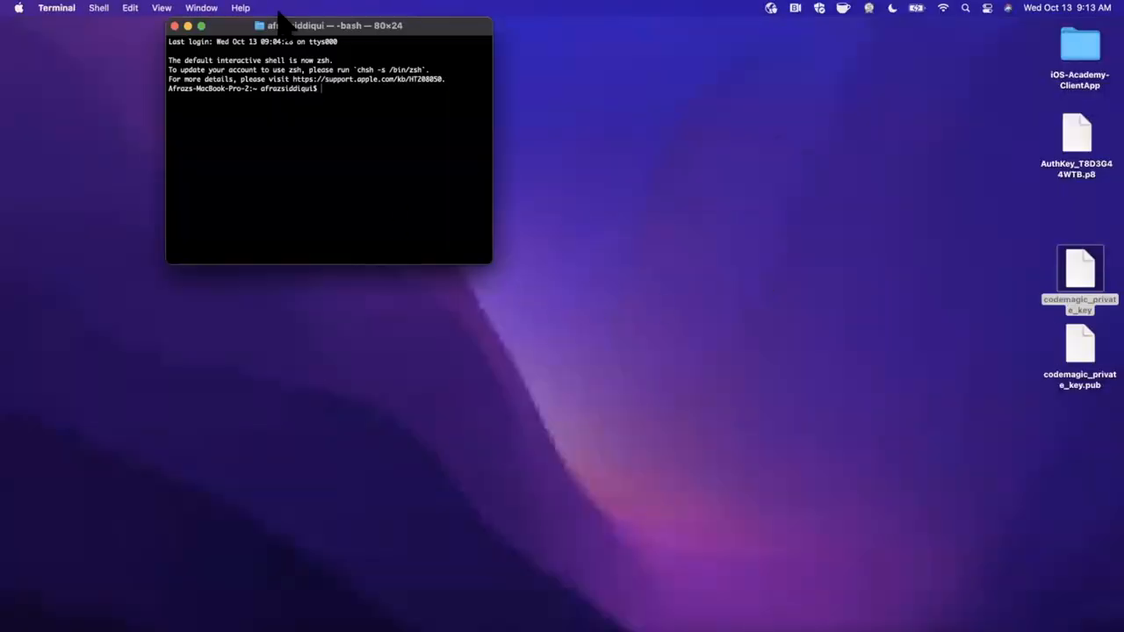
Step: Run the SSH session in Terminal and end it with 'logout'
left_click(200, 26)
type("ls")
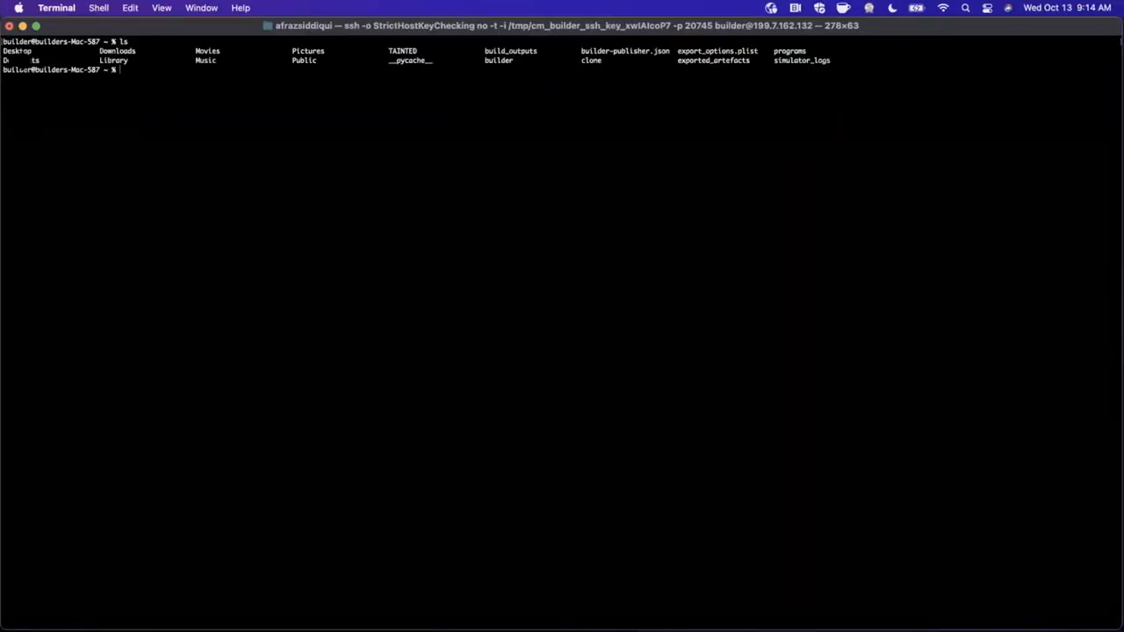
type("logout")
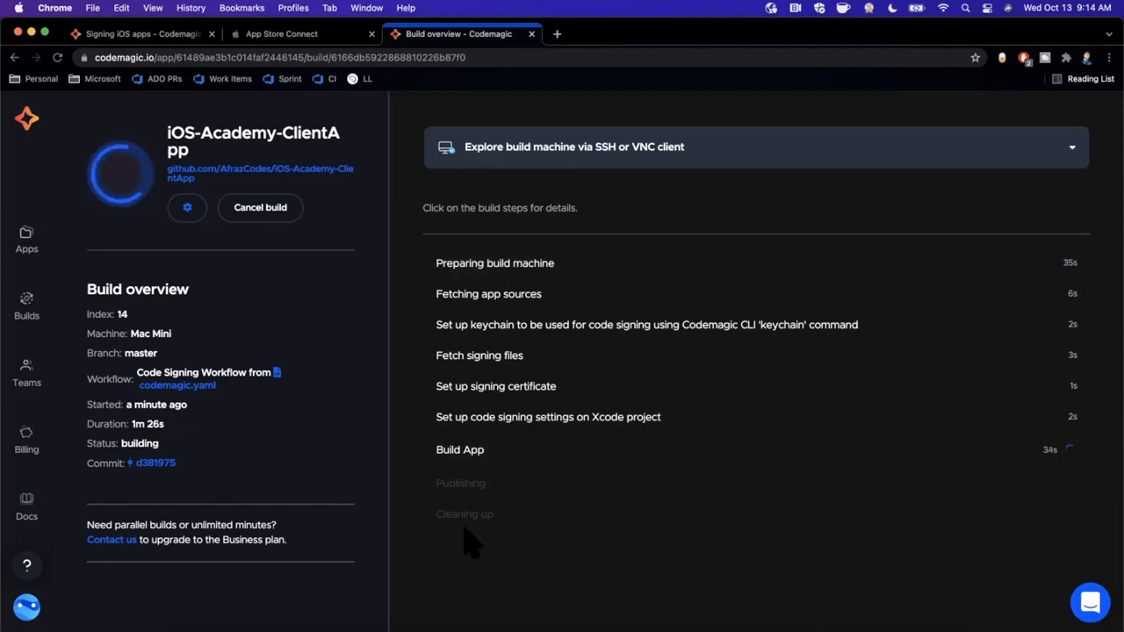
mouse_move(506, 527)
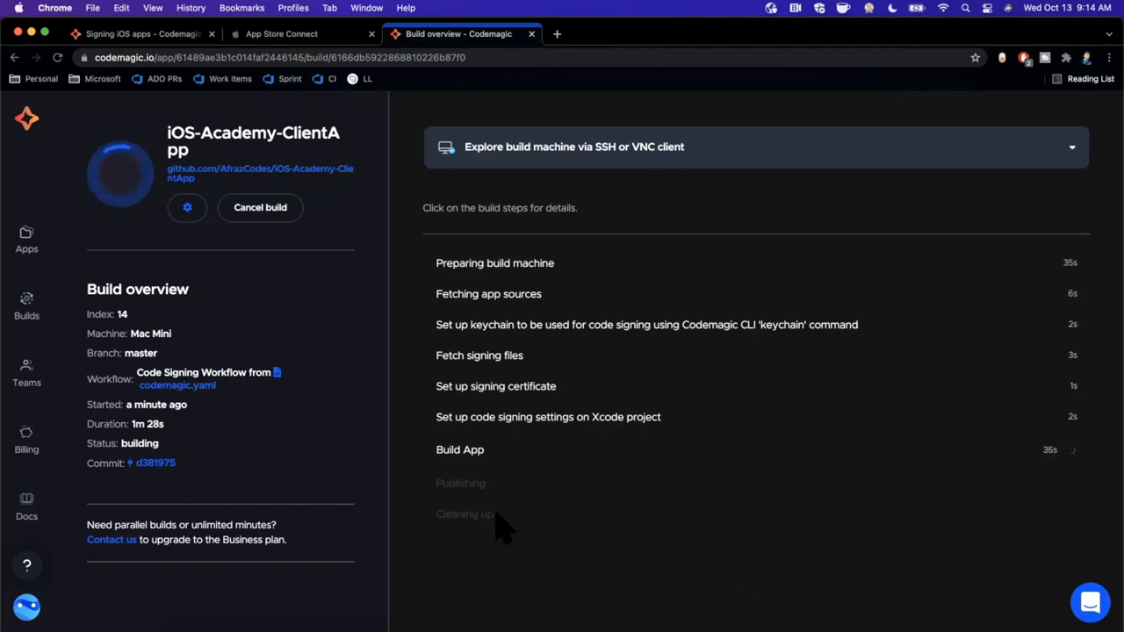
mouse_move(66, 154)
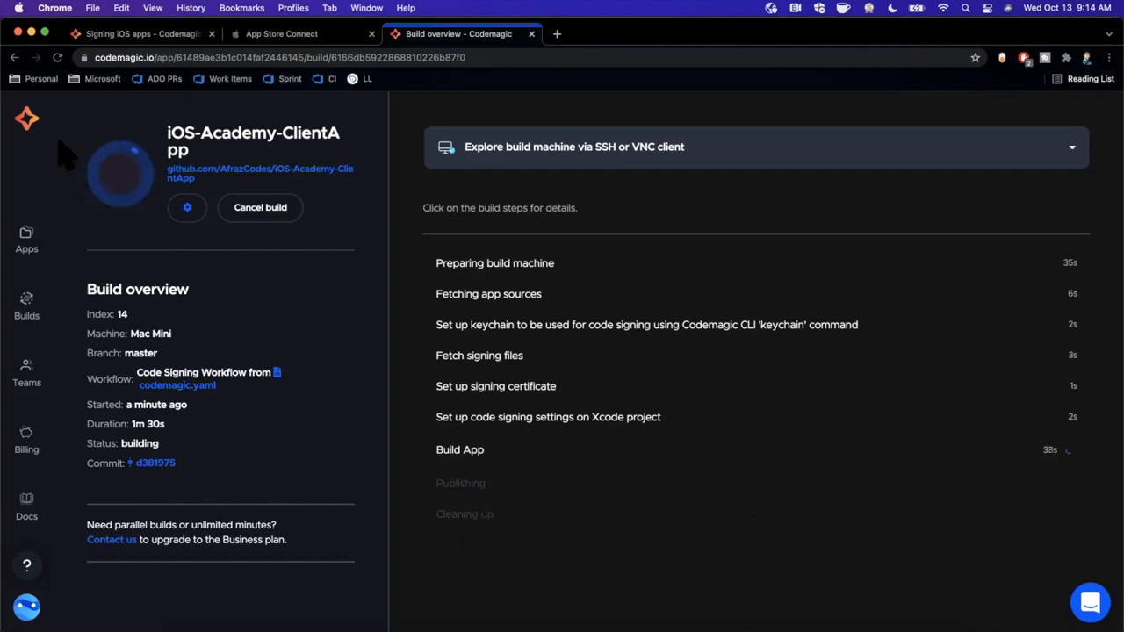
mouse_move(132, 193)
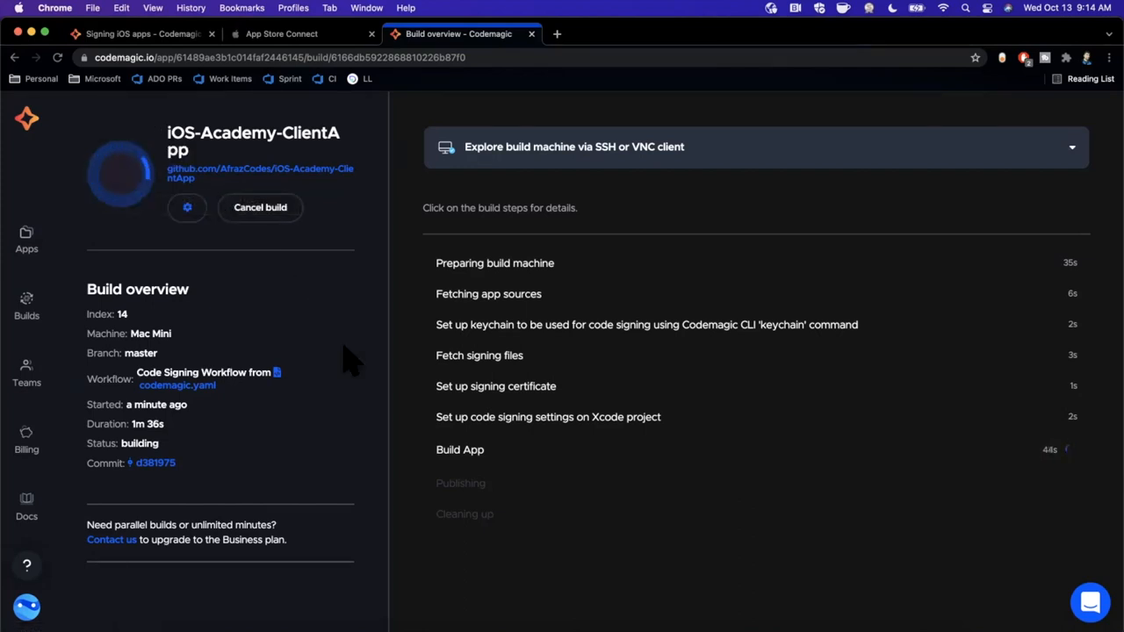
mouse_move(523, 553)
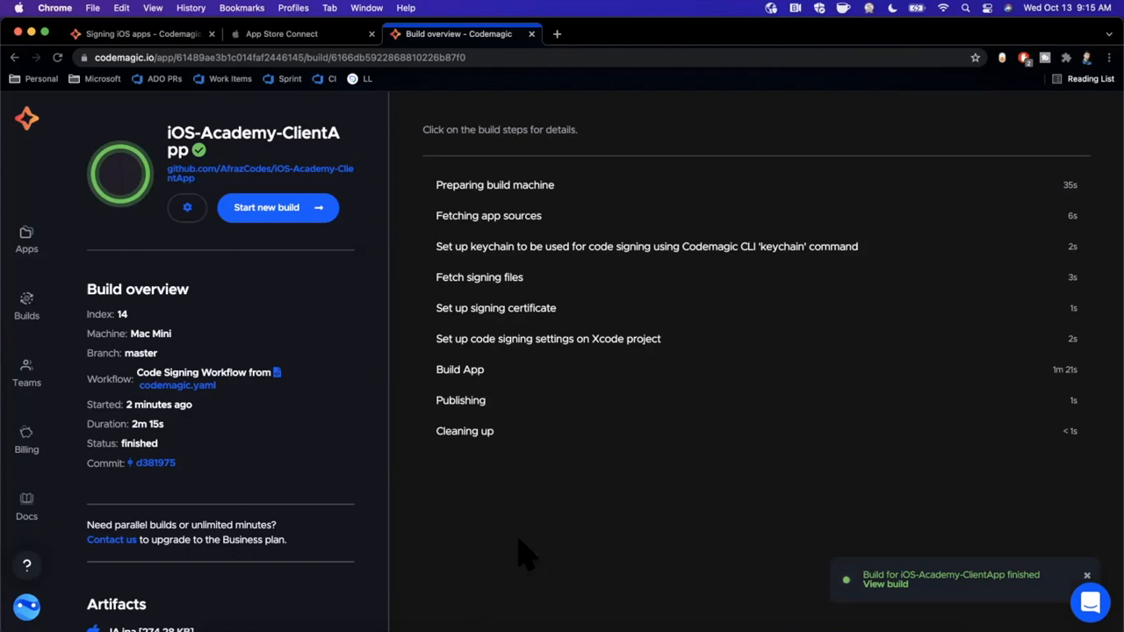
mouse_move(61, 144)
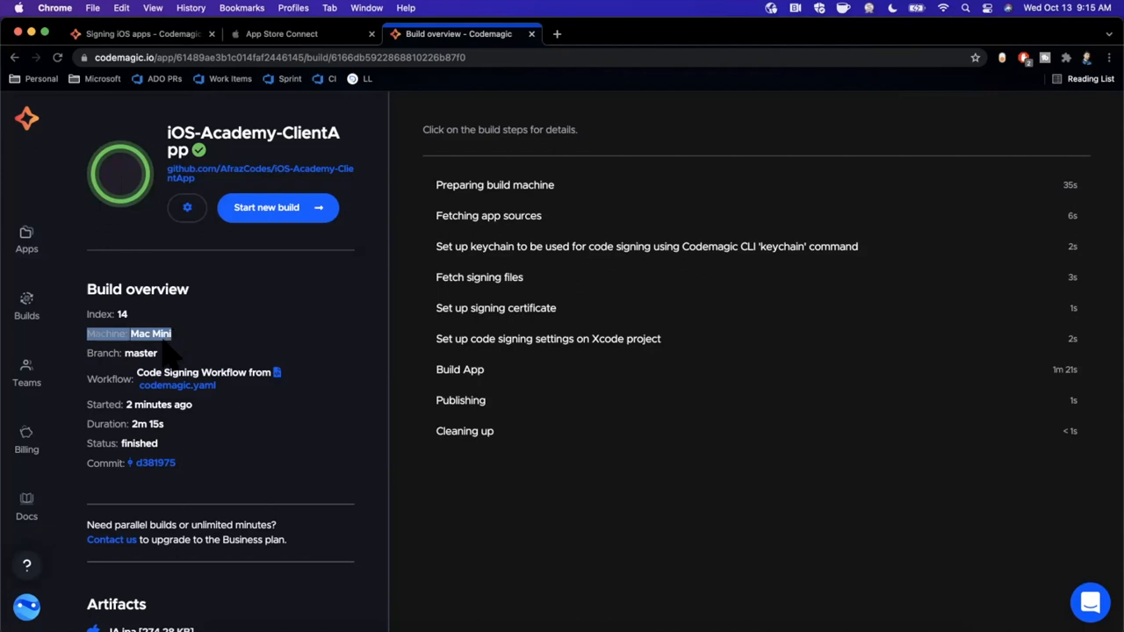
mouse_move(114, 355)
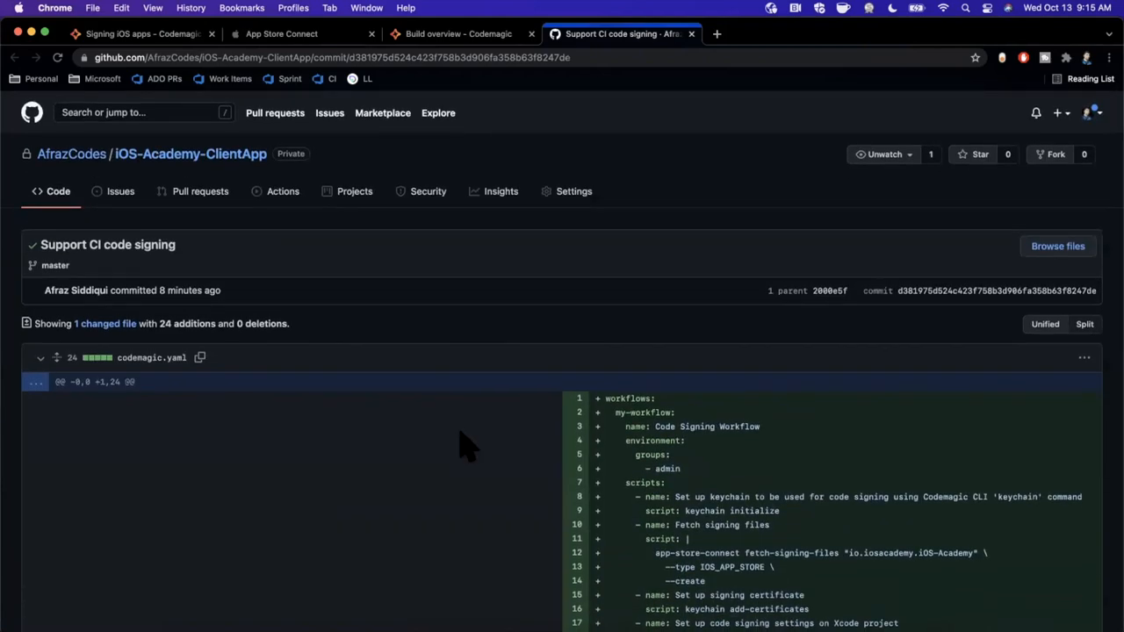
Step: Review the codemagic.yaml commit diff, then return to Codemagic's Applications overview
scroll("down", 3)
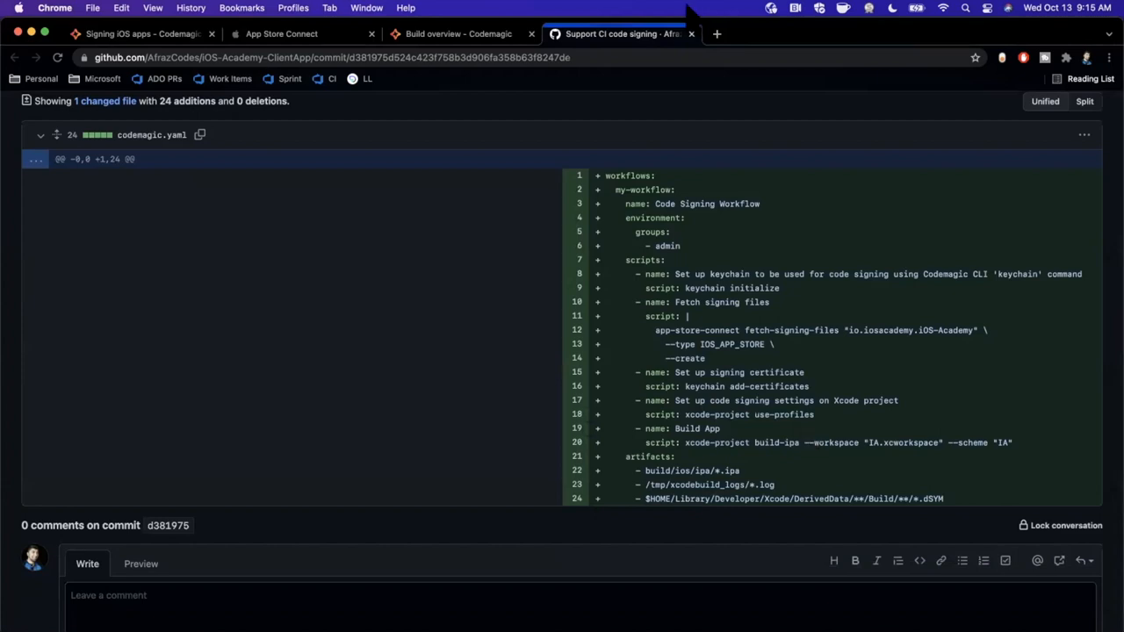
left_click(456, 33)
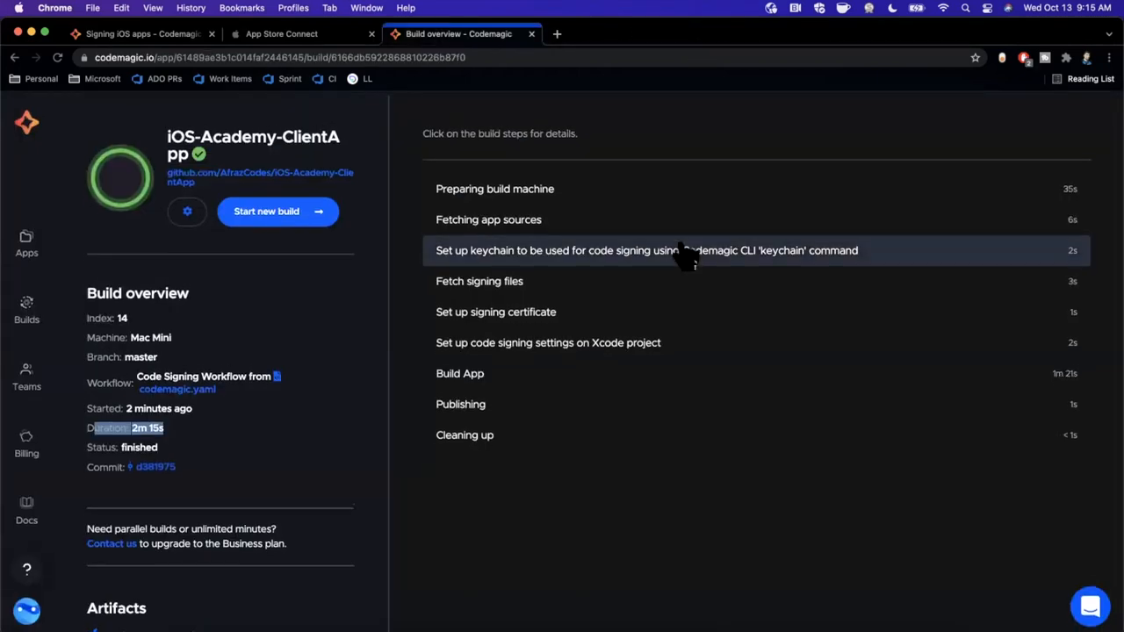
left_click(26, 242)
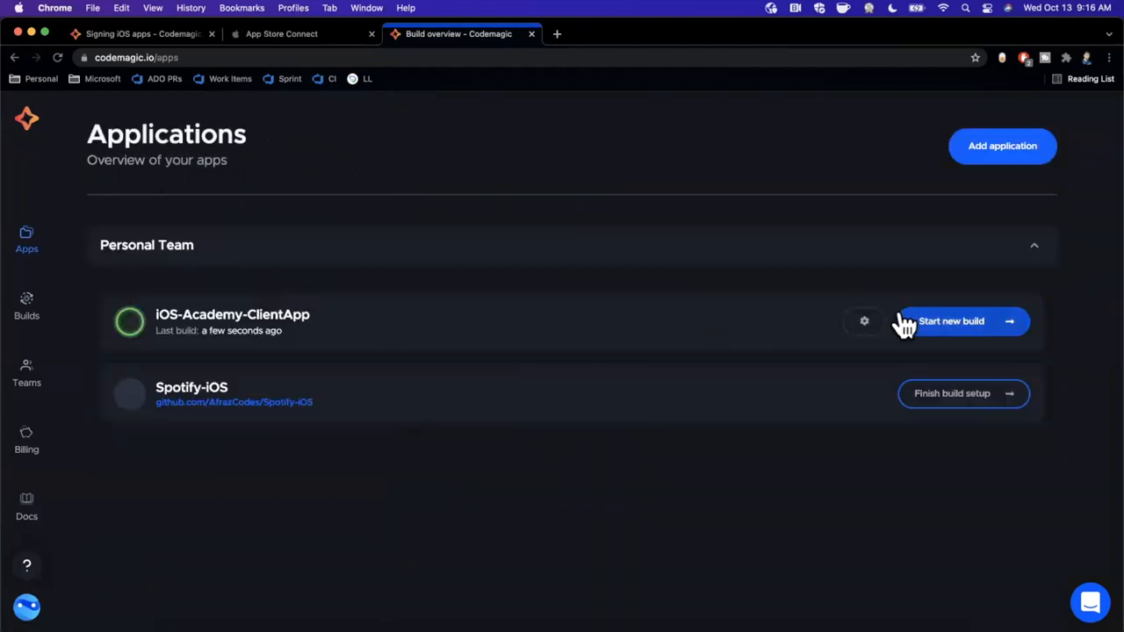